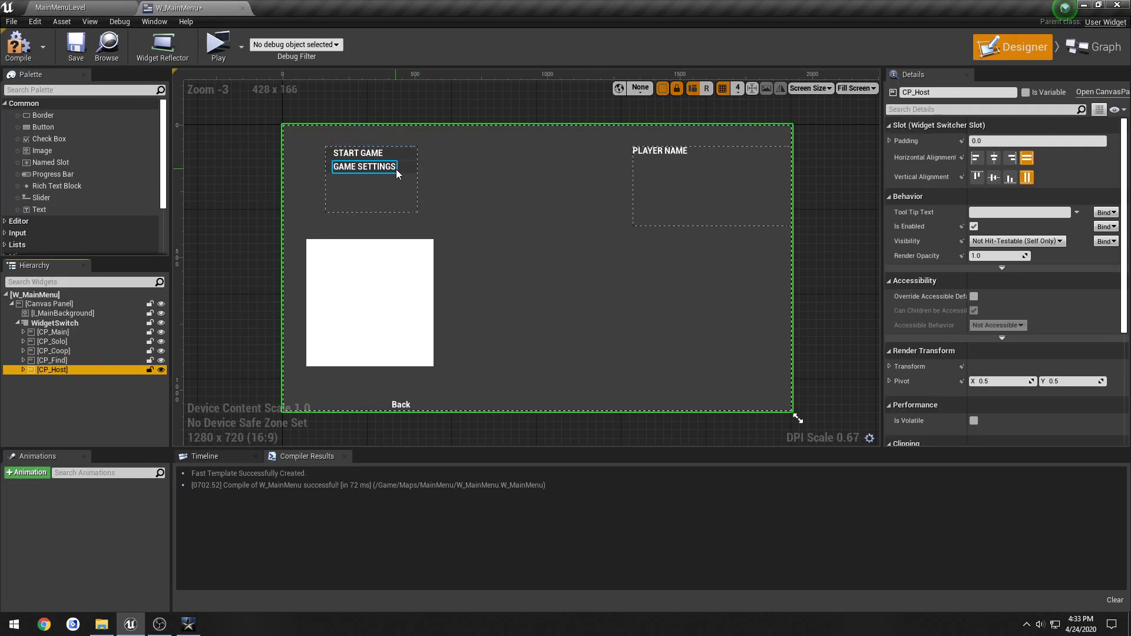
Switch to the game and bring up the public match's Game Setup screen for reference.
click(365, 166)
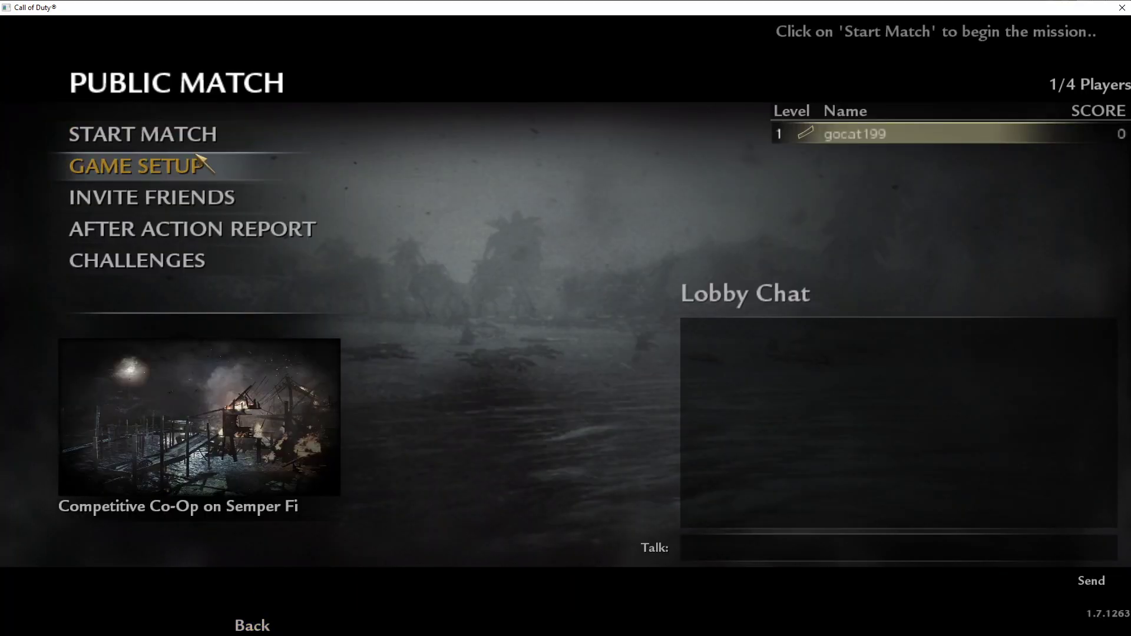
click(141, 167)
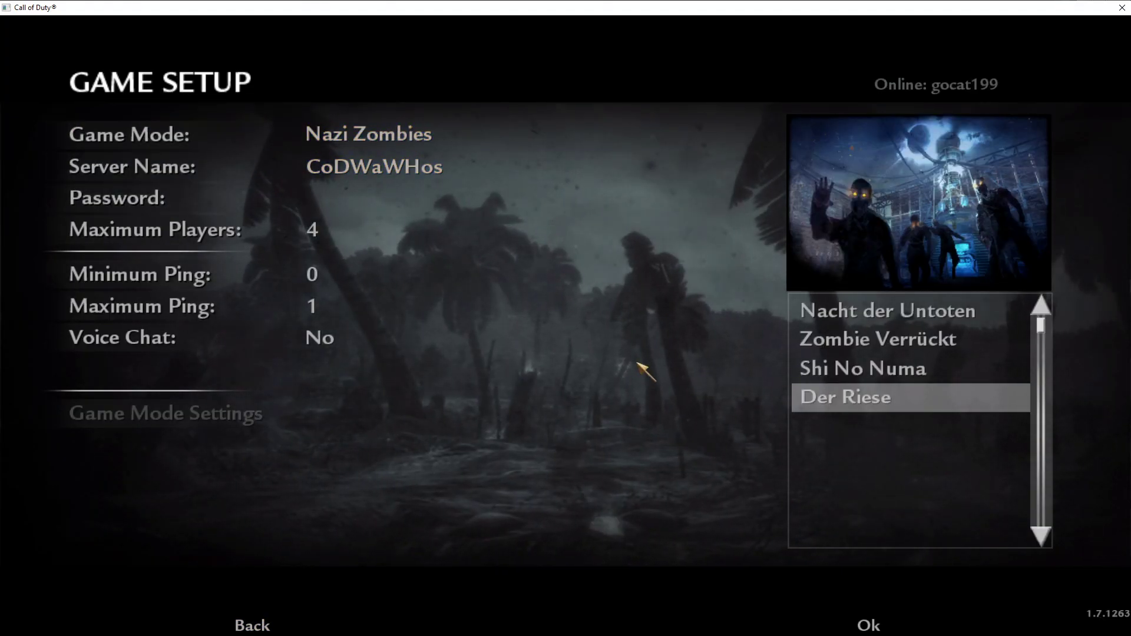
mouse_move(94, 166)
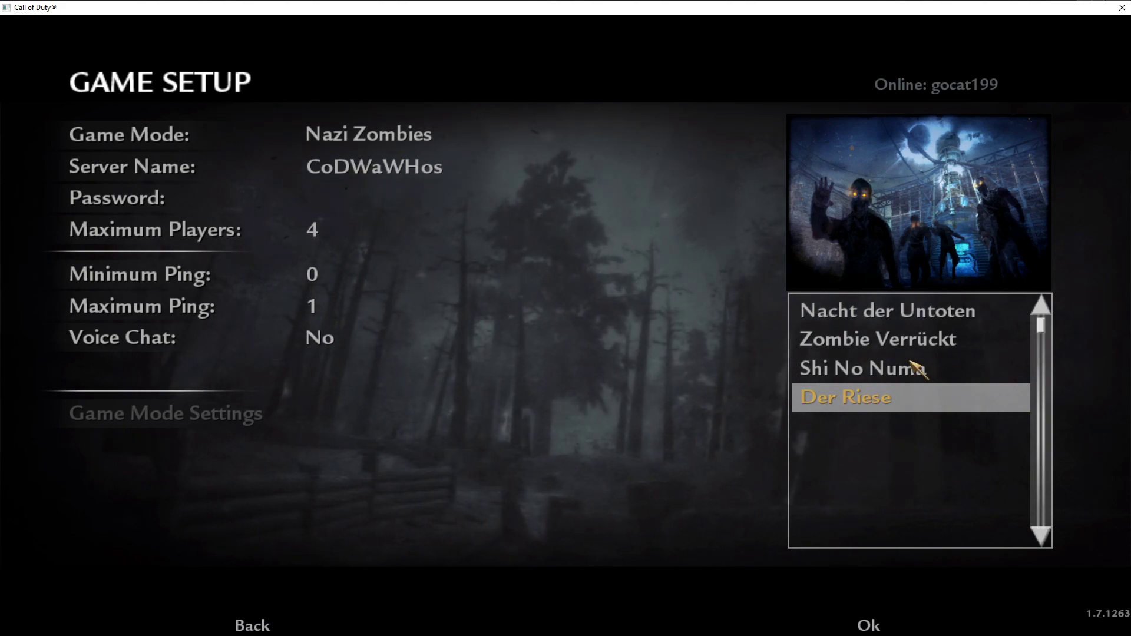
mouse_move(634, 514)
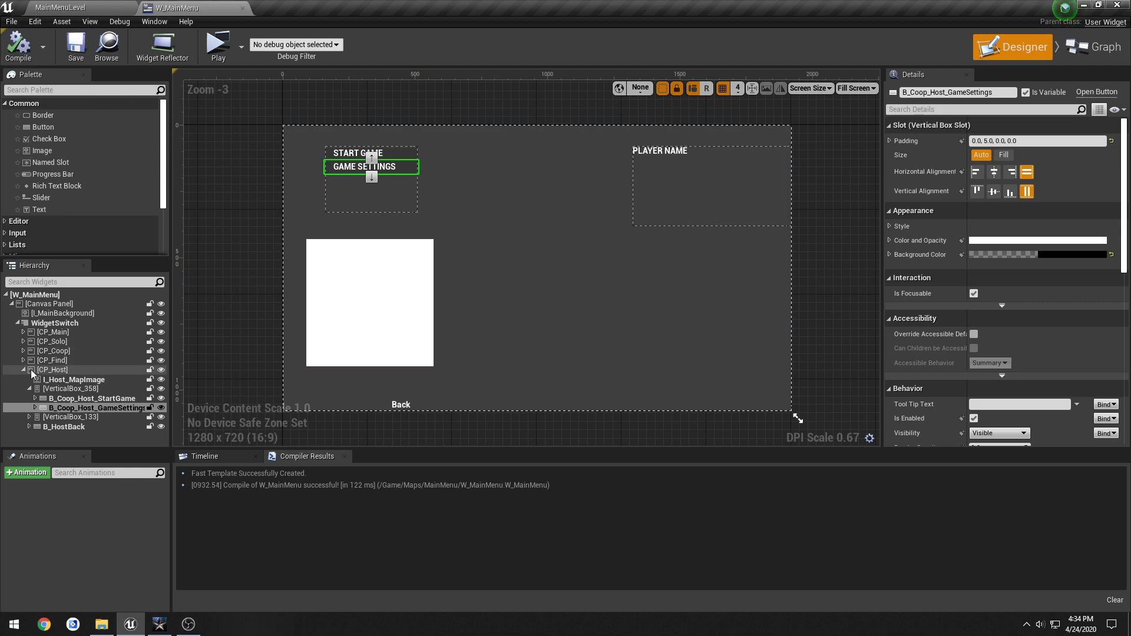
Add a new Canvas Panel under the widget switcher alongside CP_Host.
click(23, 369)
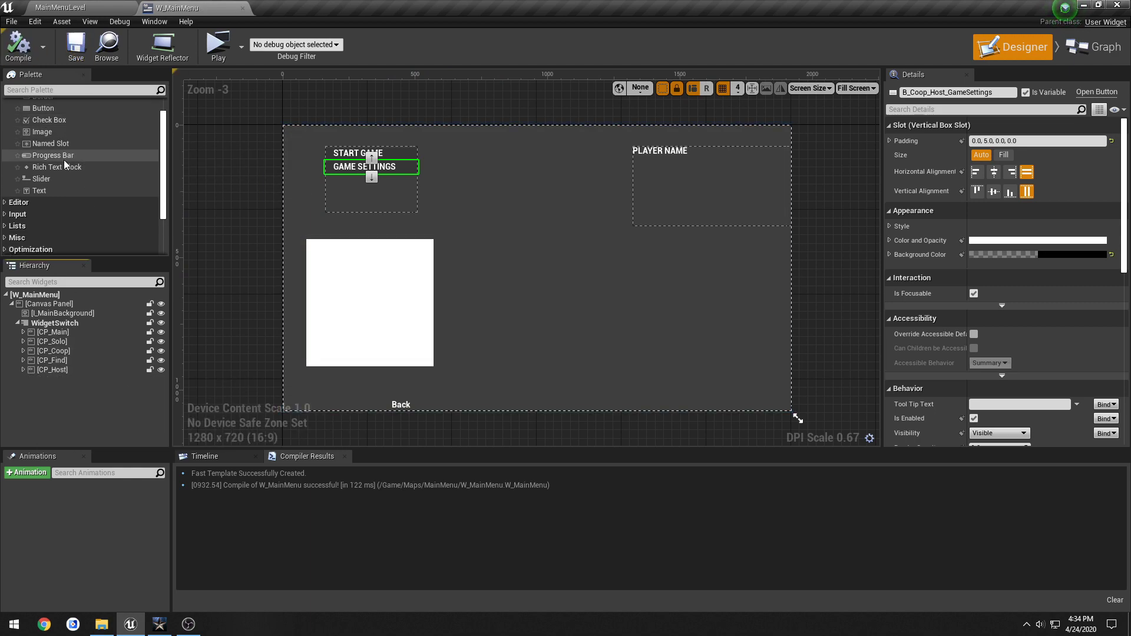
scroll(down, 3)
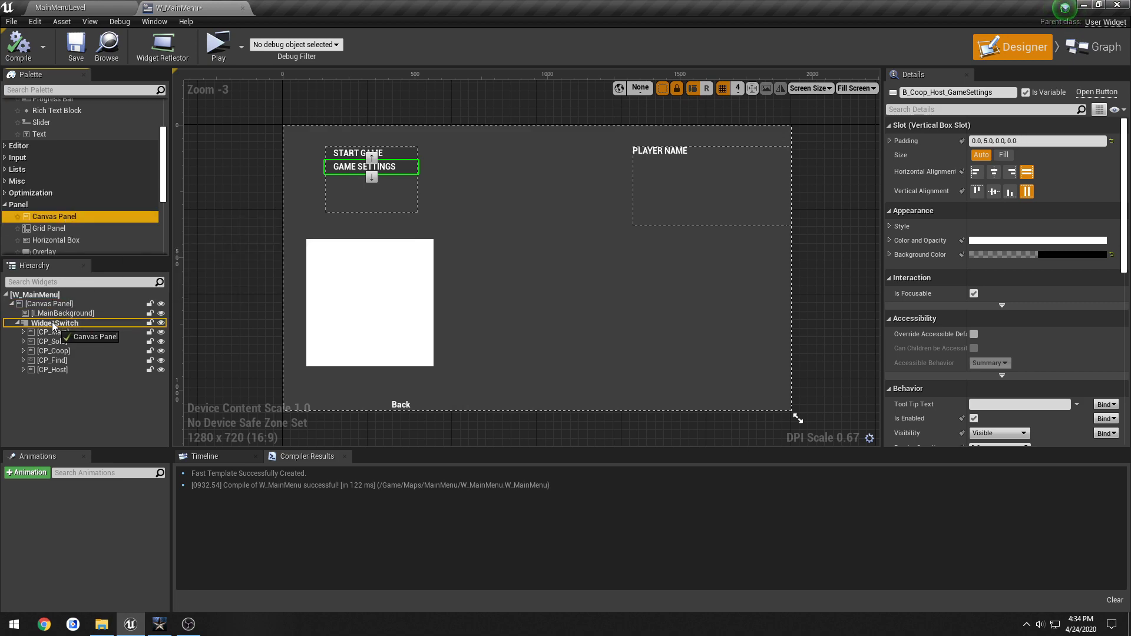
click(23, 369)
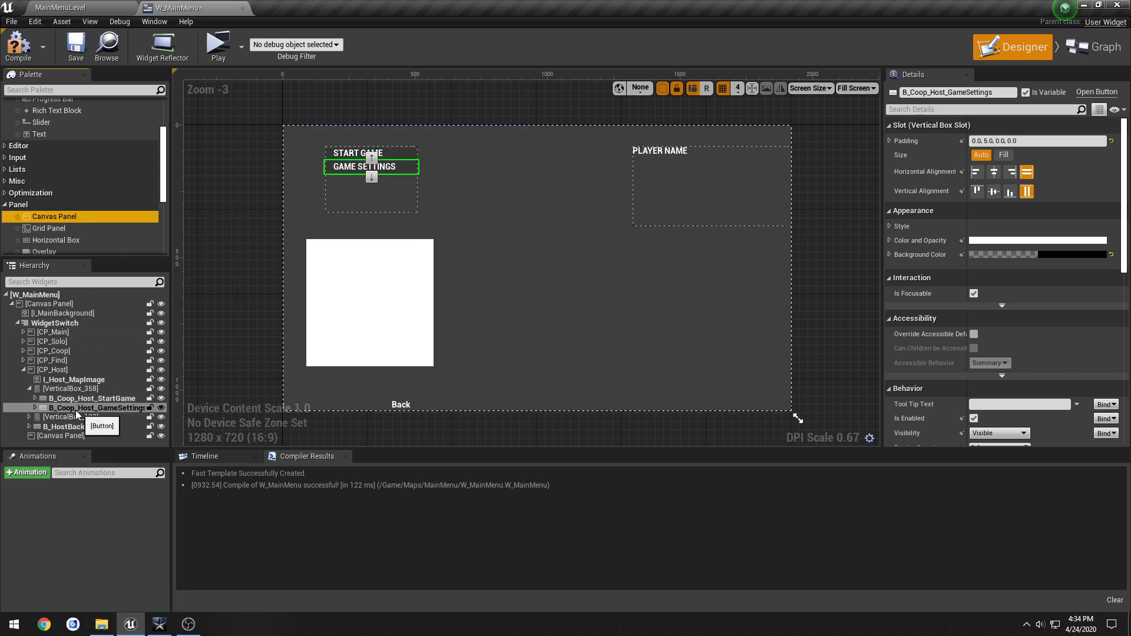
click(23, 369)
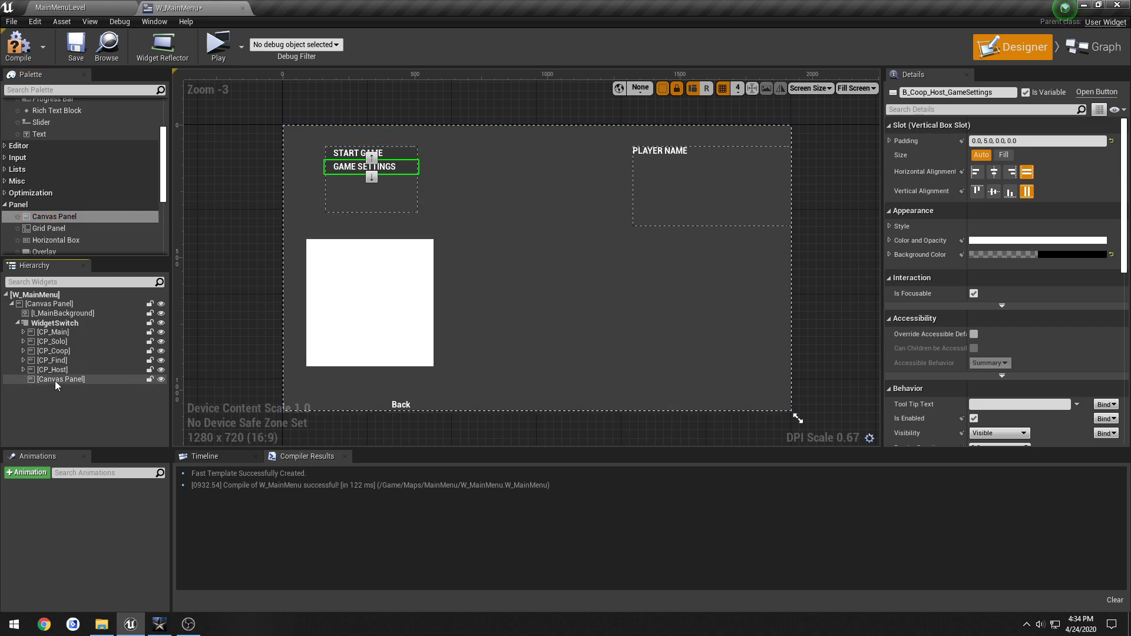
Rename the new canvas panel to CP_Host_Settings.
click(60, 378)
text(CP_Host_)
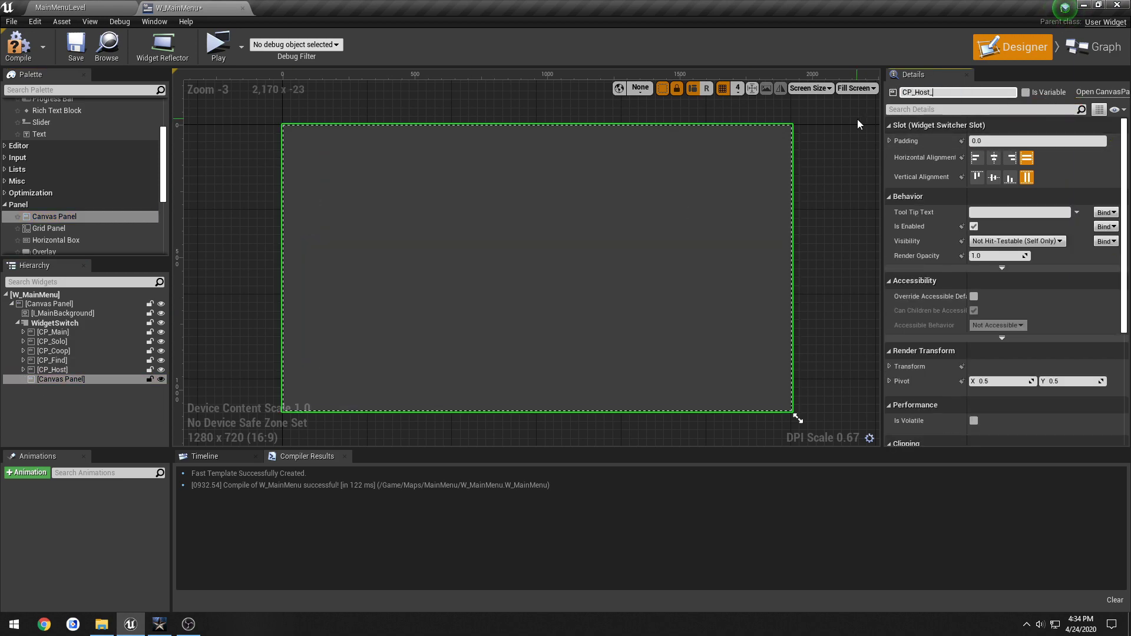
text(Settings)
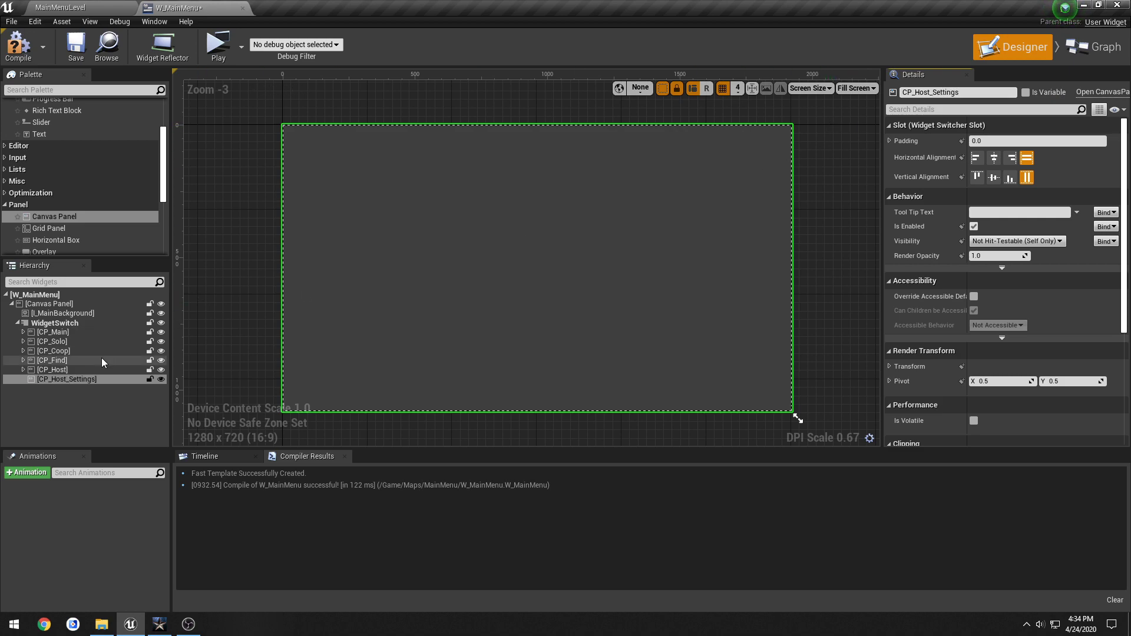
click(66, 378)
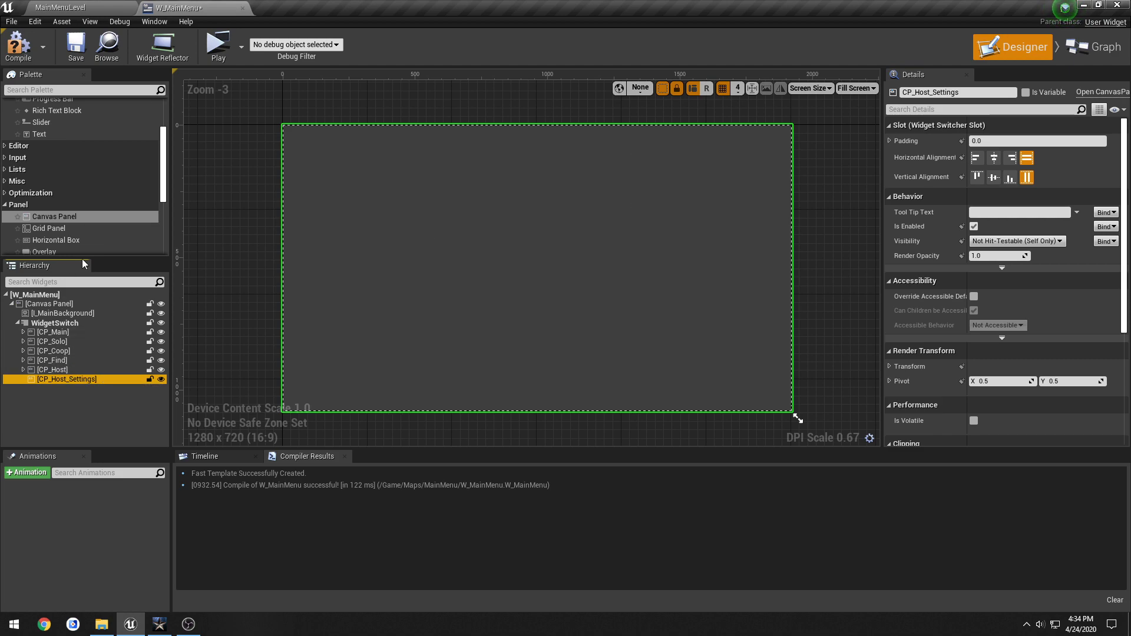
Place a Vertical Box inside CP_Host_Settings.
click(52, 369)
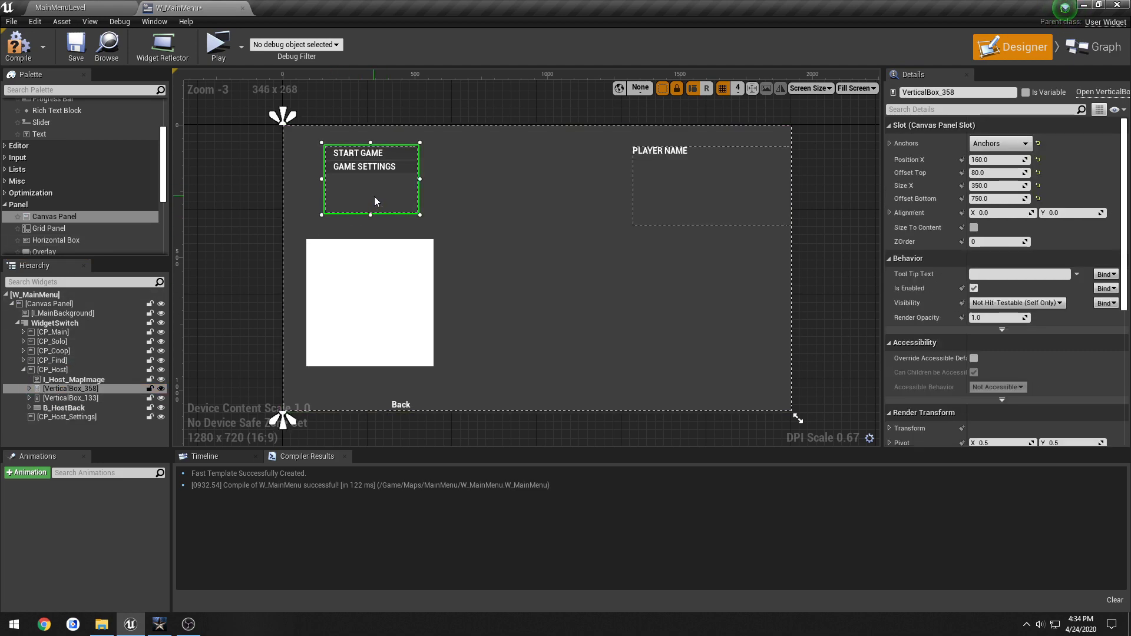
click(66, 417)
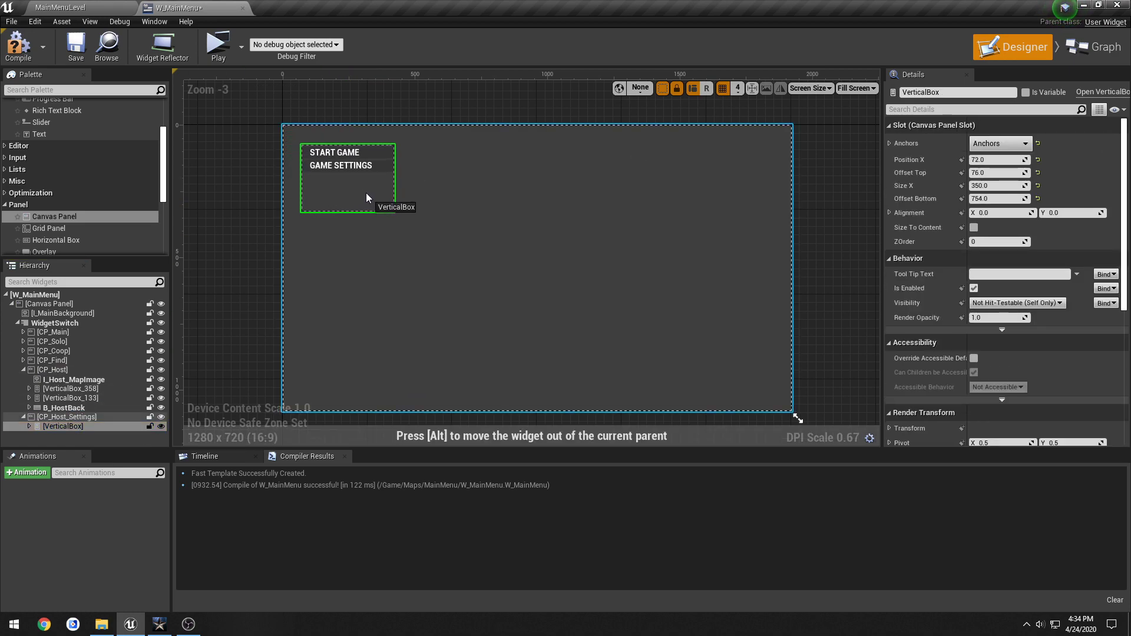
drag(346, 176, 365, 180)
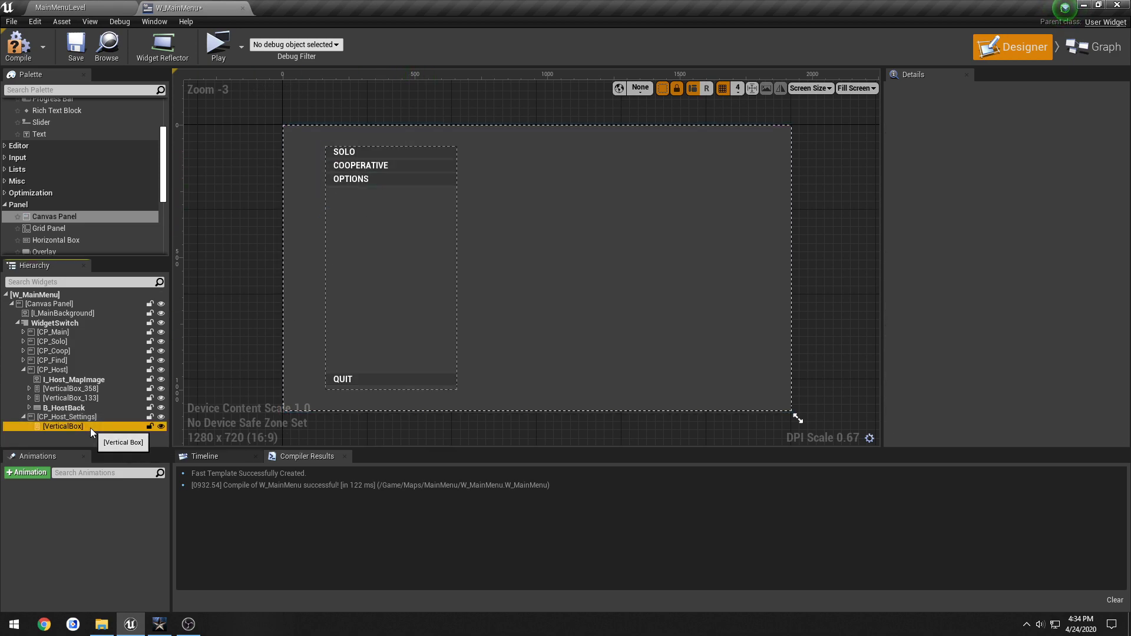
click(62, 426)
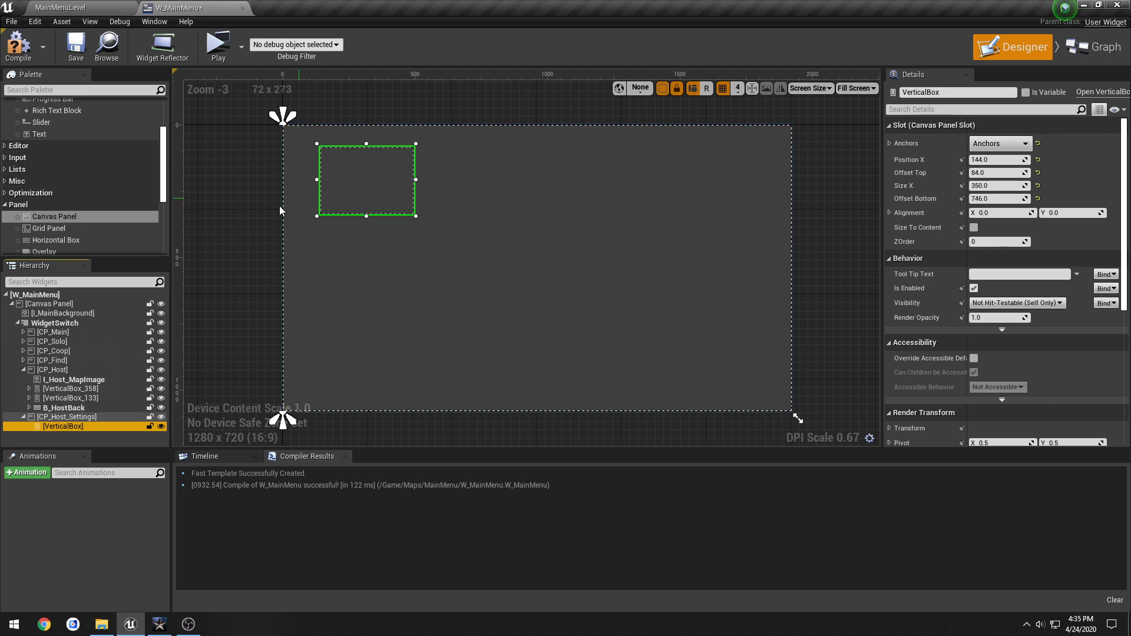
mouse_move(114, 405)
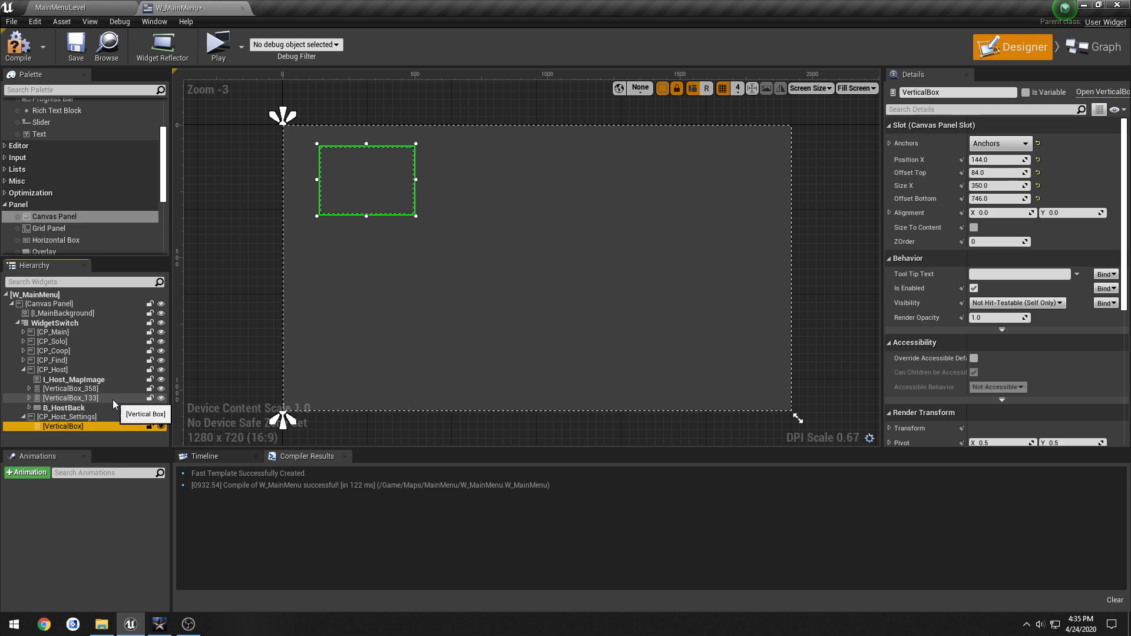
Match the vertical box to CP_Host's menu box at Position X 160, Offset Top 80, and compile.
click(70, 388)
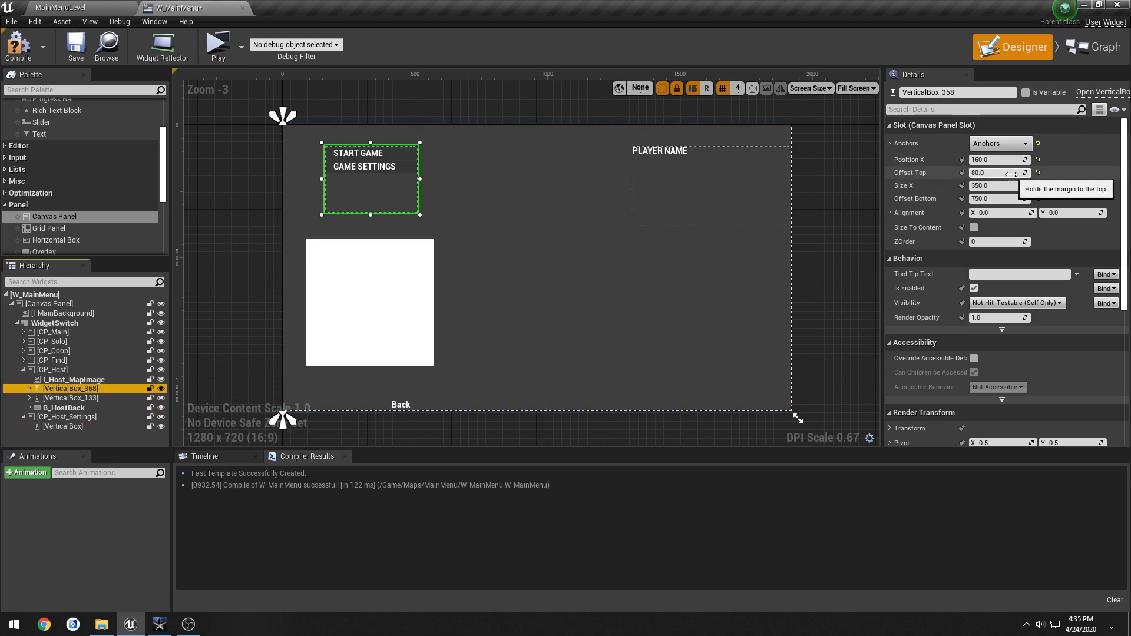
click(62, 426)
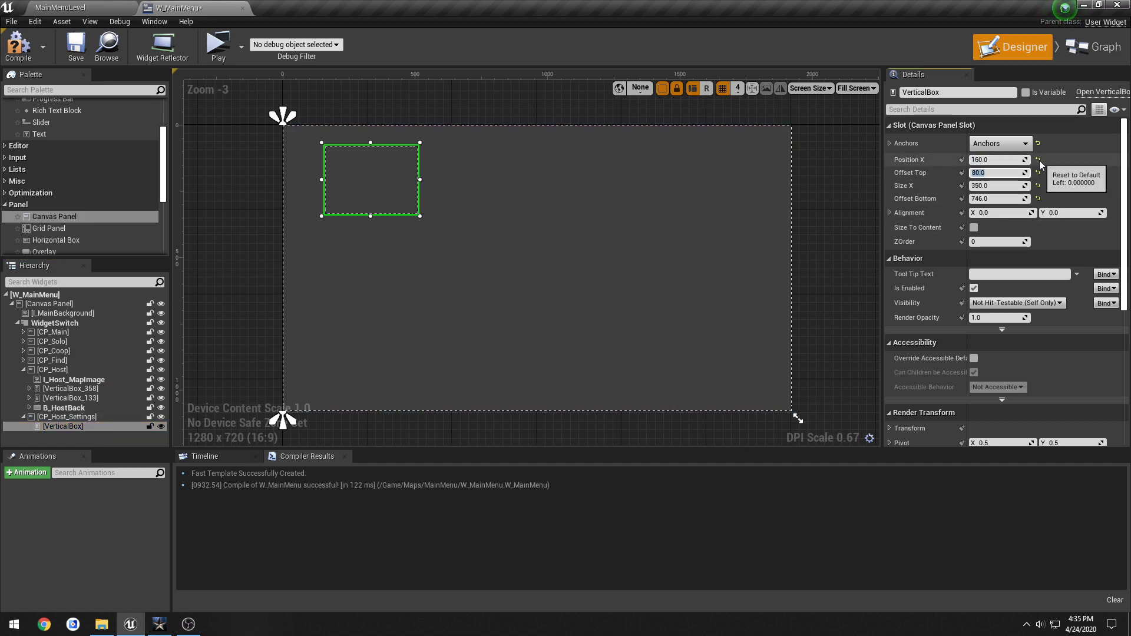
click(75, 43)
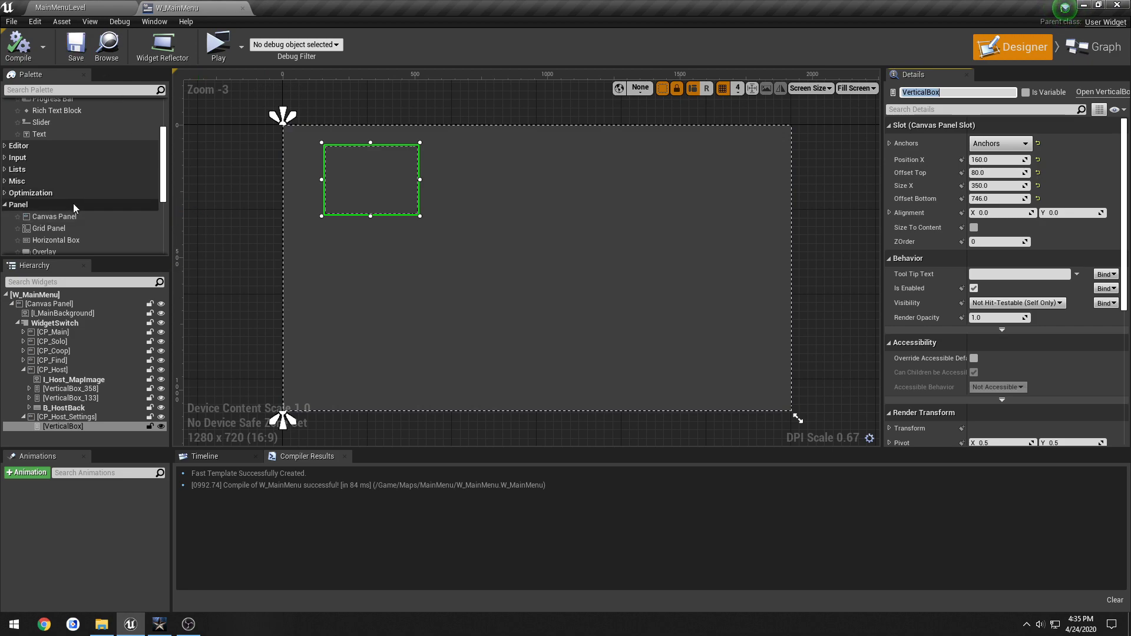
Add a horizontal row holding a Text label and an Editable Text field to the vertical box.
scroll(down, 3)
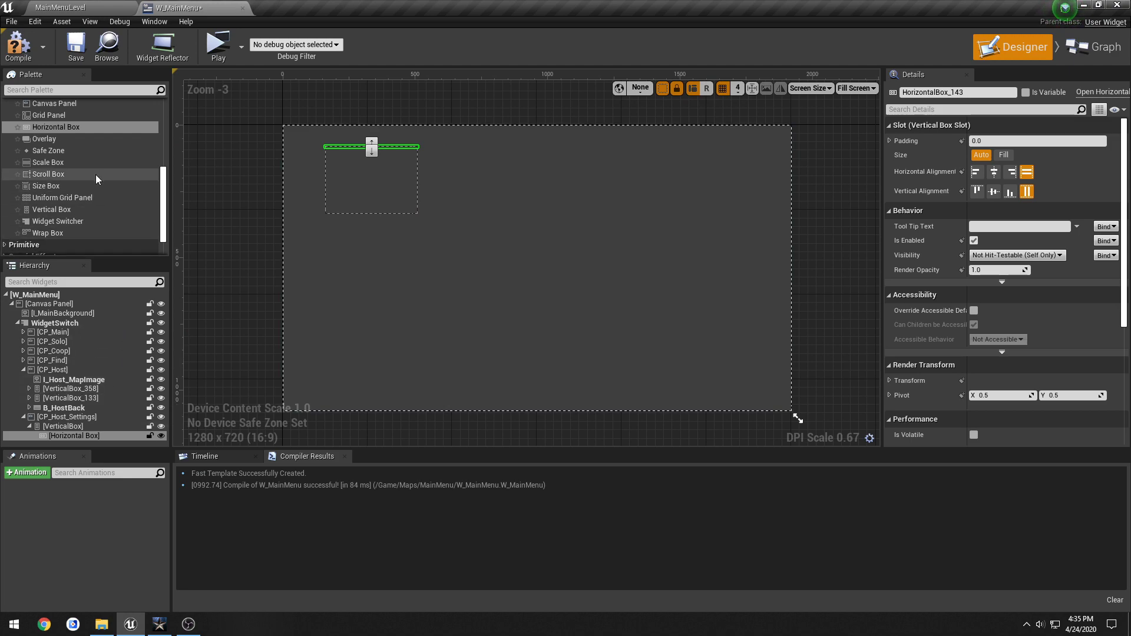
scroll(up, 3)
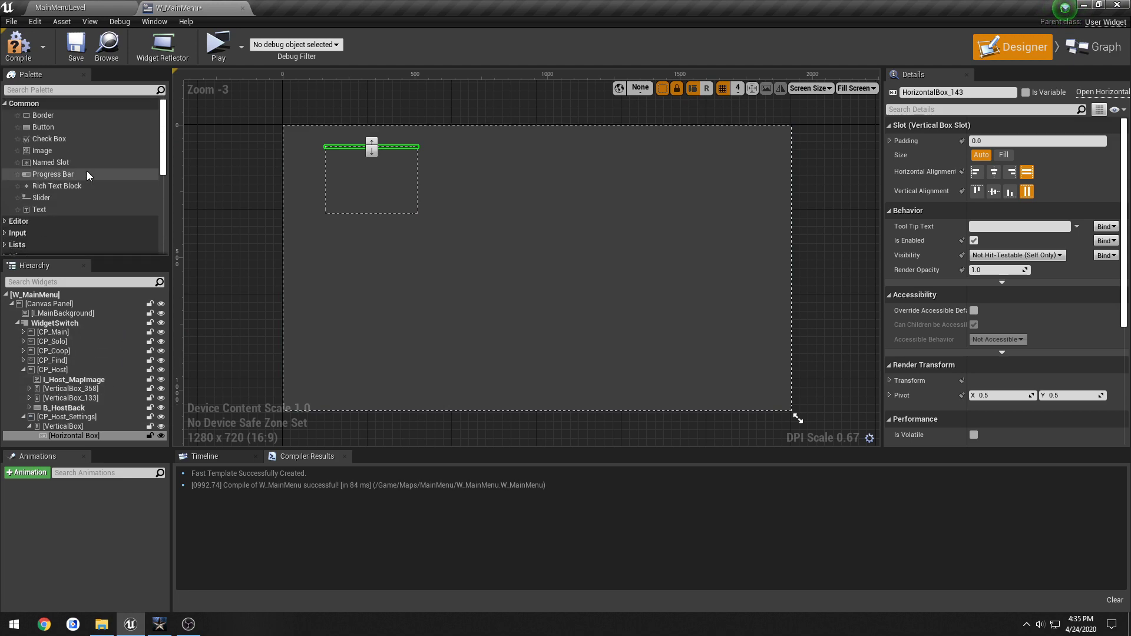
click(39, 210)
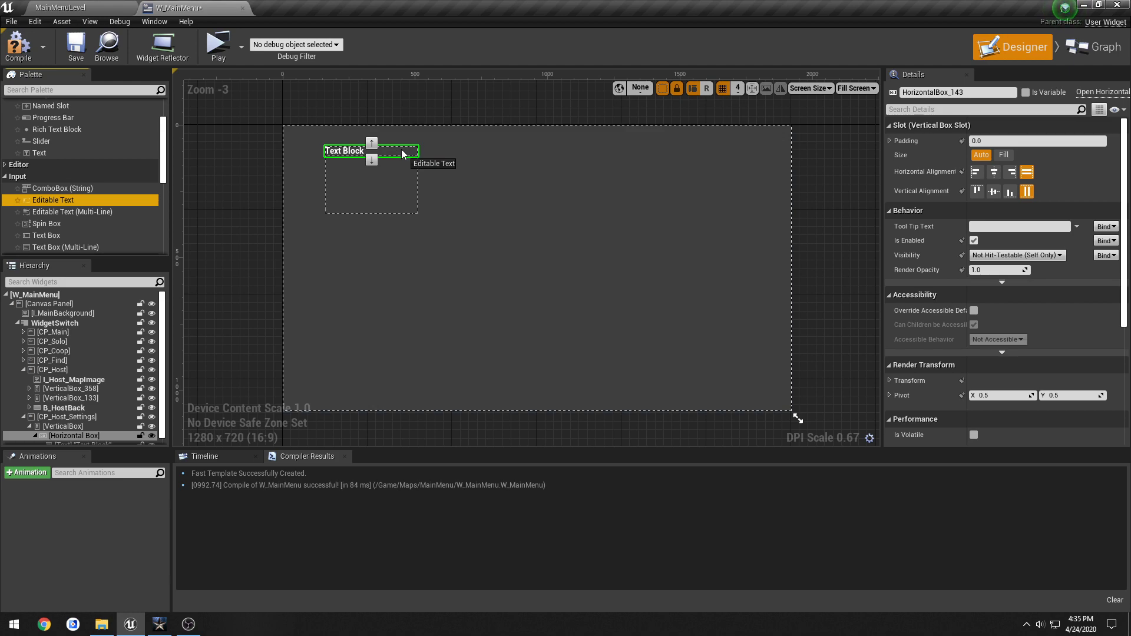
click(370, 188)
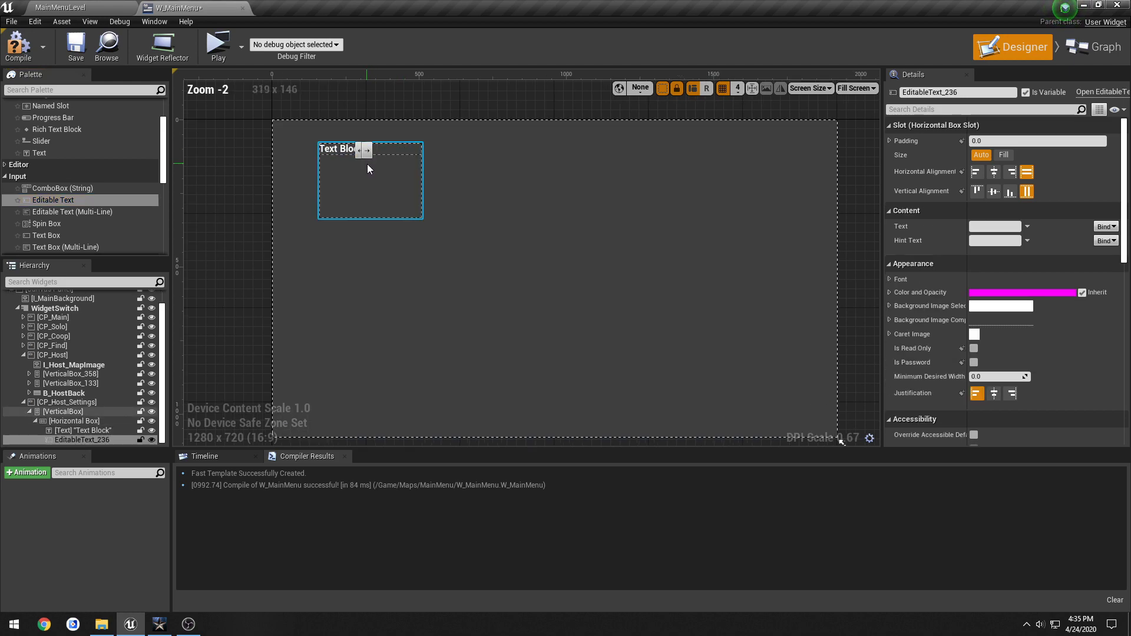
Select the new editable text field in the row to inspect its settings.
click(63, 411)
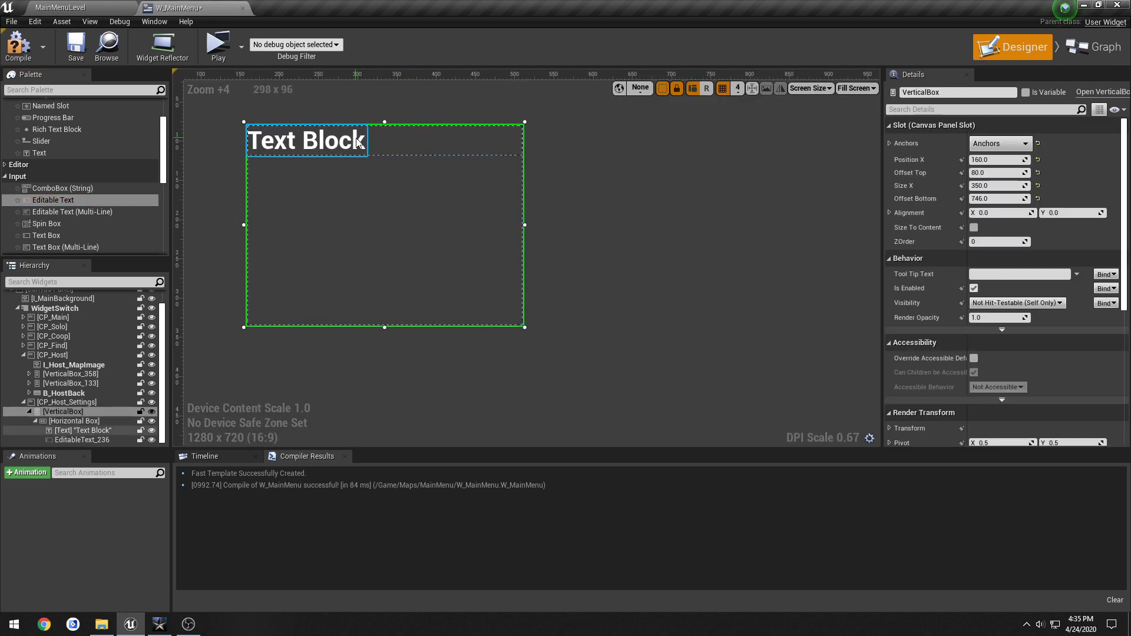
click(84, 440)
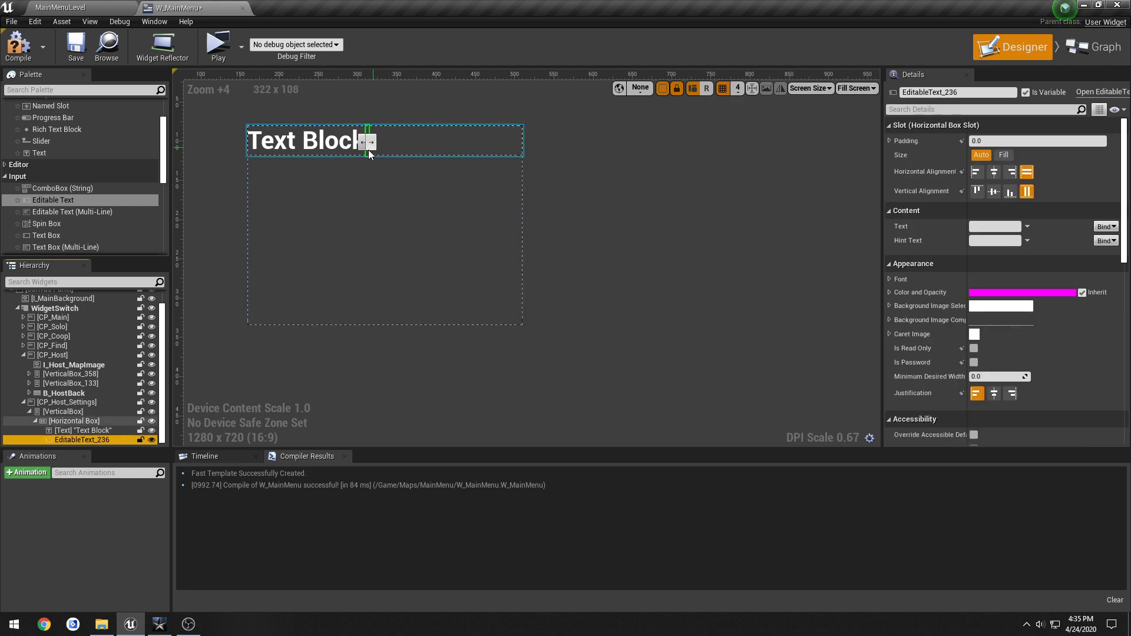
mouse_move(995, 226)
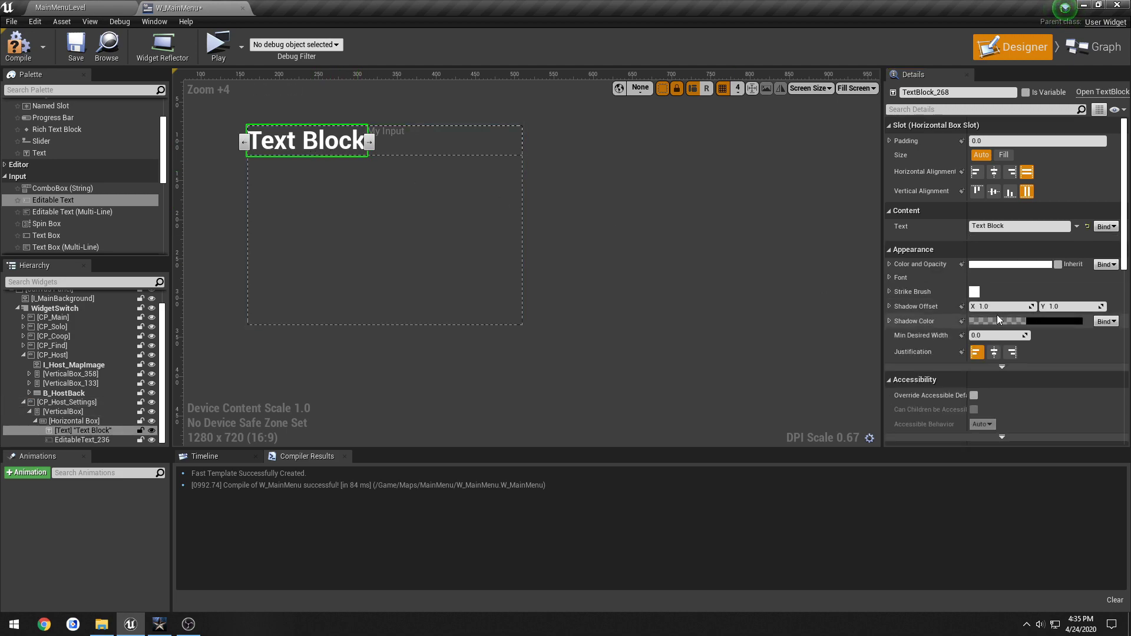
click(890, 277)
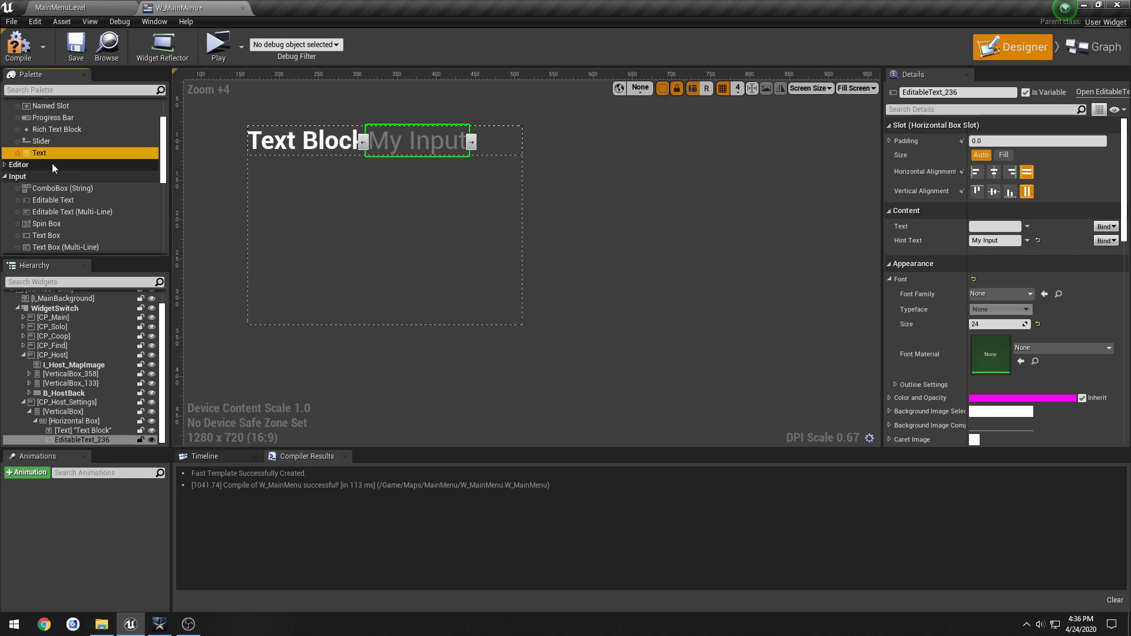
Make the editable text fill the remaining width of the row.
drag(38, 153, 495, 140)
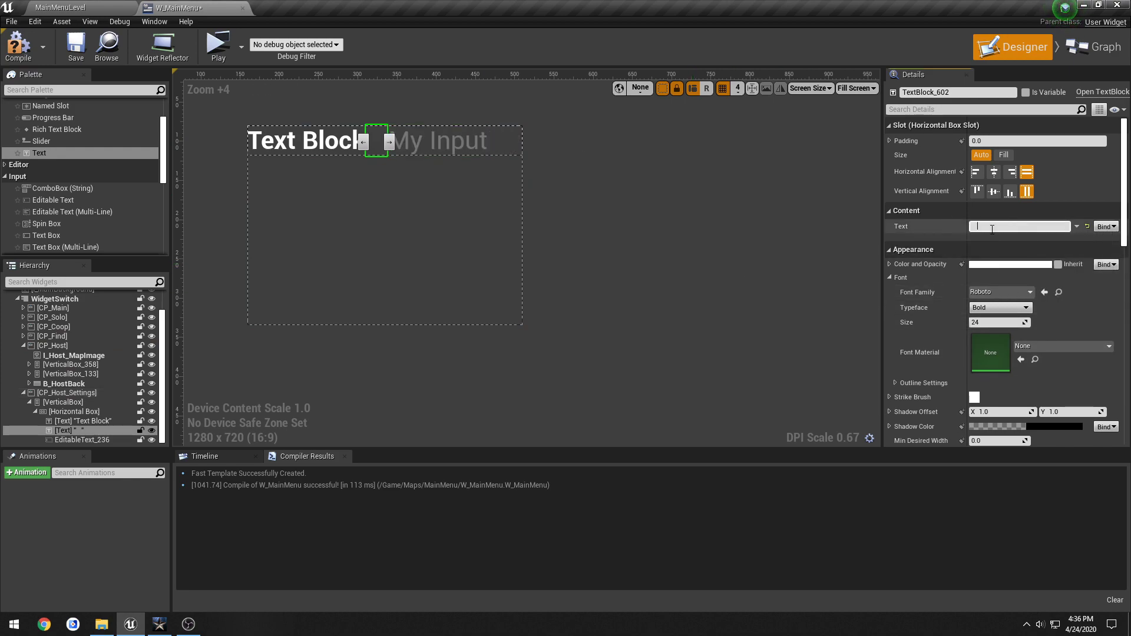
mouse_move(1020, 226)
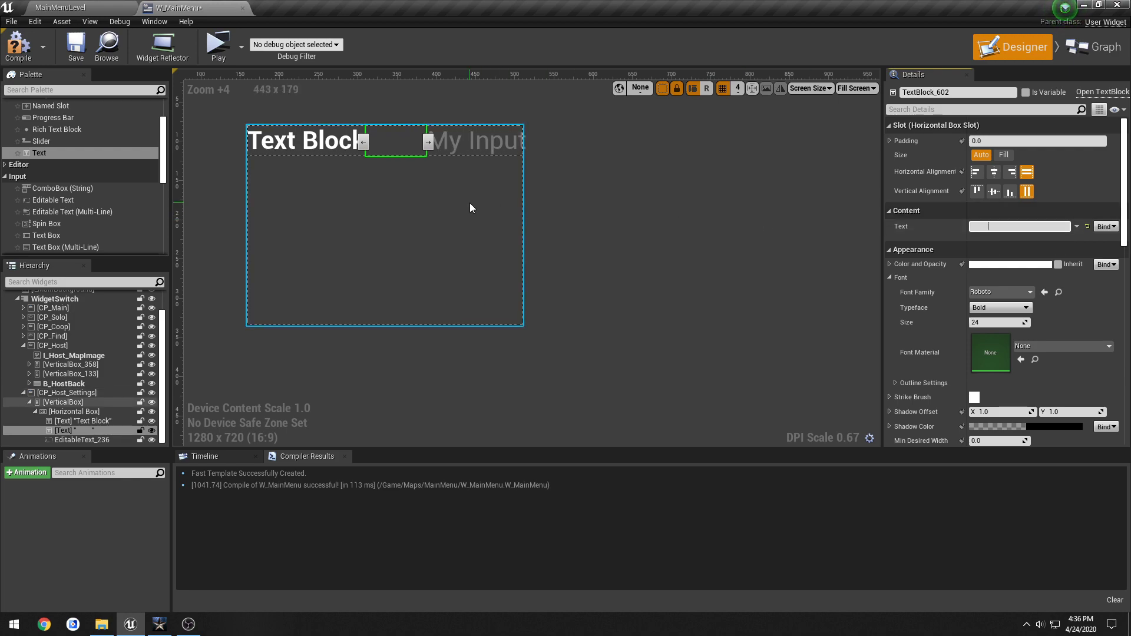
click(62, 402)
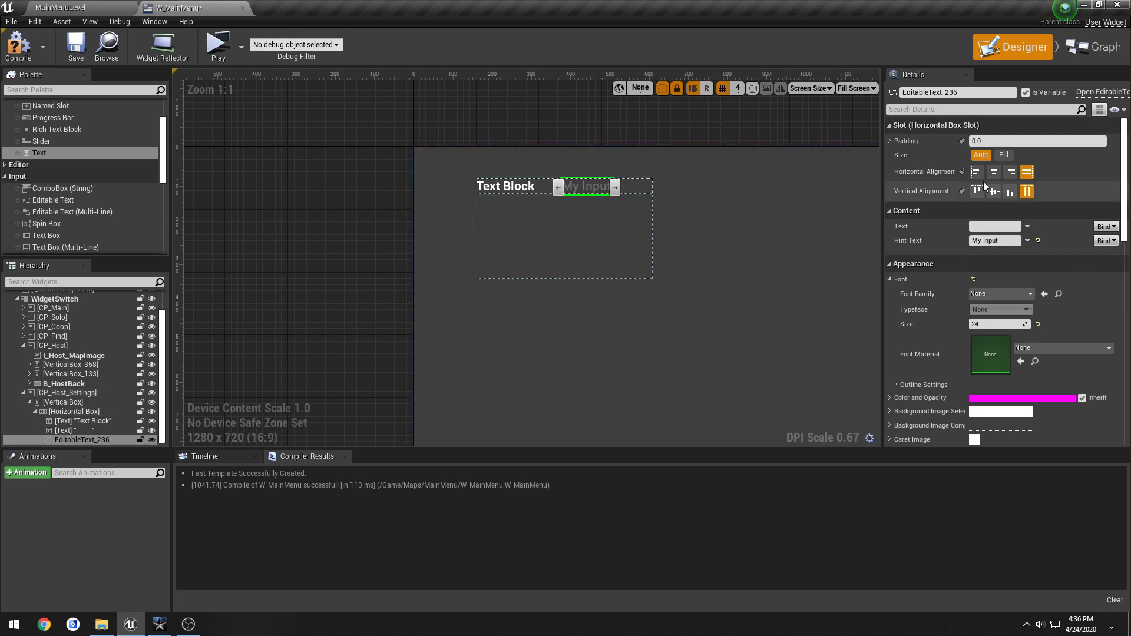
click(1002, 155)
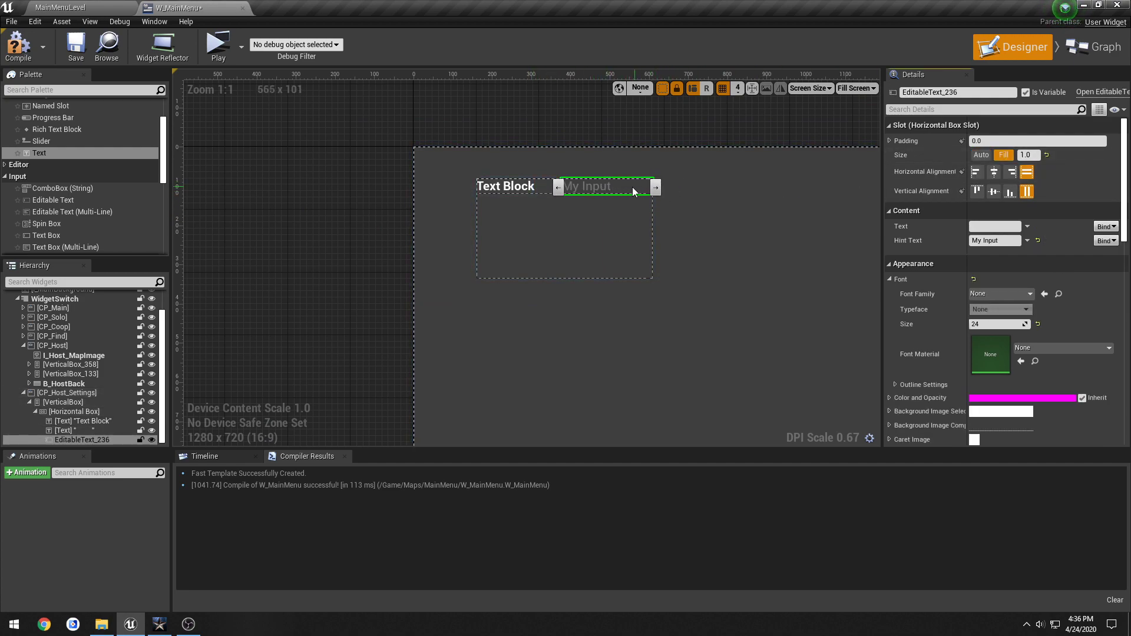
click(506, 186)
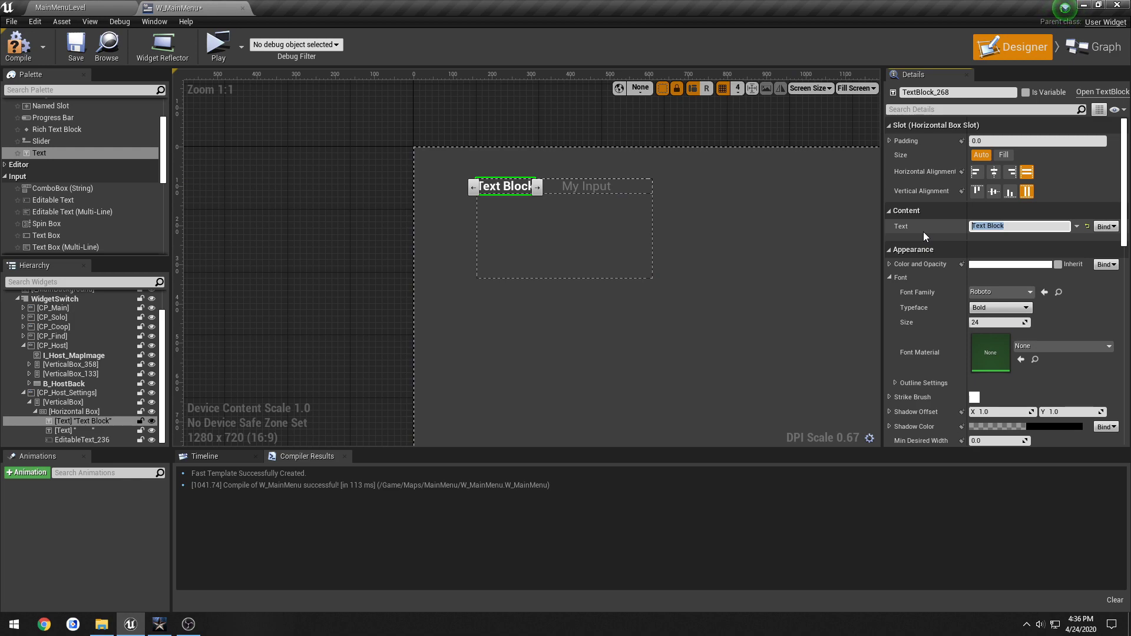
Set the label to 'Server Name' and the field's hint text to 'My Server'.
text(Server Name)
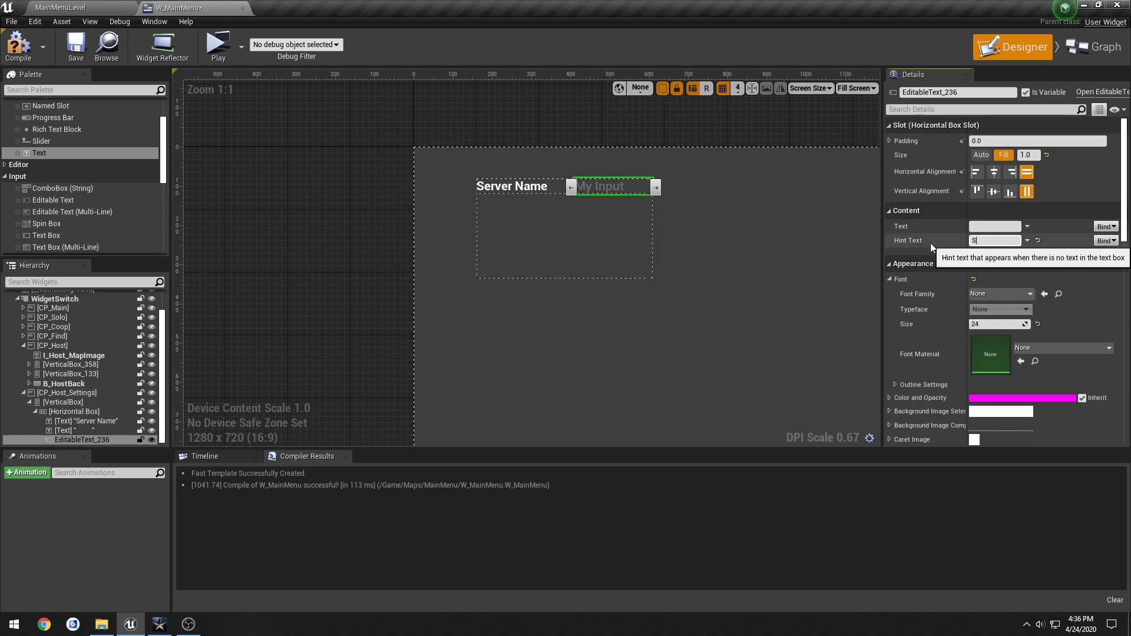
text(My Server)
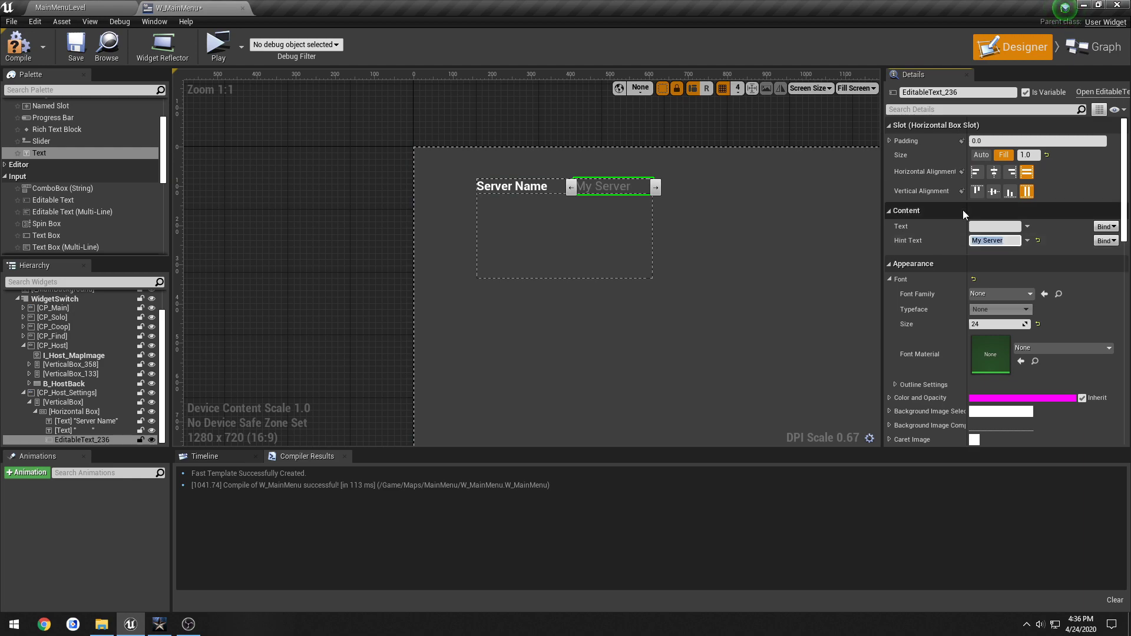
mouse_move(995, 226)
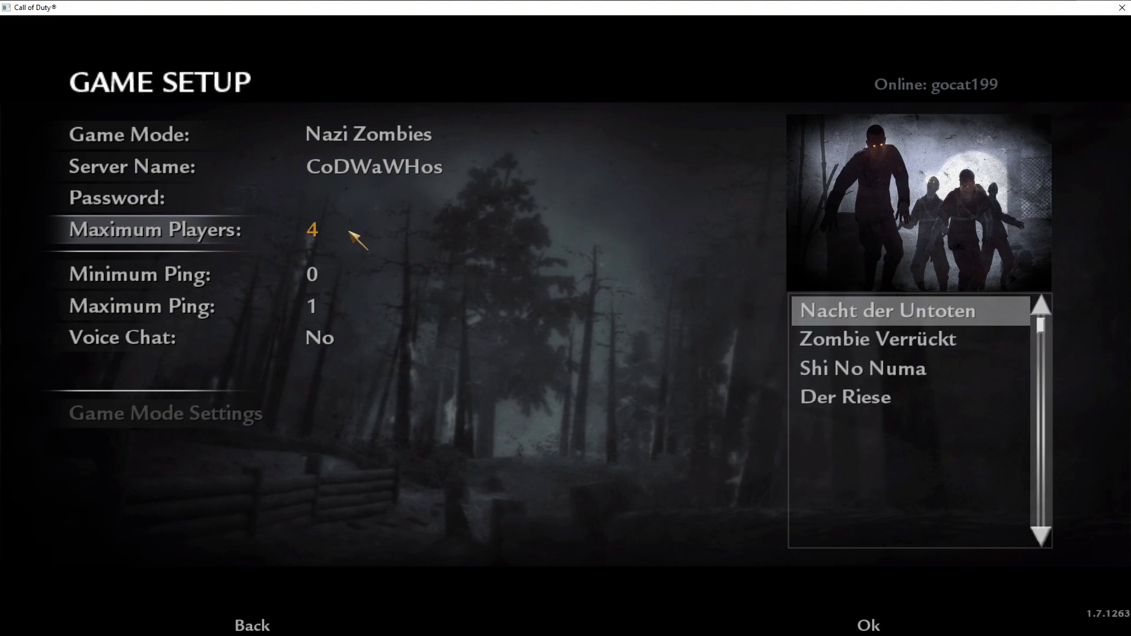
mouse_move(422, 252)
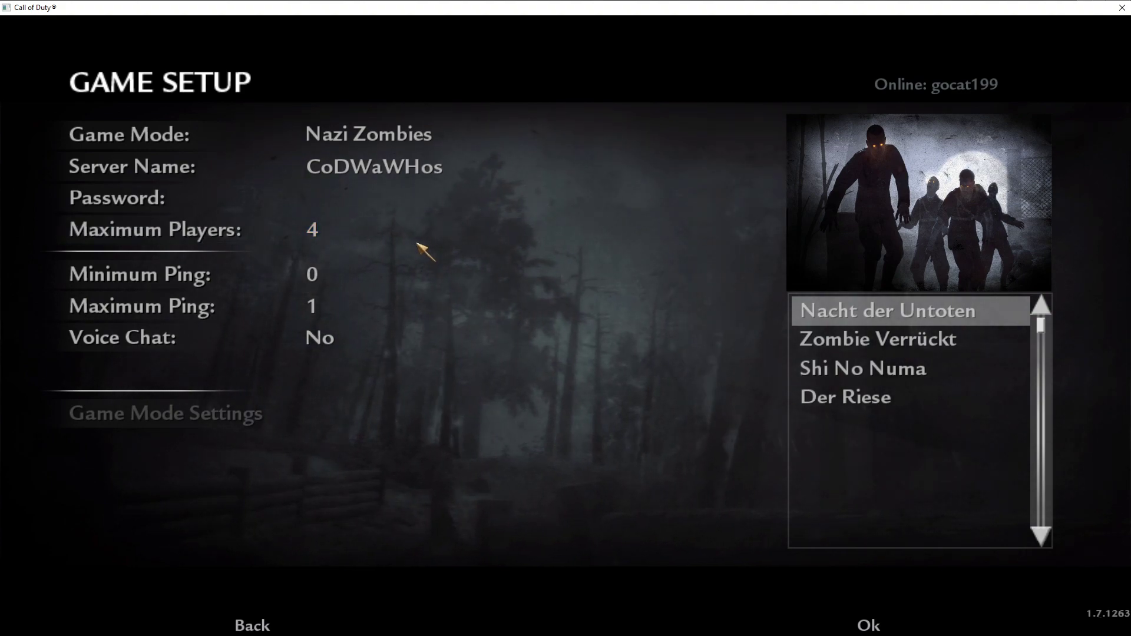
Preview the Verrückt, Shi No Numa and Nacht der Untoten maps in Game Setup.
click(877, 339)
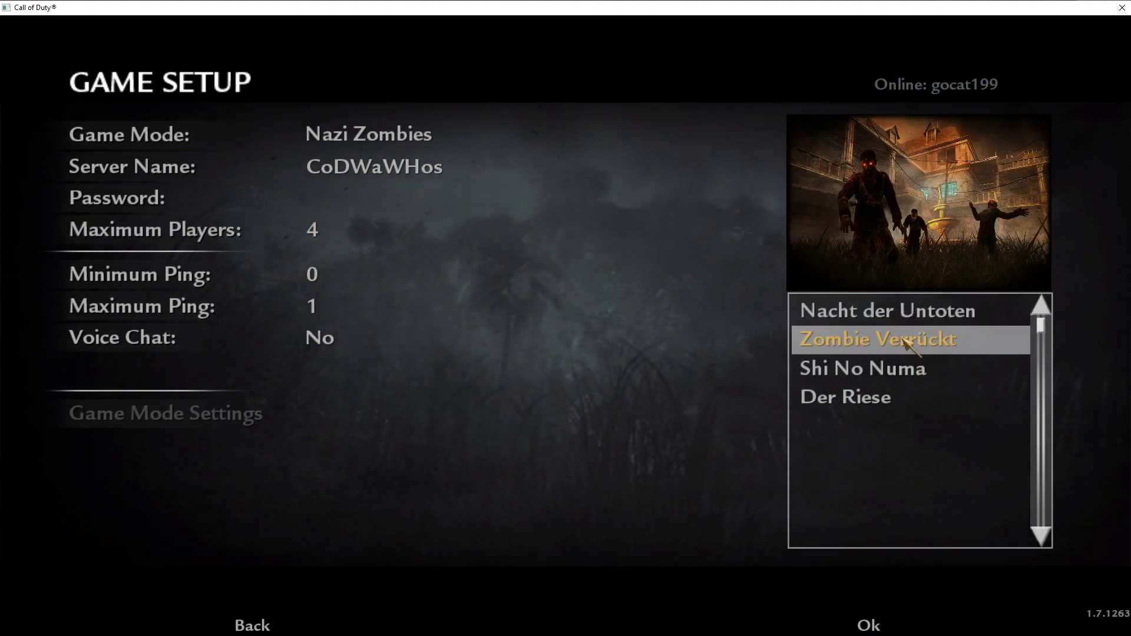
click(863, 368)
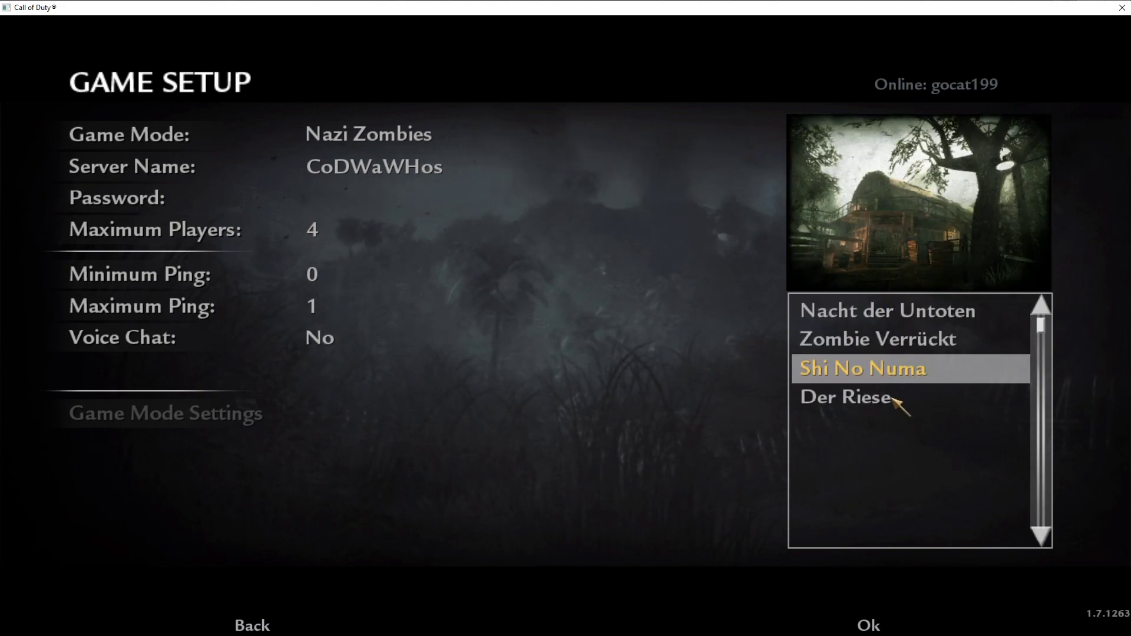
click(887, 311)
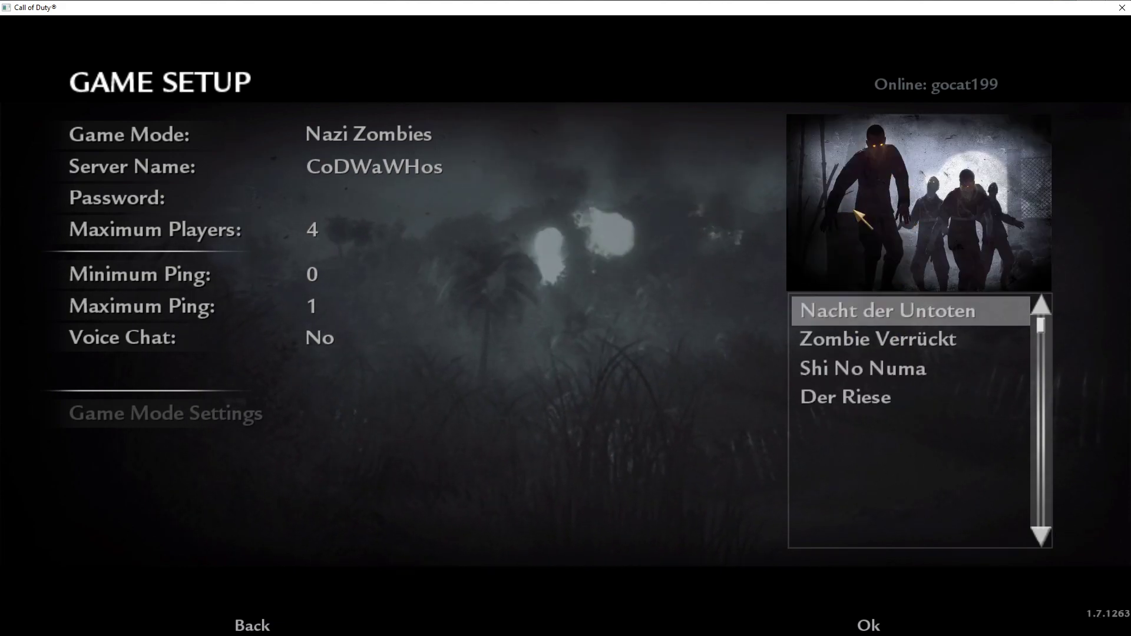
Return to the Unreal widget editor and show the Host panel's Back button for reference.
key(alt+tab)
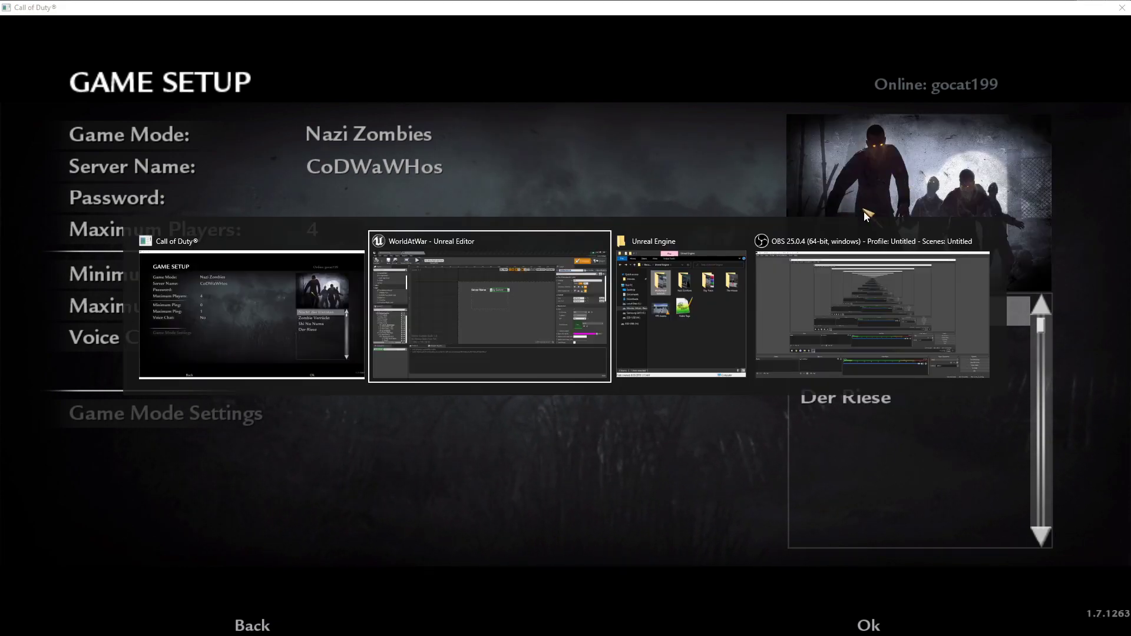
click(489, 306)
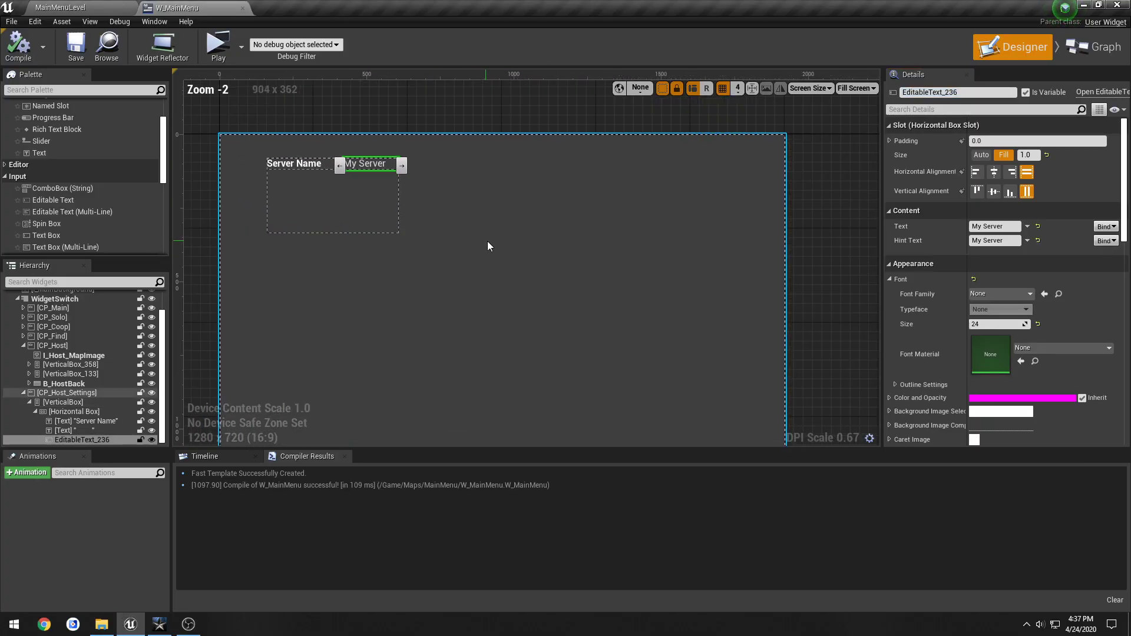
scroll(down, 3)
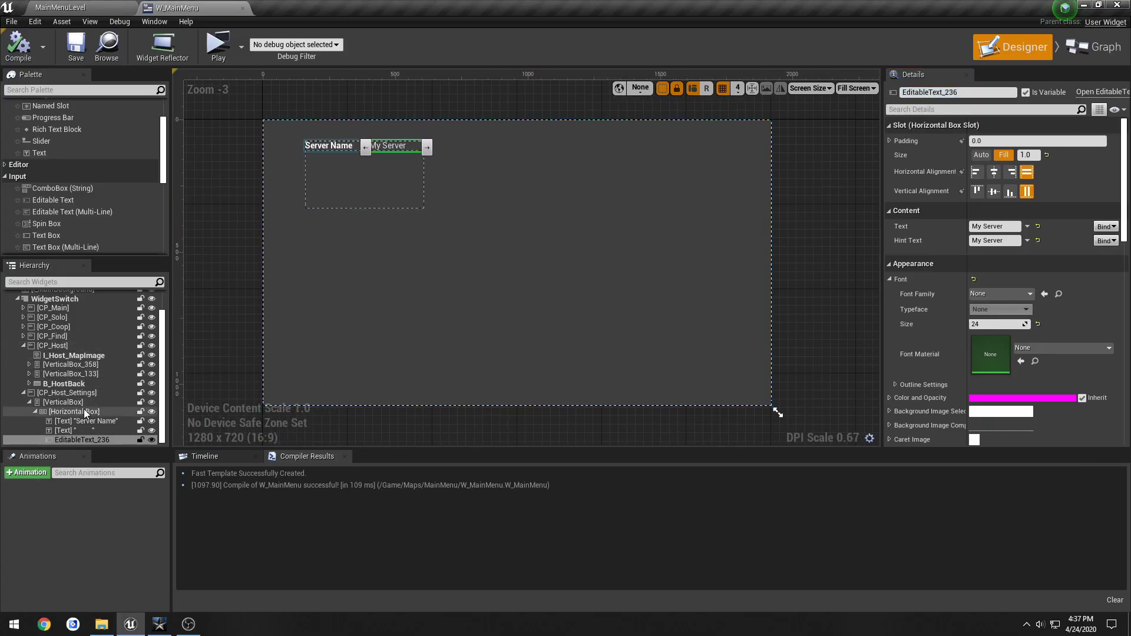
click(64, 384)
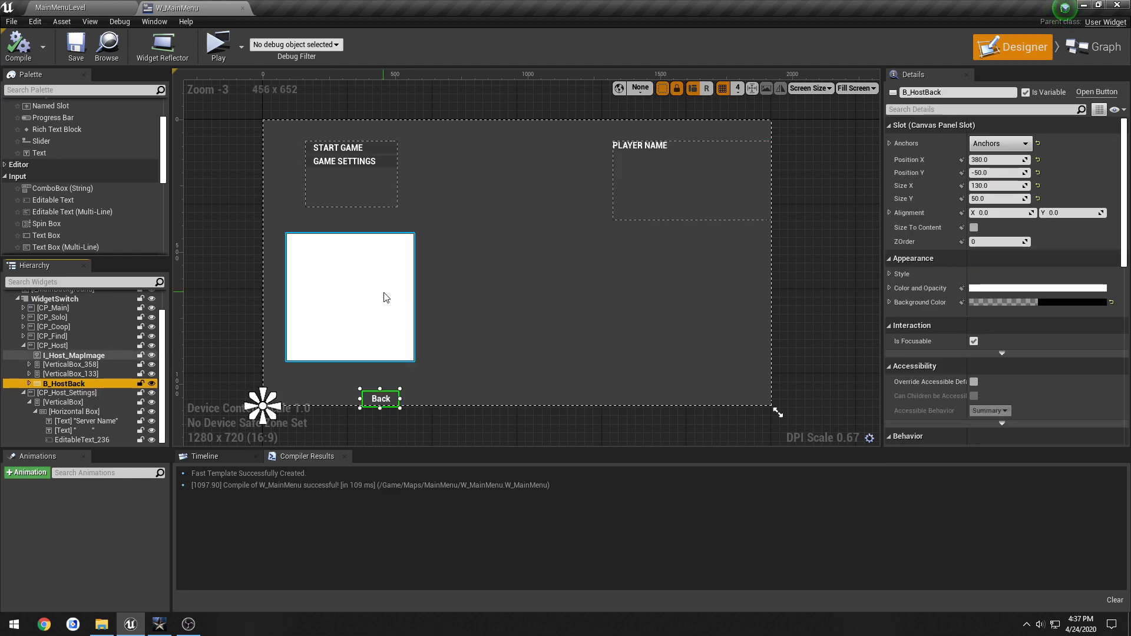
Copy I_Host_MapImage into CP_Host_Settings and anchor it to the top-right corner.
click(73, 355)
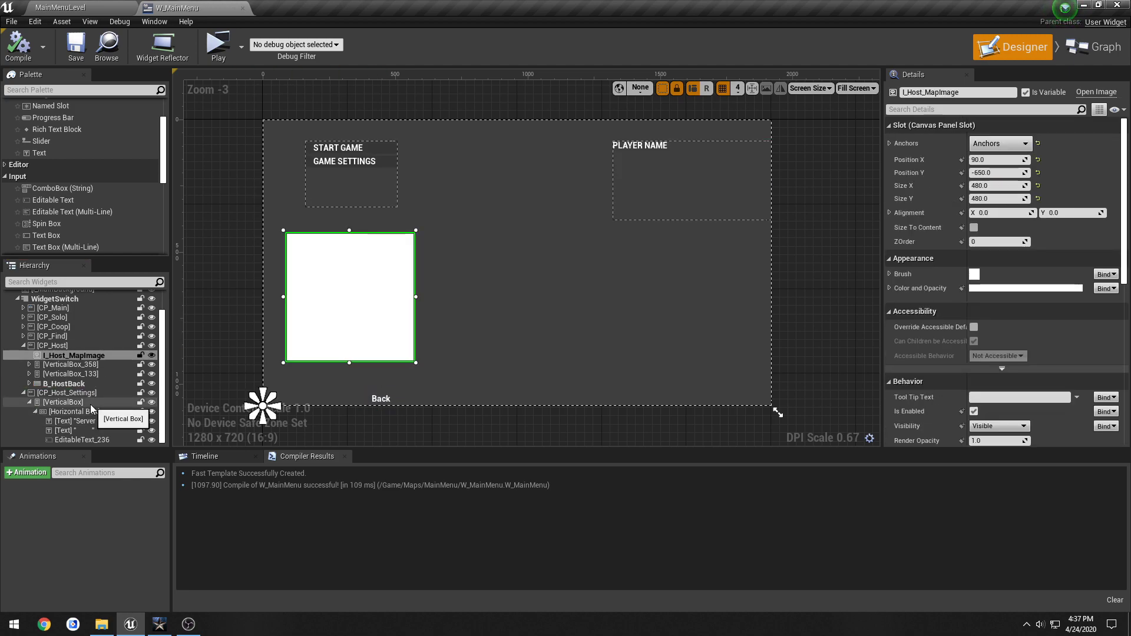
click(62, 402)
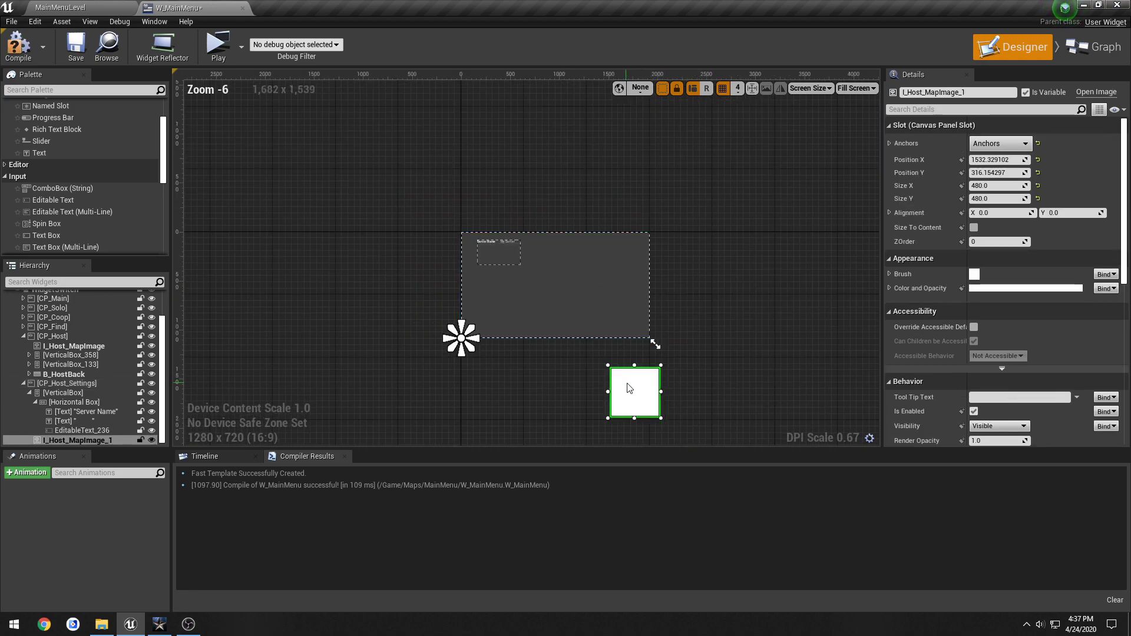
scroll(up, 3)
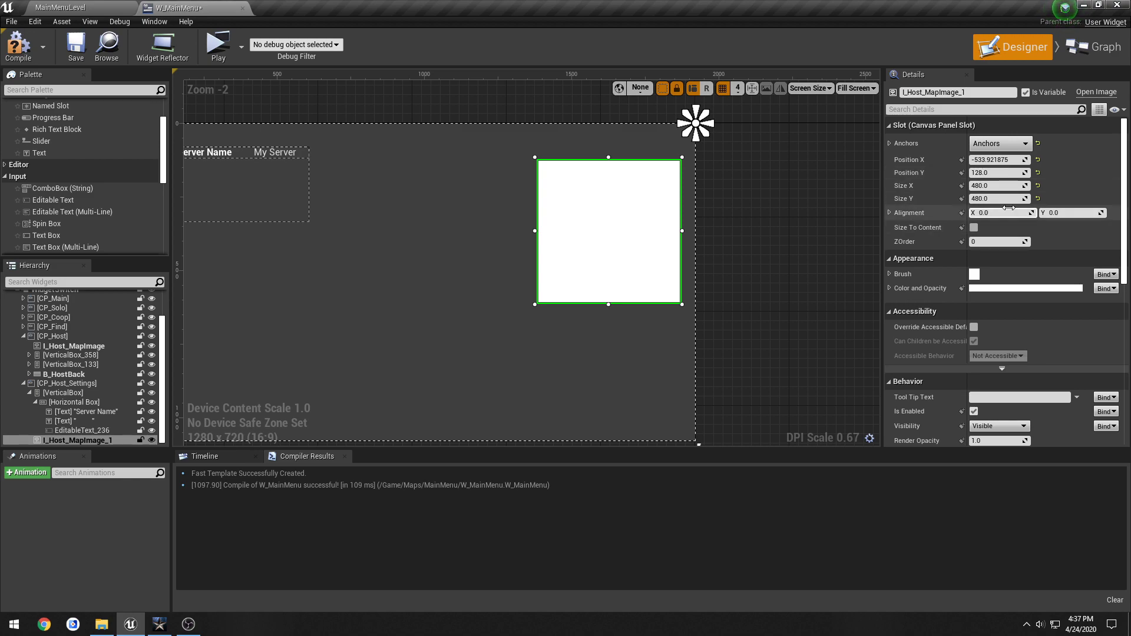
click(1039, 159)
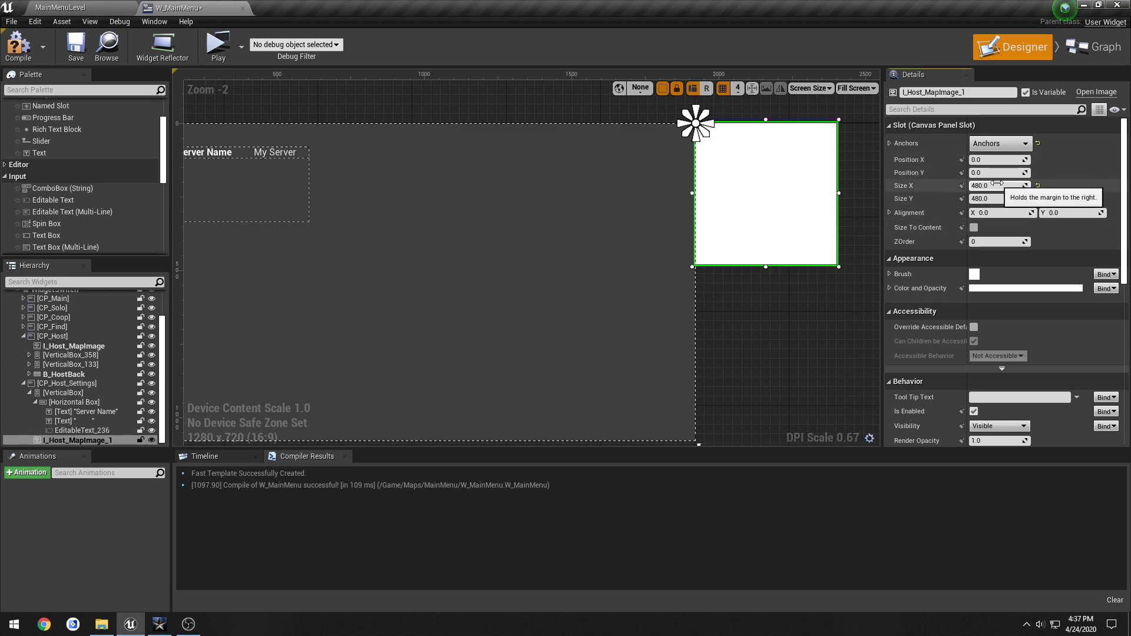
mouse_move(911, 221)
text(1)
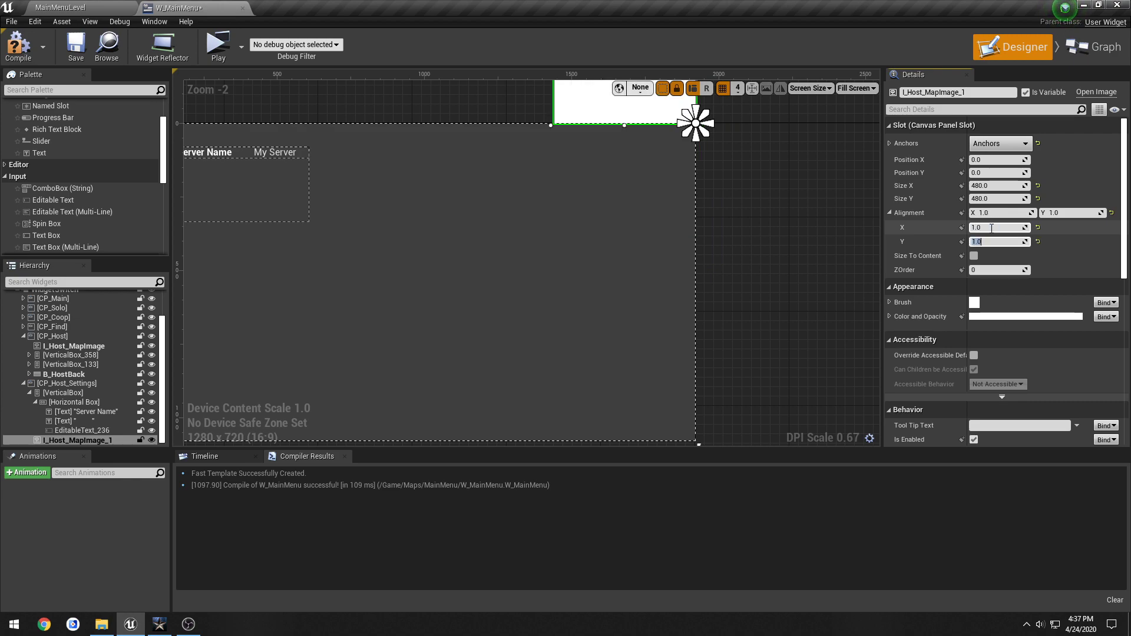
Set the image's position to 0,0 and alignment to X 1.15, Y -0.15, then launch a preview.
text(0.0)
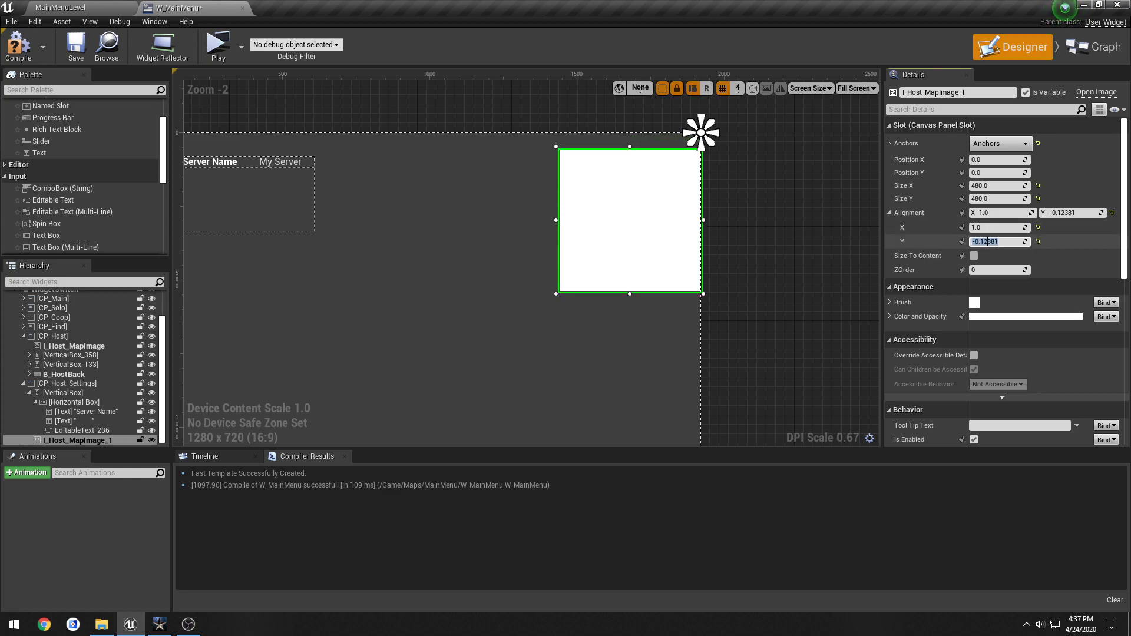
text(0.1)
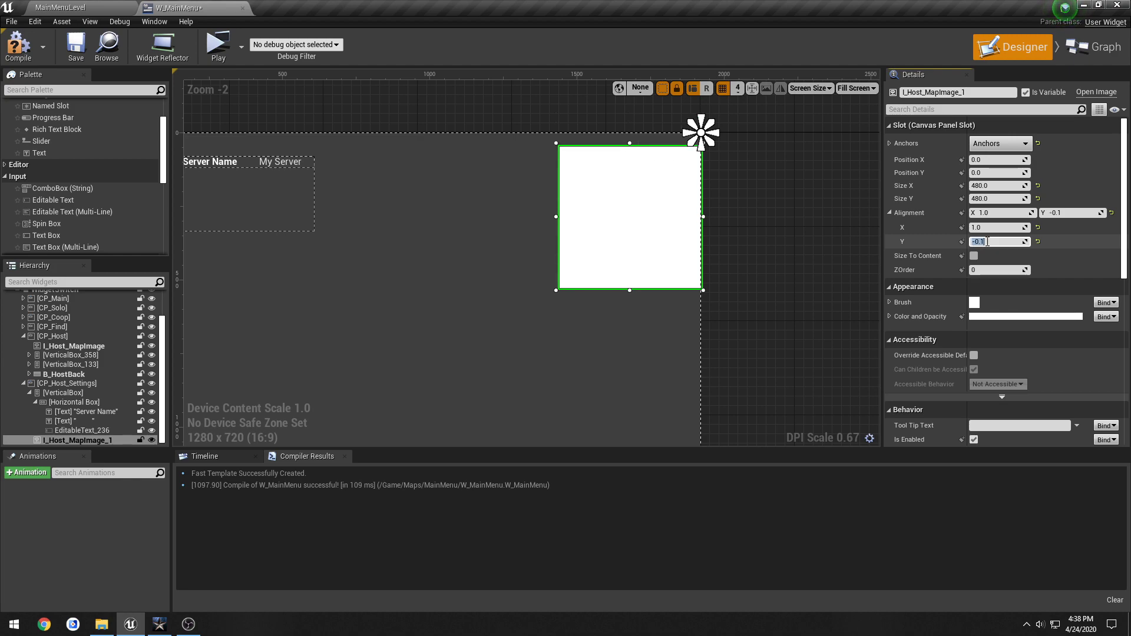
text(-0.2)
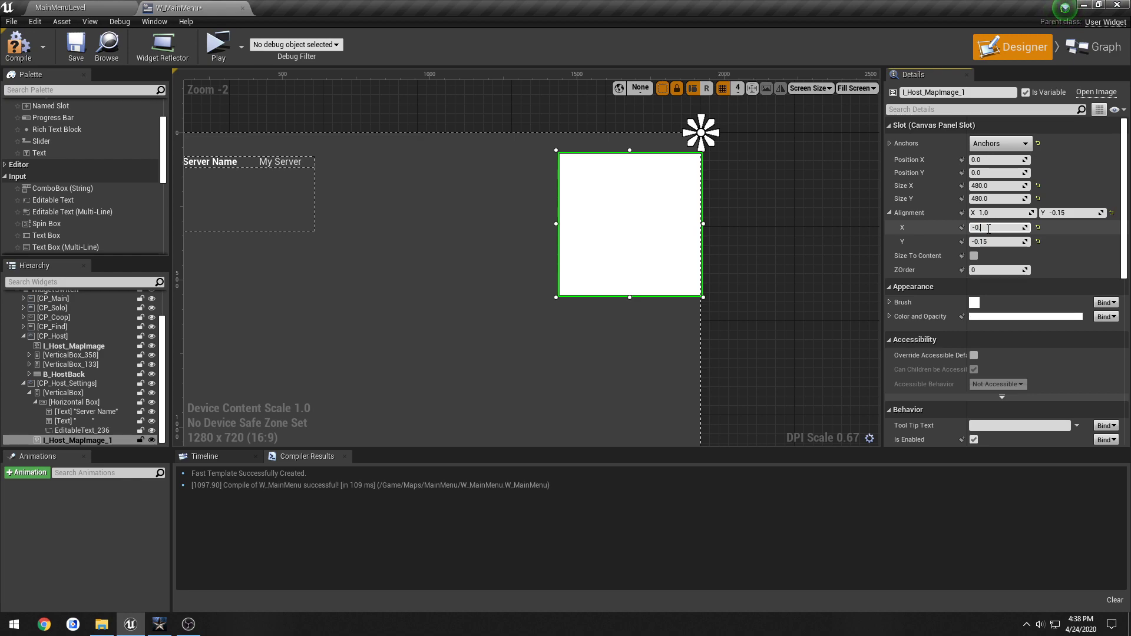
text(-0.15)
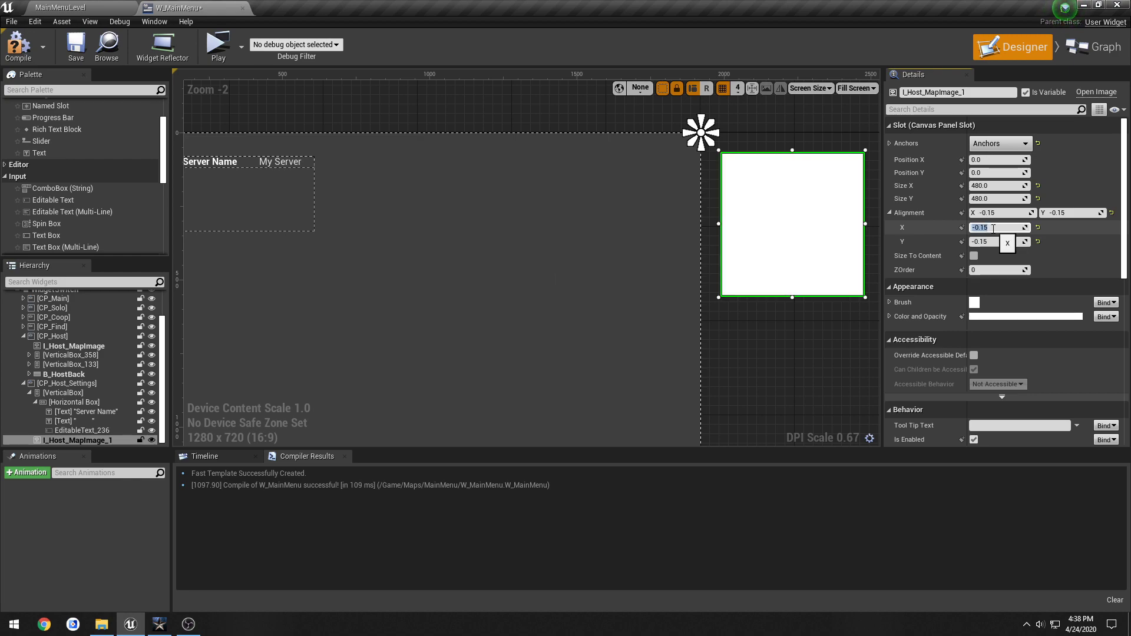
text(0.15)
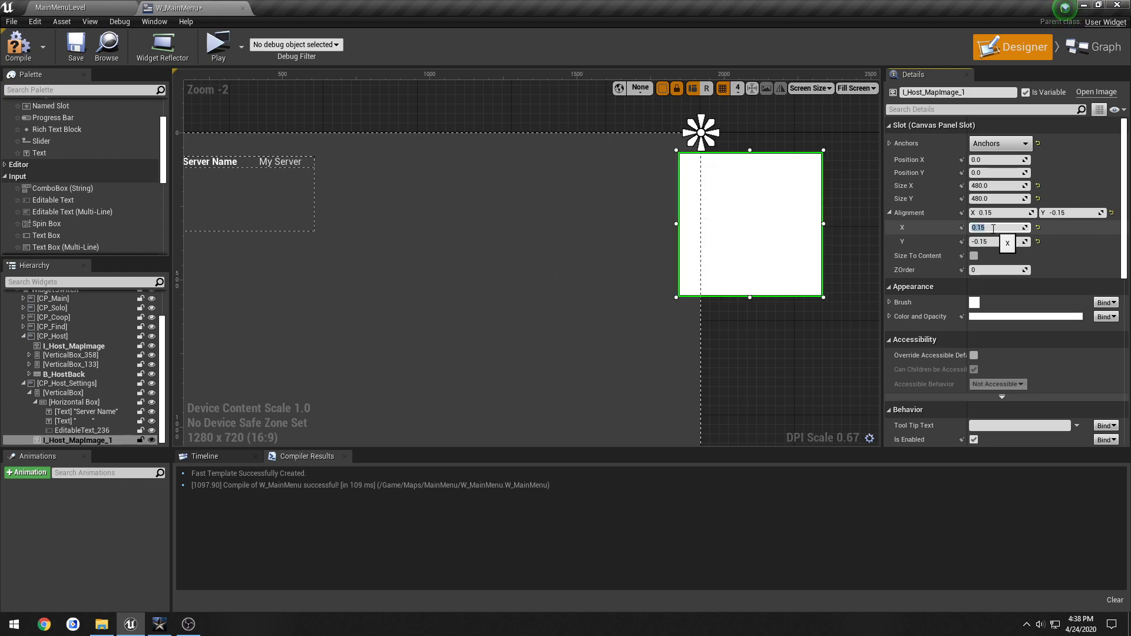
text(1.0)
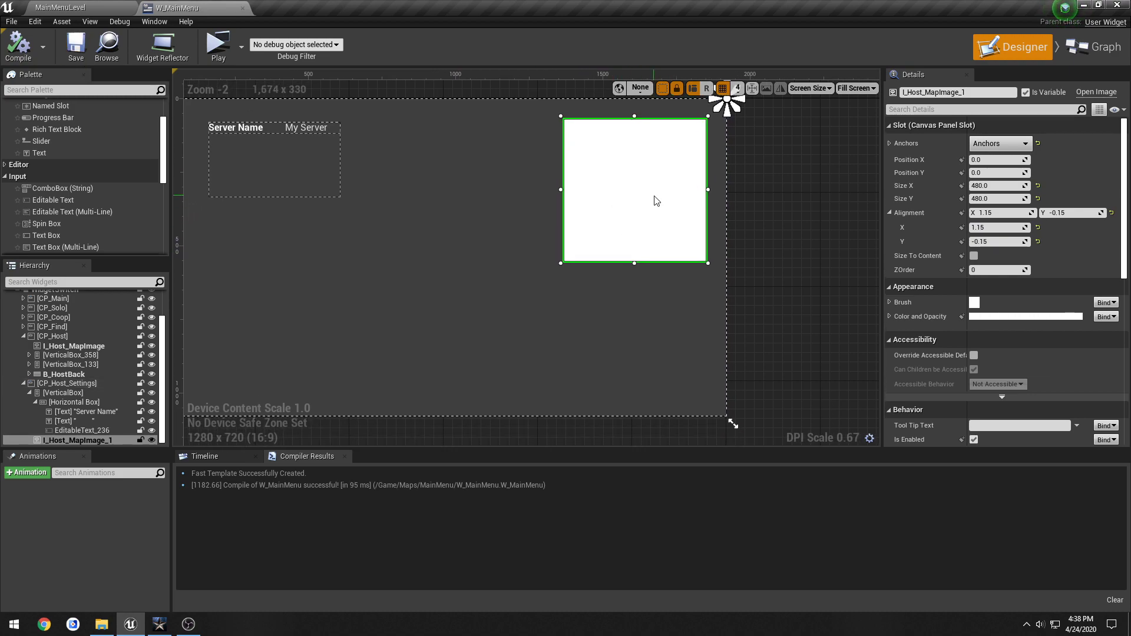
click(215, 42)
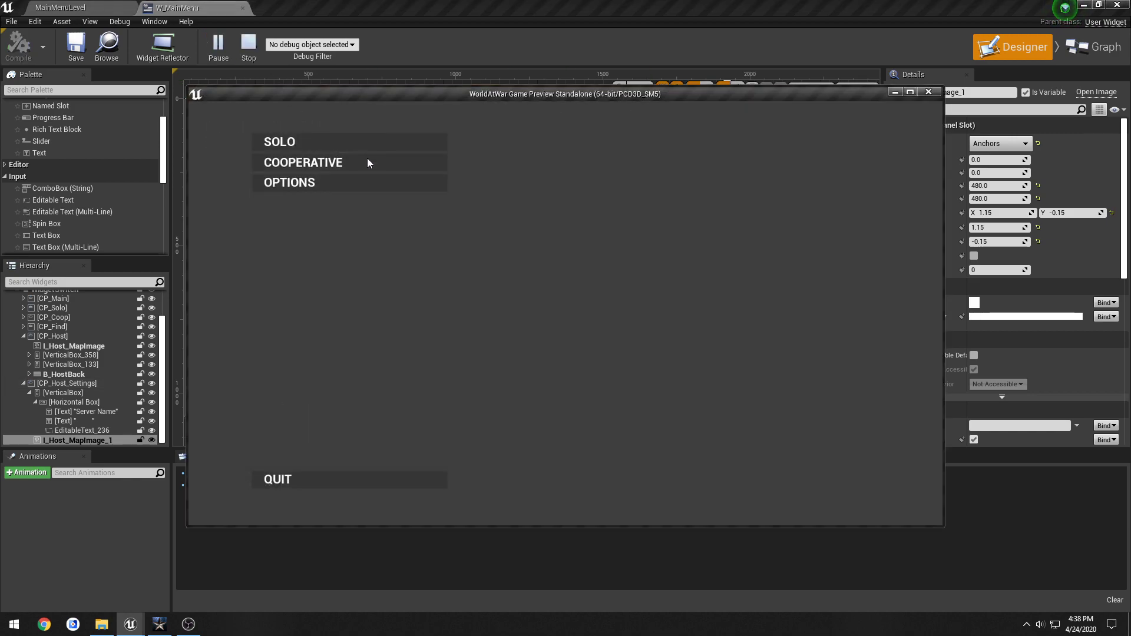
Run the menu as a Standalone Game preview.
click(248, 44)
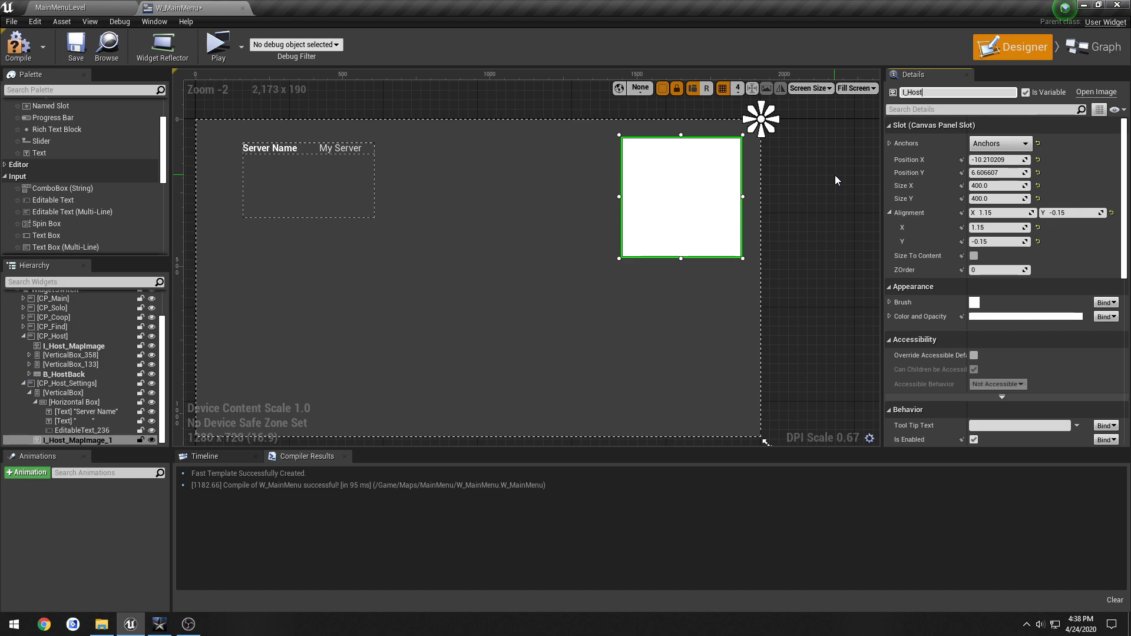
Rename the image I_Host_Settings_MapImage, save the widget, and select the server name input.
text(I_Host_Settings_MapIm)
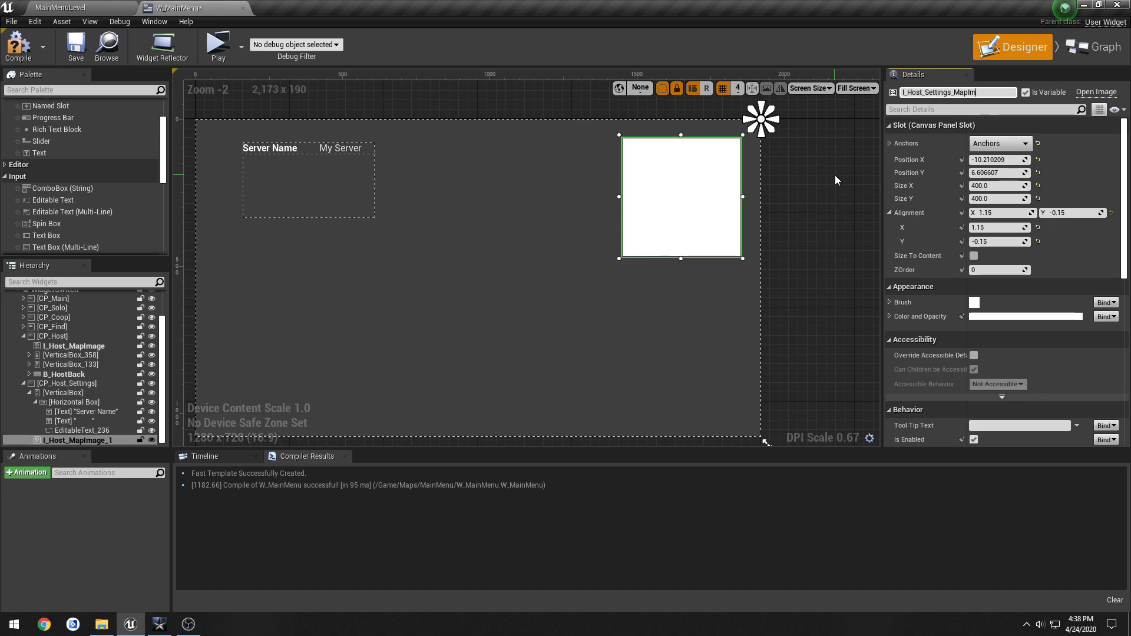
click(75, 46)
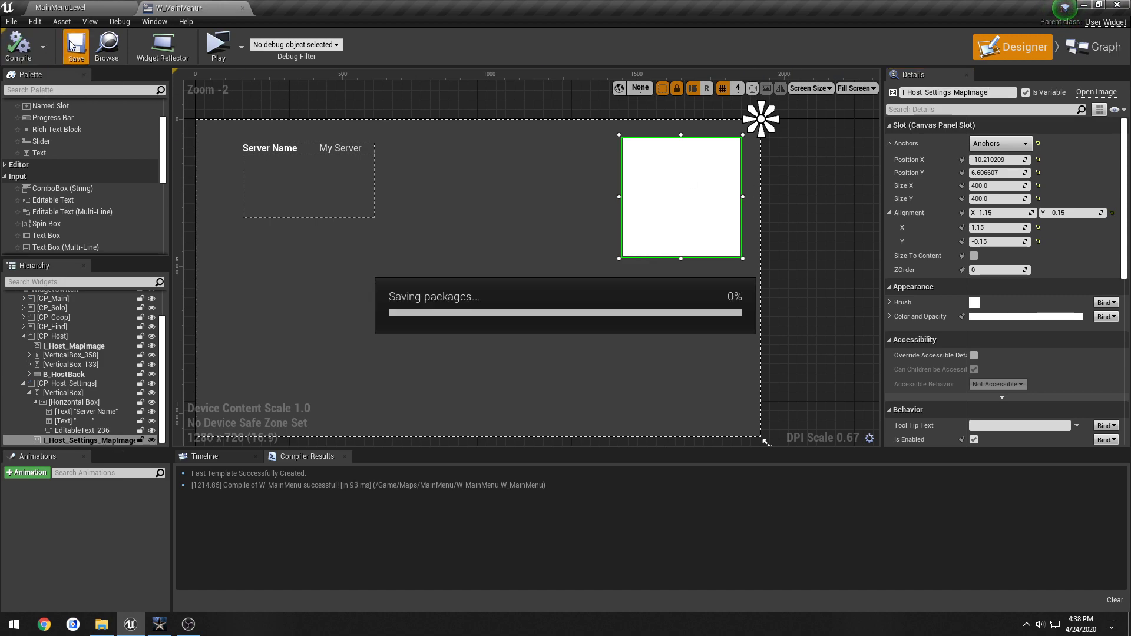
click(270, 148)
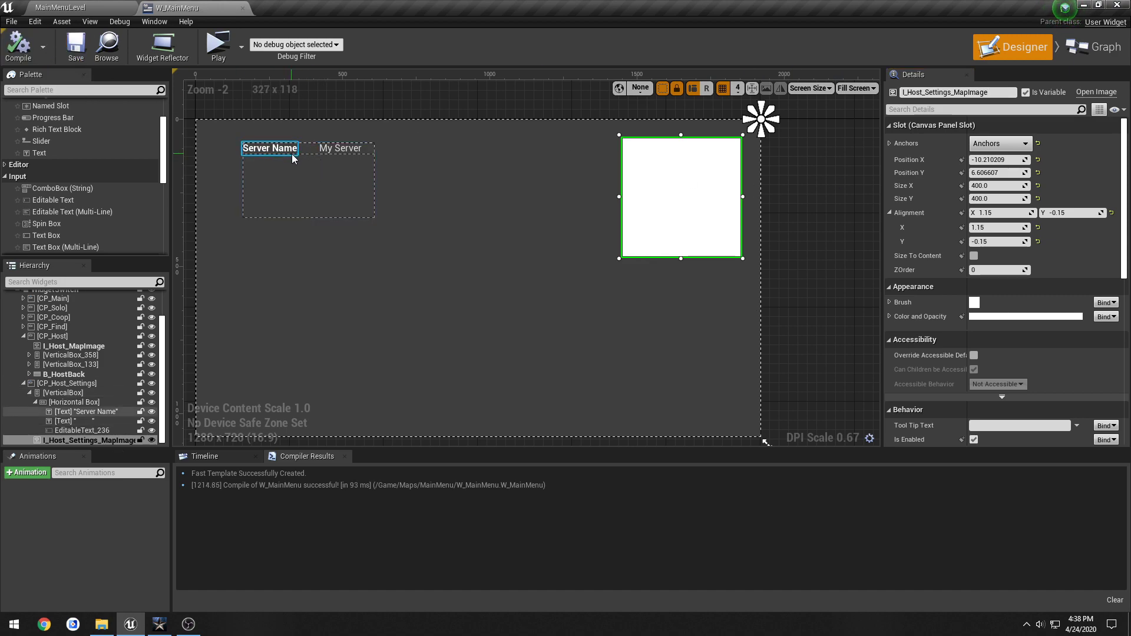
click(339, 149)
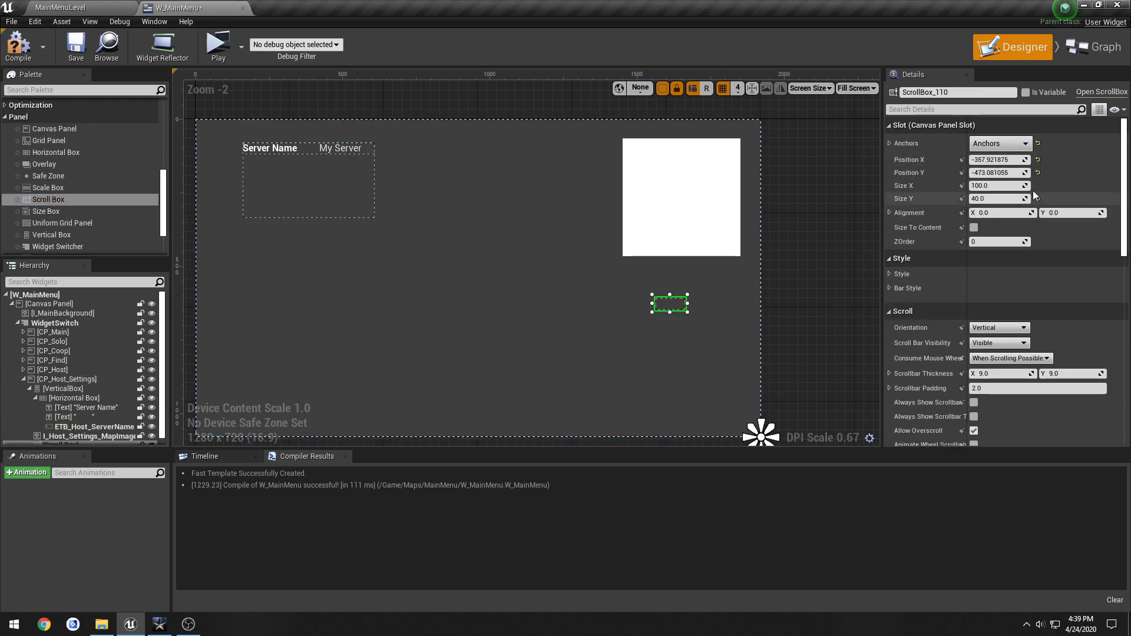
Anchor the scroll box bottom-right and tune its alignment to about X 1.18, Y 1.15.
click(1037, 172)
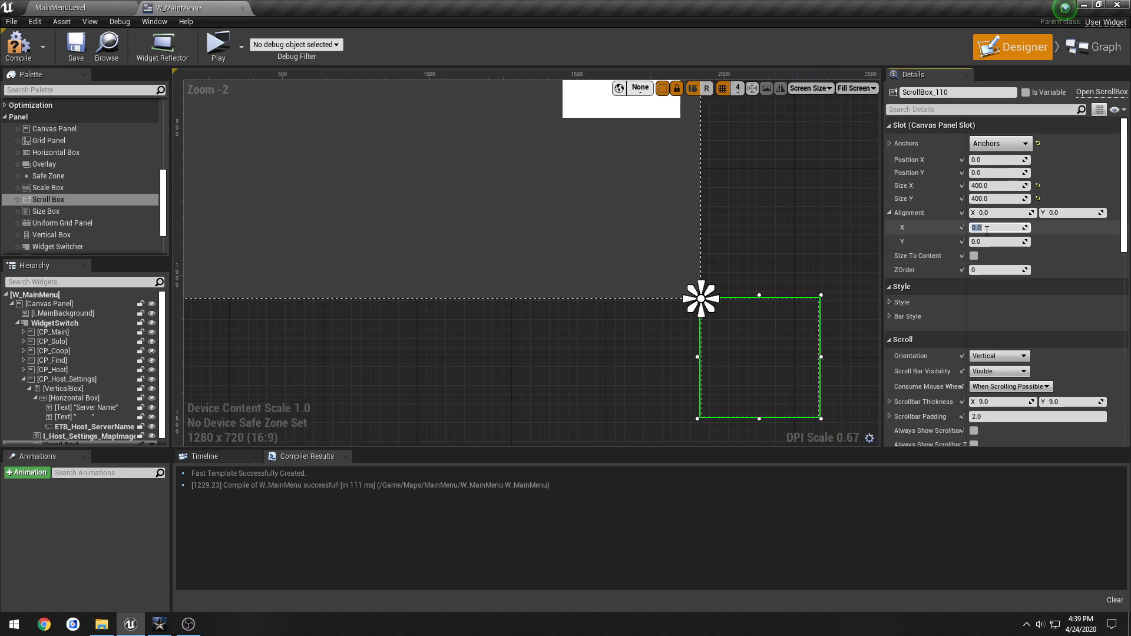
text(-1.0)
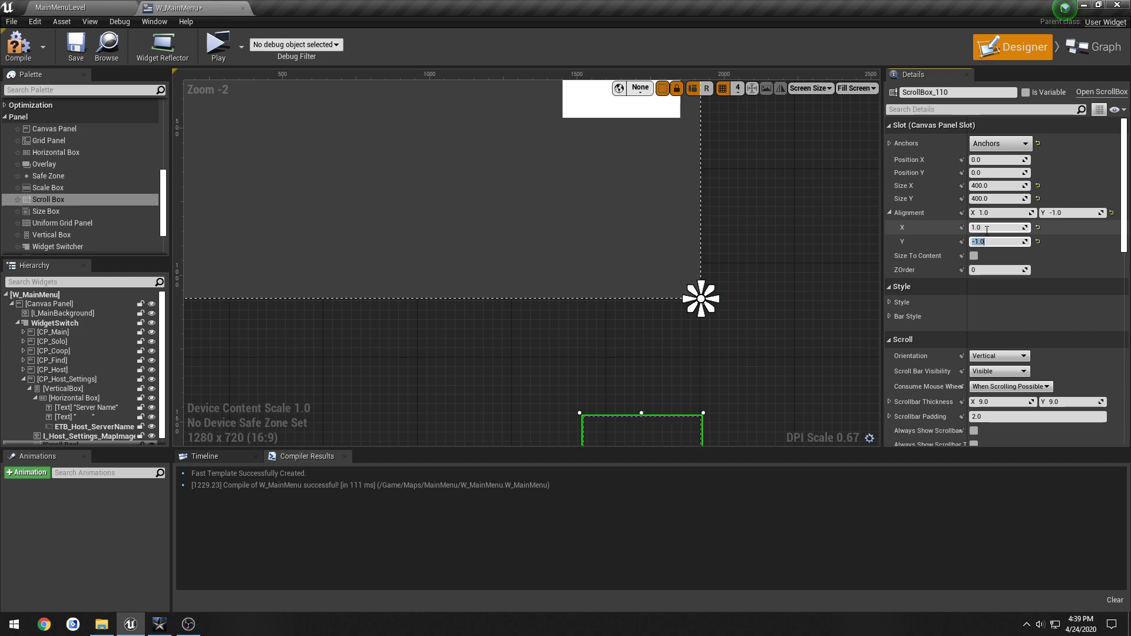
text(1.0)
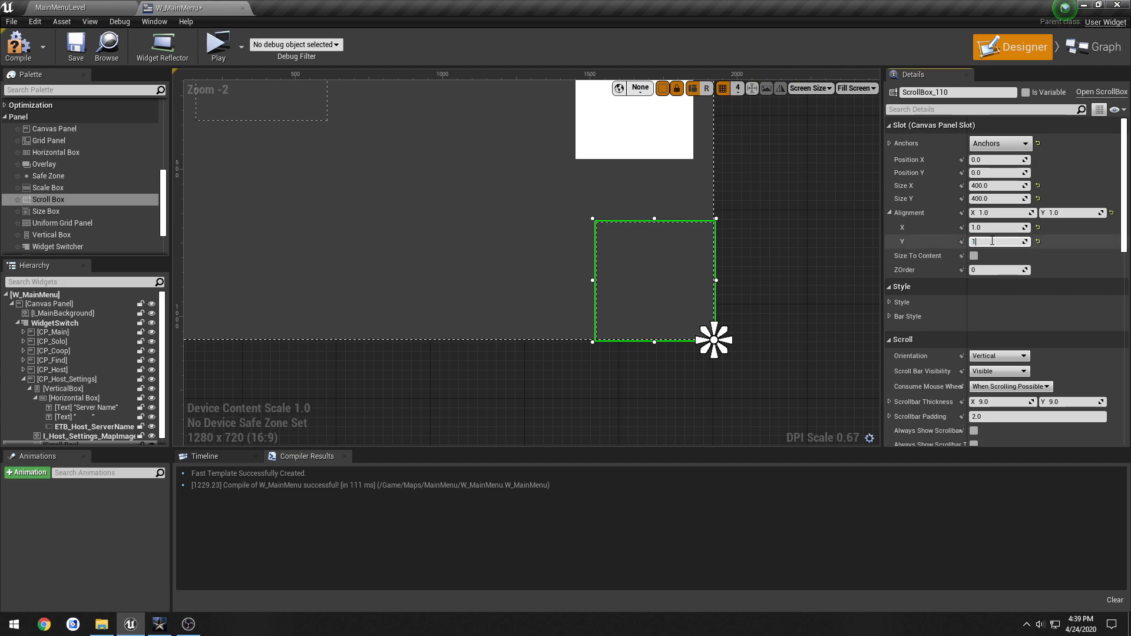
text(1.15)
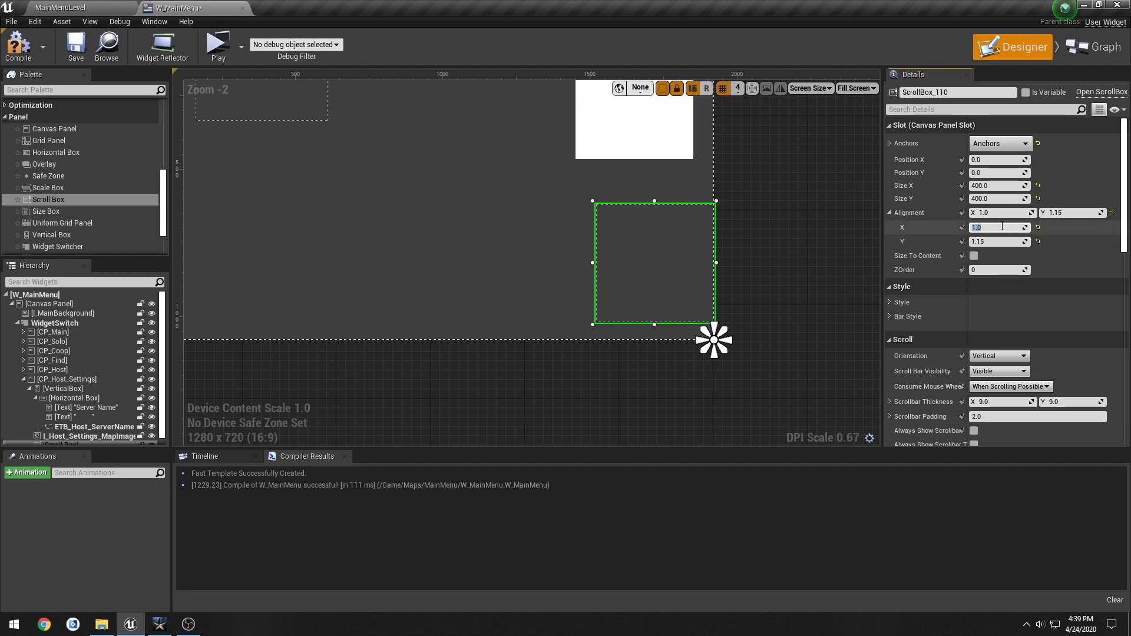
text(1.15)
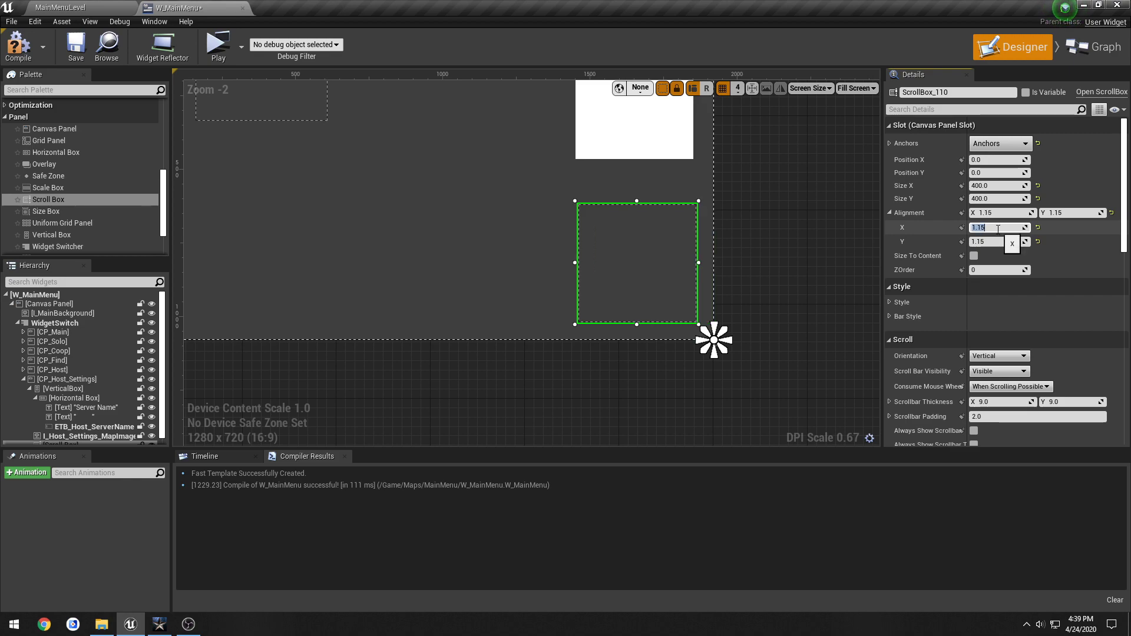
click(1000, 242)
text(1.5)
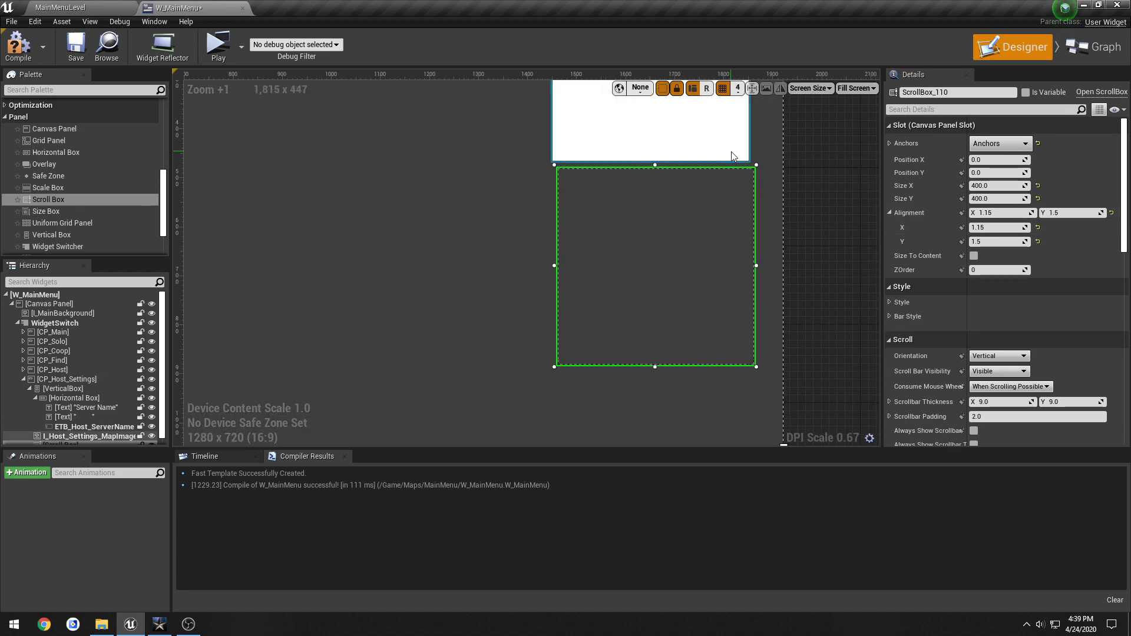
click(999, 227)
text(1.12)
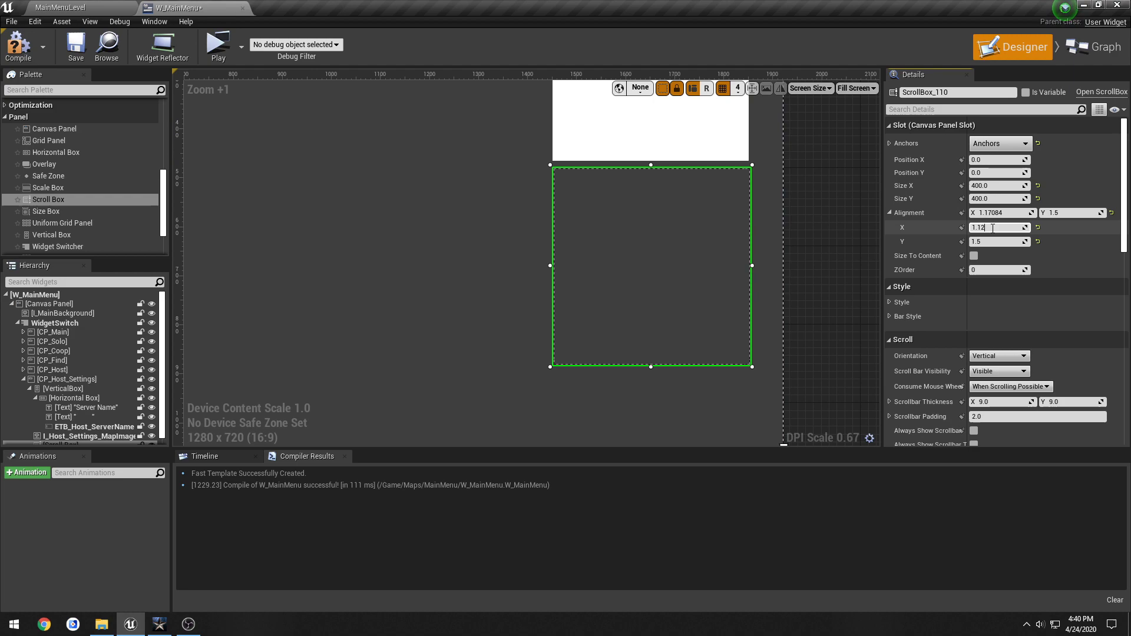
text(1.2)
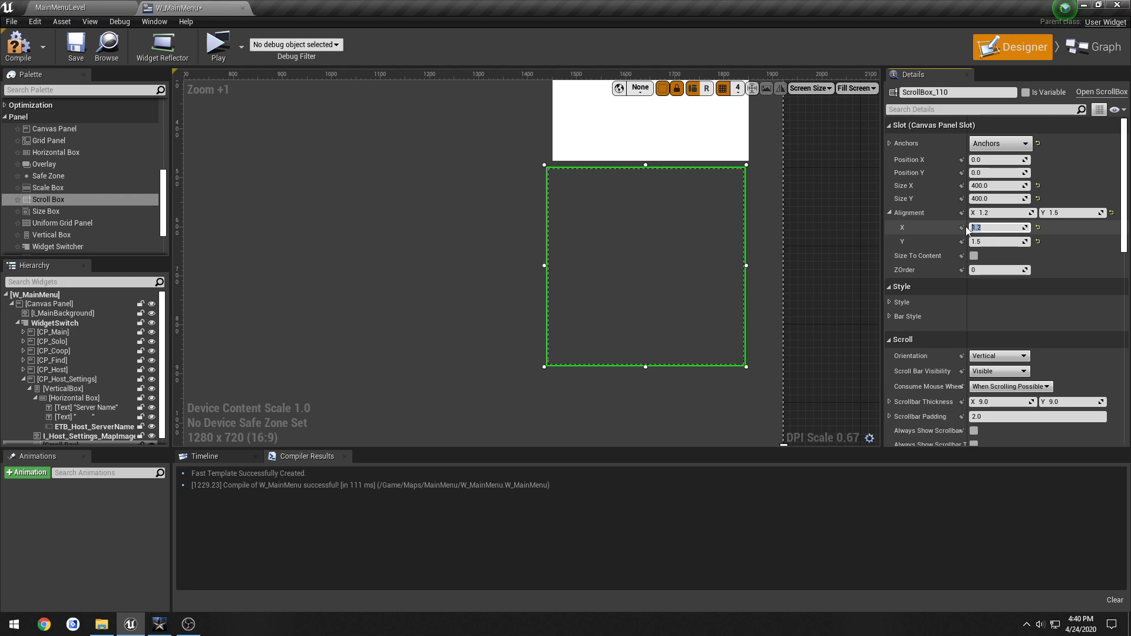
text(1.15)
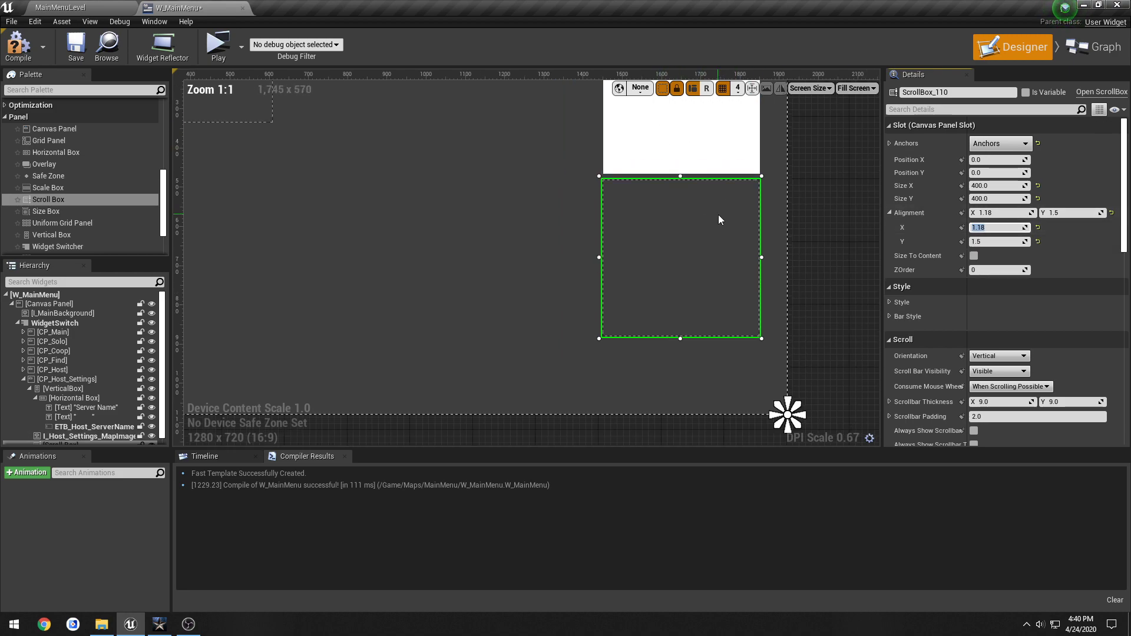
Set the scroll box's Size Y to 520 and restore its alignment to 1.15.
scroll(down, 3)
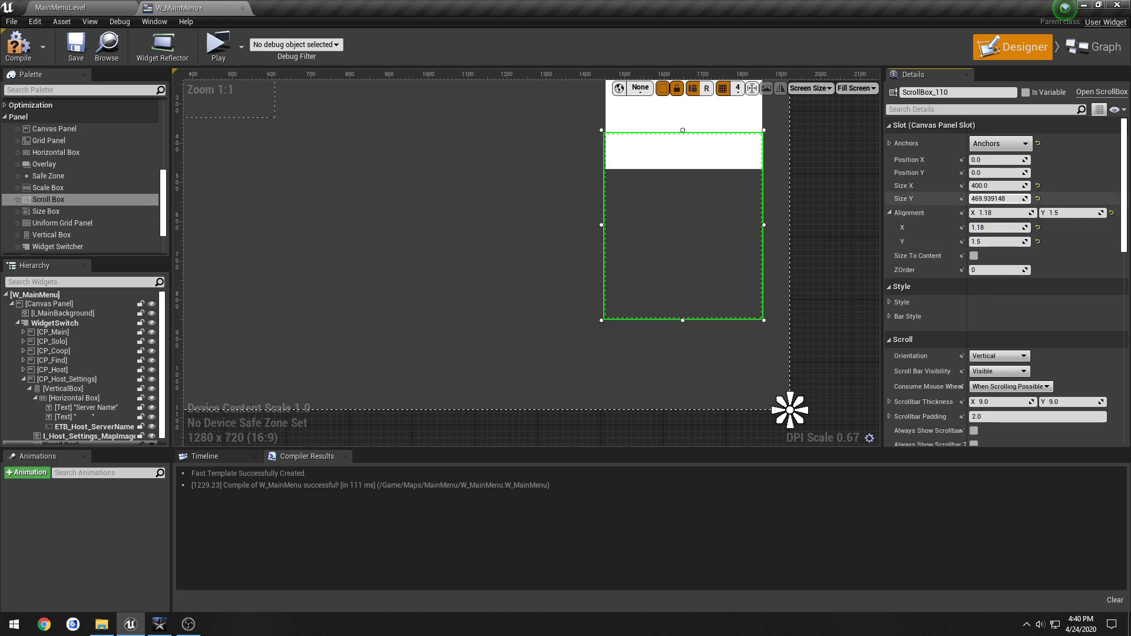
triple_click(998, 198)
text(520)
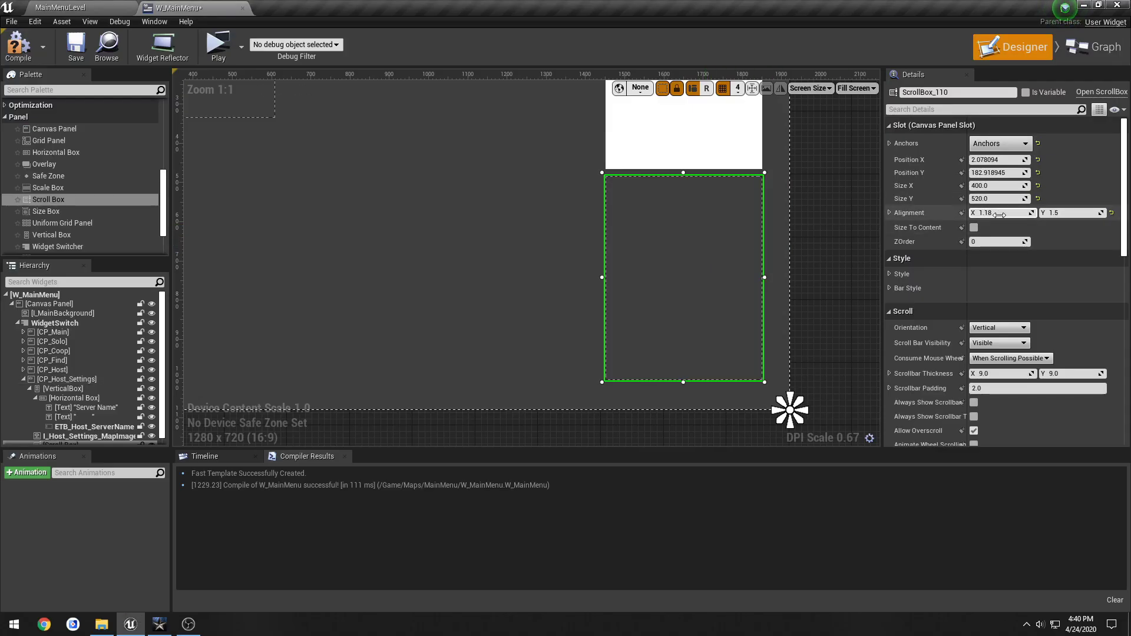
click(891, 213)
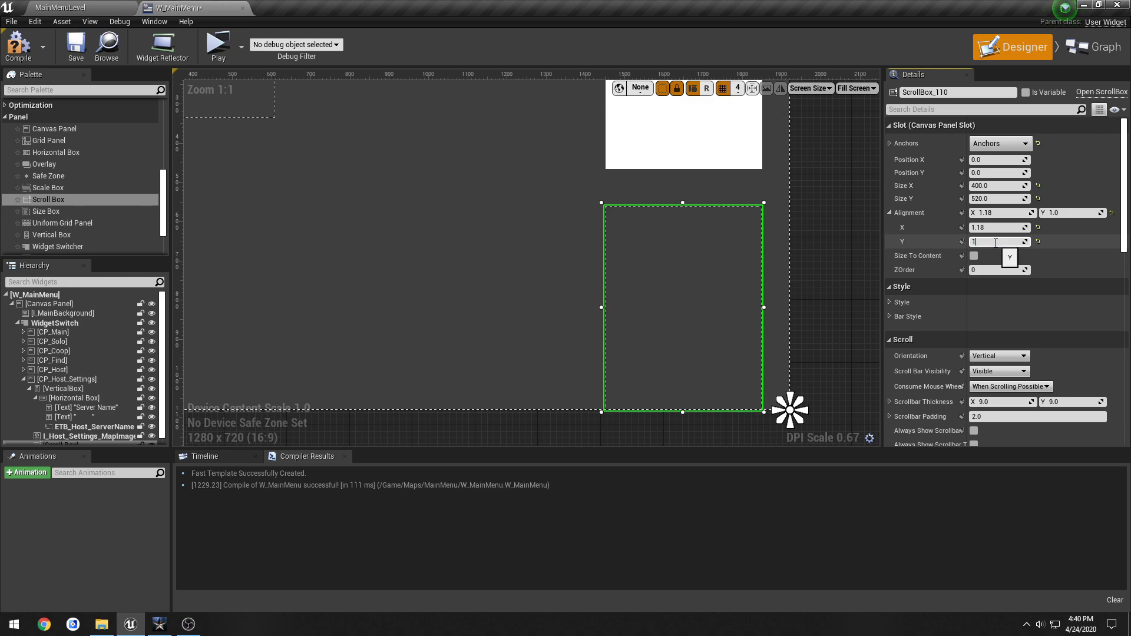
text(1.15)
click(958, 92)
text(SC)
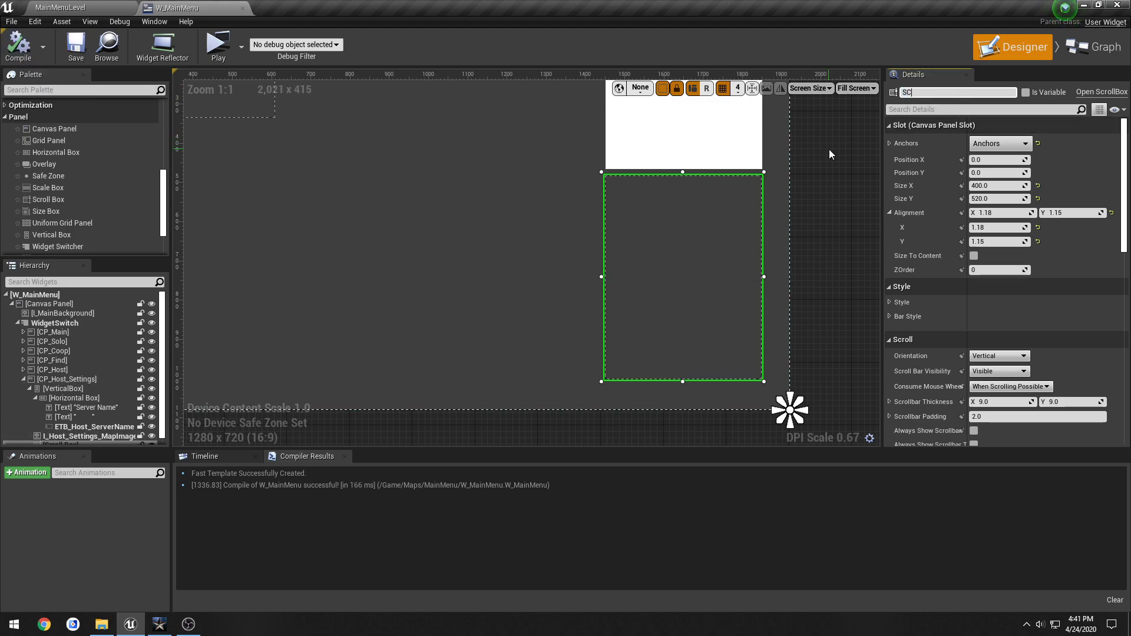
Name the scroll box SCRL_Host_Settings_MapList, mark it Is Variable, and go to the event graph.
text(RL_Host_Settings_MapList)
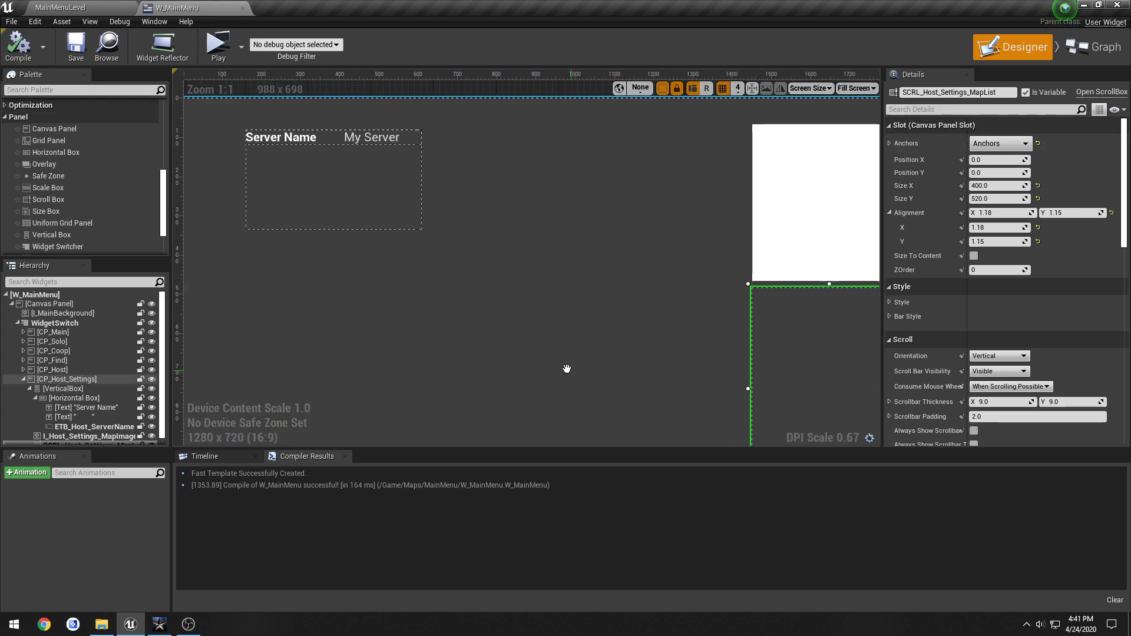
scroll(down, 3)
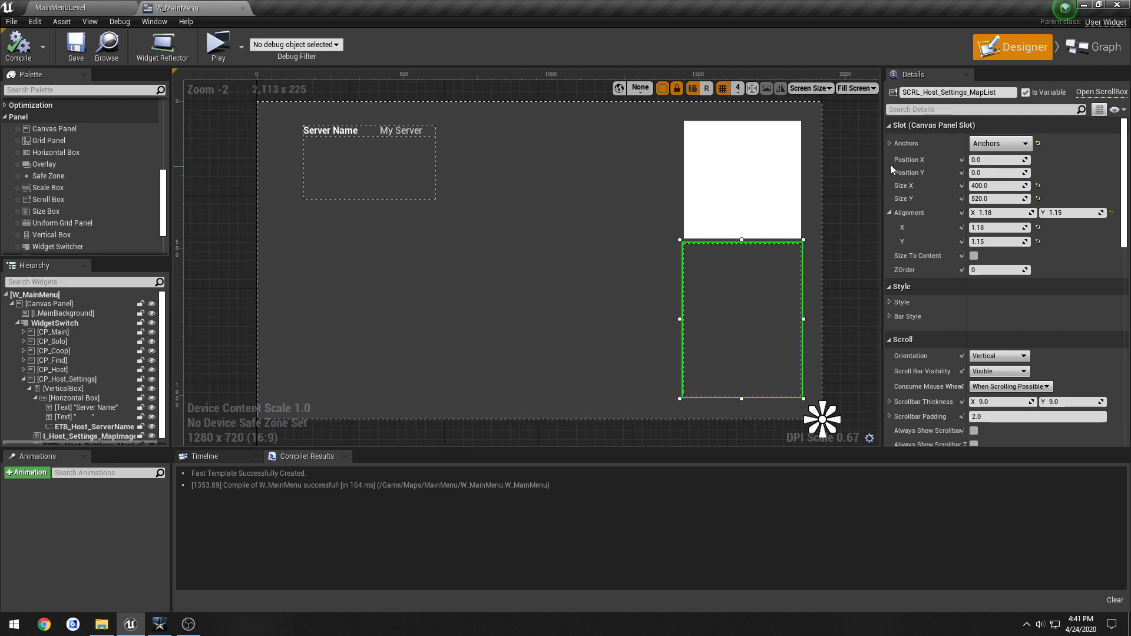
click(1094, 46)
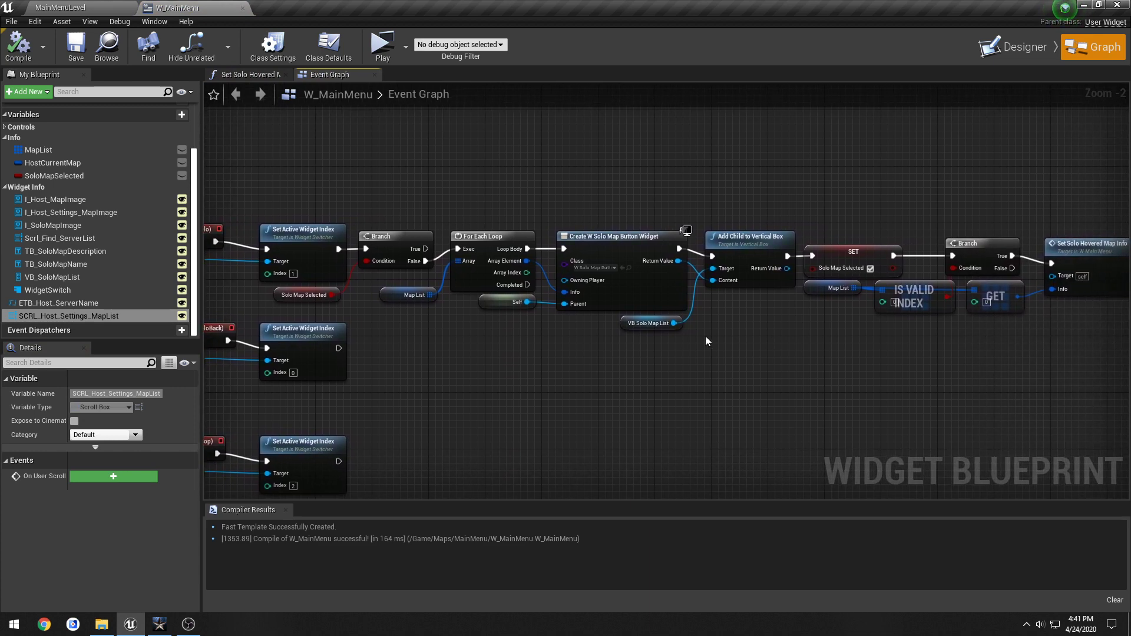
mouse_move(275, 335)
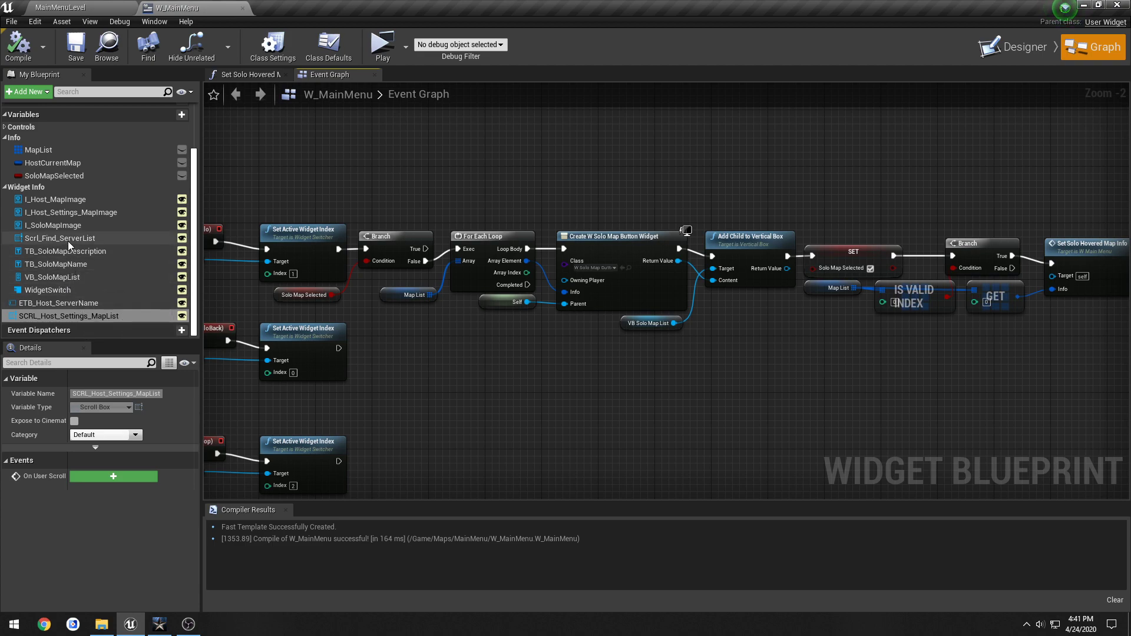
Check the Scrl_Find_ServerList variable, select the map list scroll box, recompile and return to the layout.
click(62, 238)
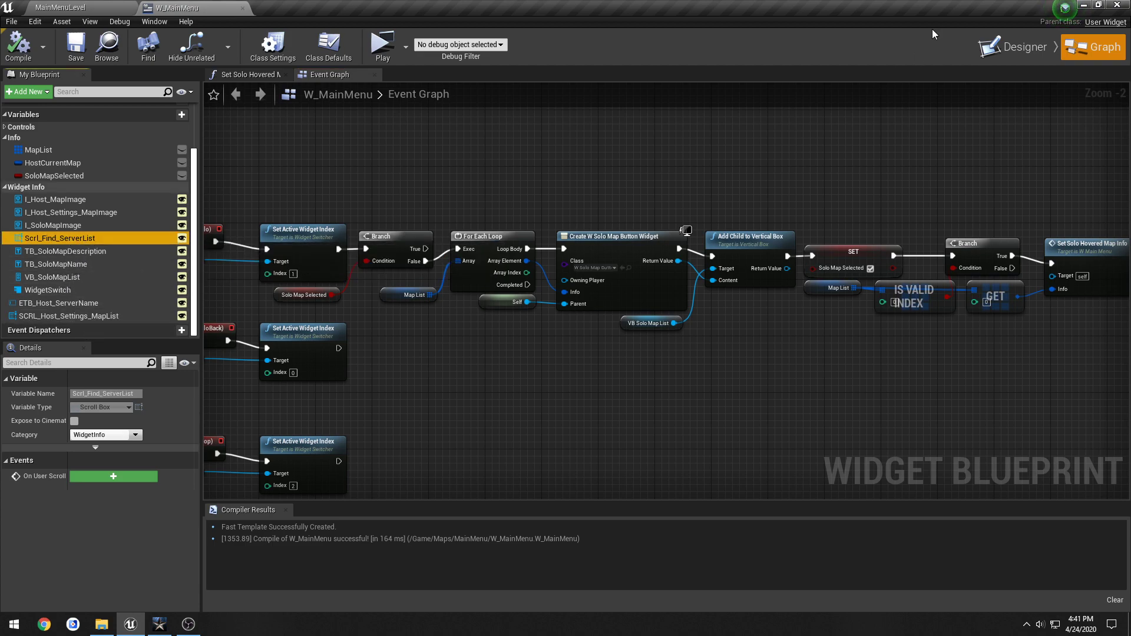
click(1021, 46)
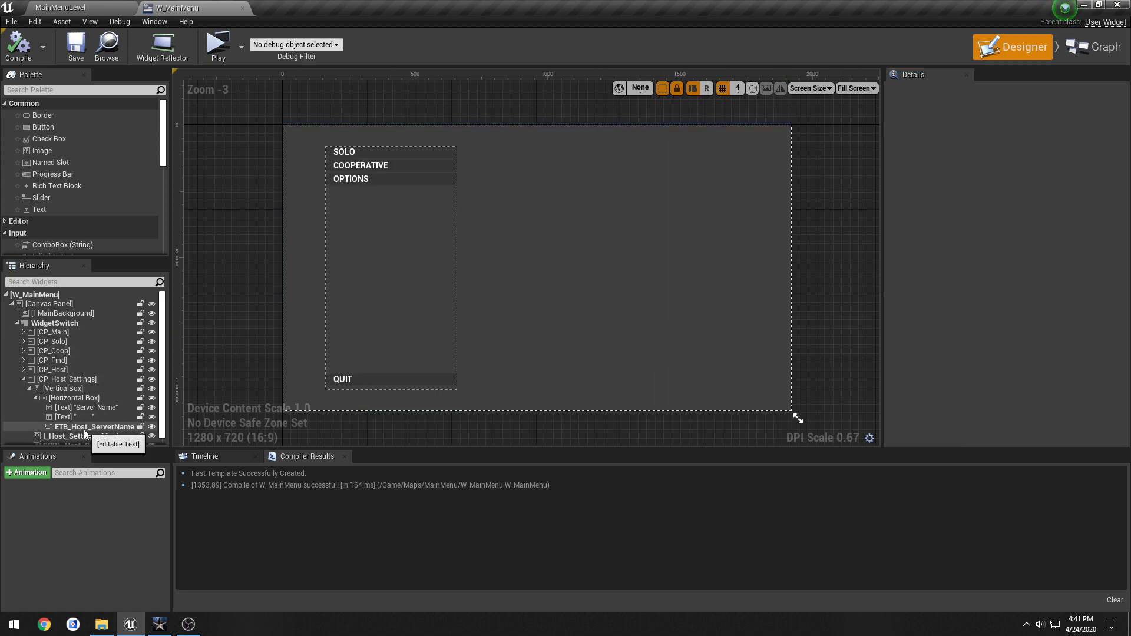
click(90, 439)
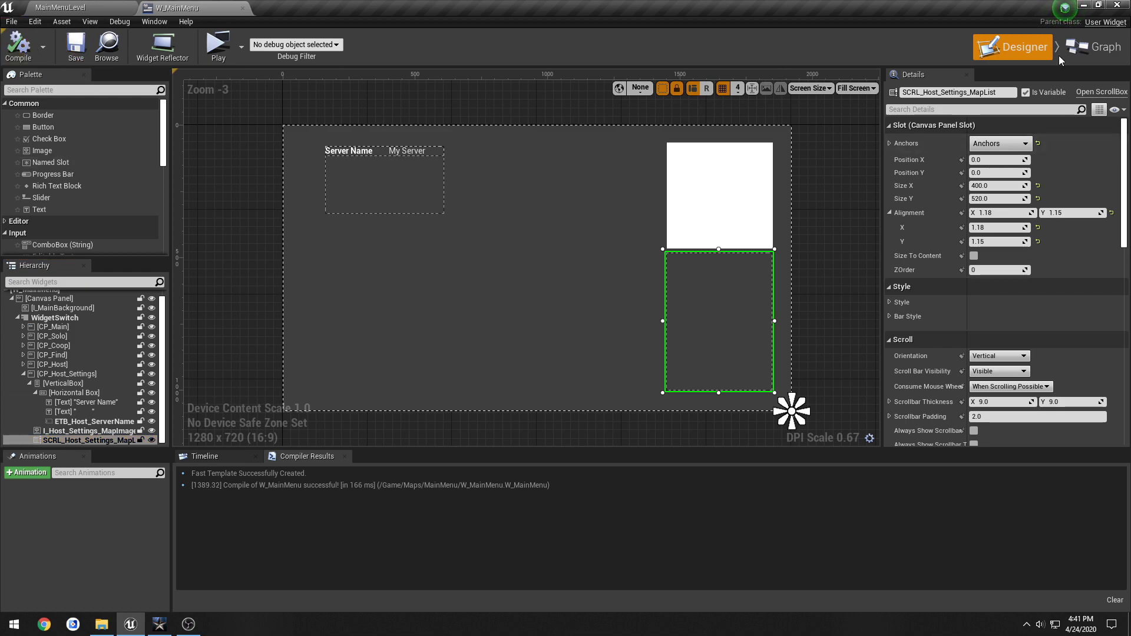
click(1096, 46)
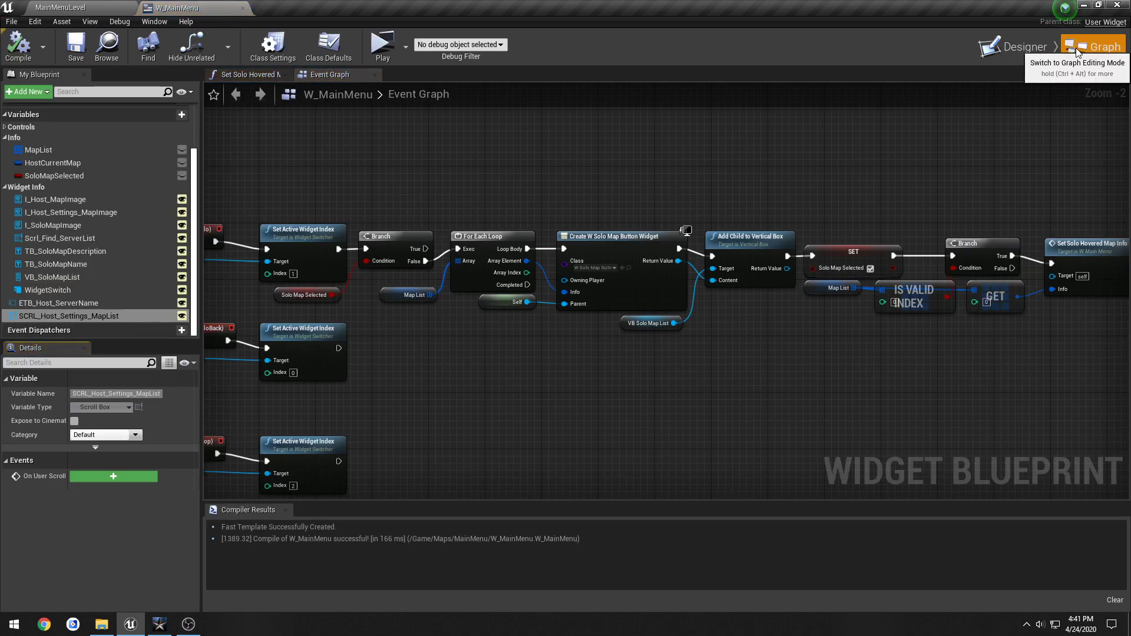
click(1020, 46)
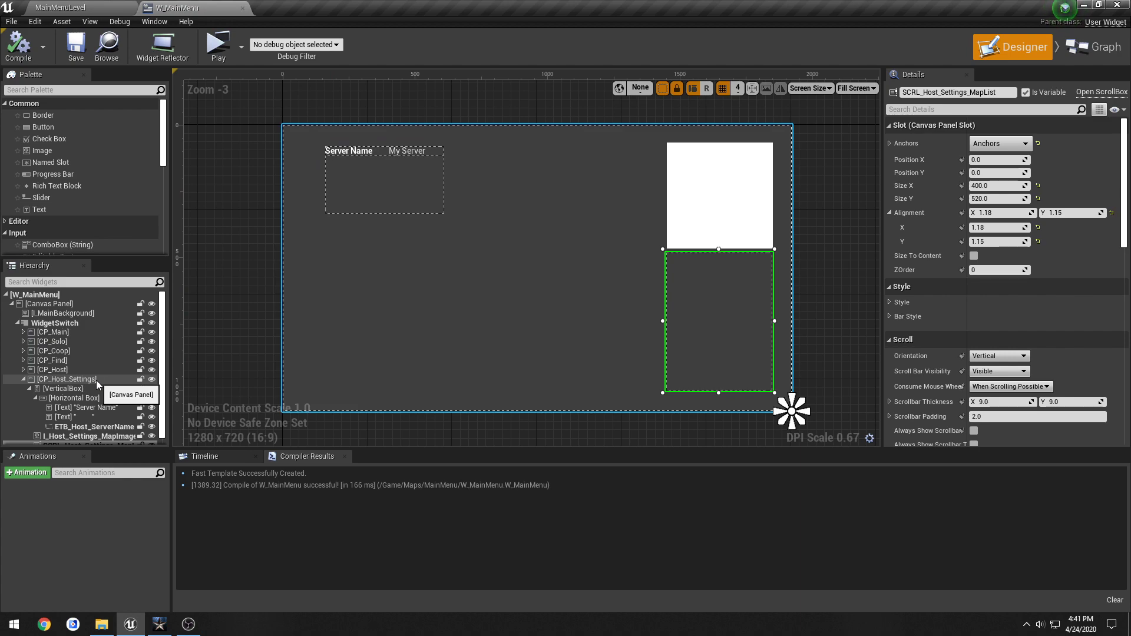
Paste a copy of B_HostBack into CP_Host_Settings and check the original's position values.
click(52, 369)
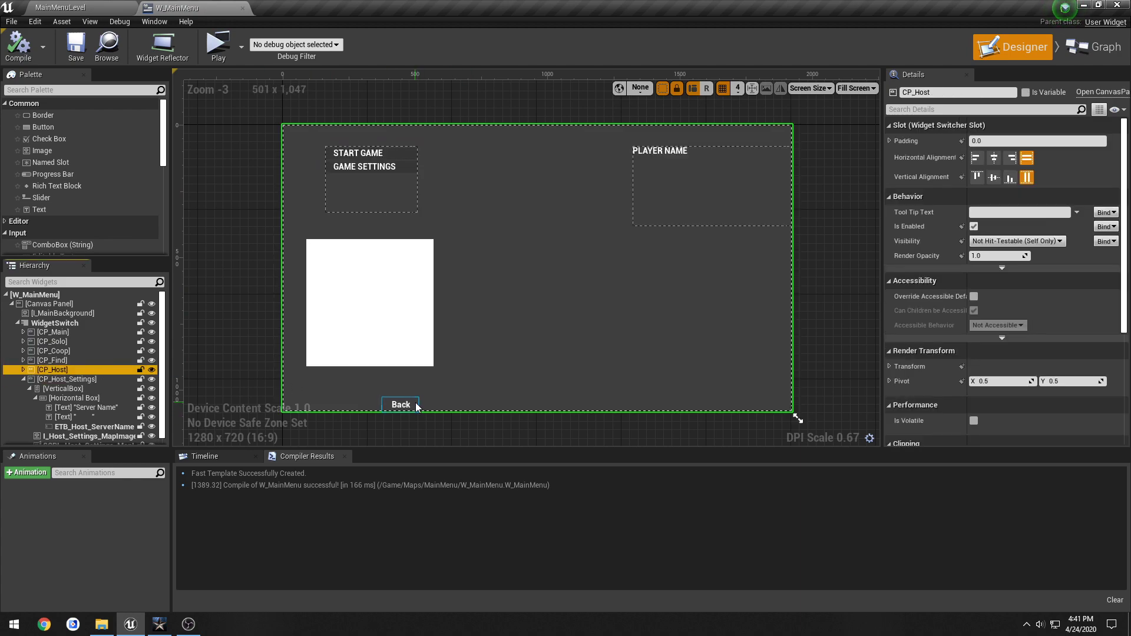
click(67, 417)
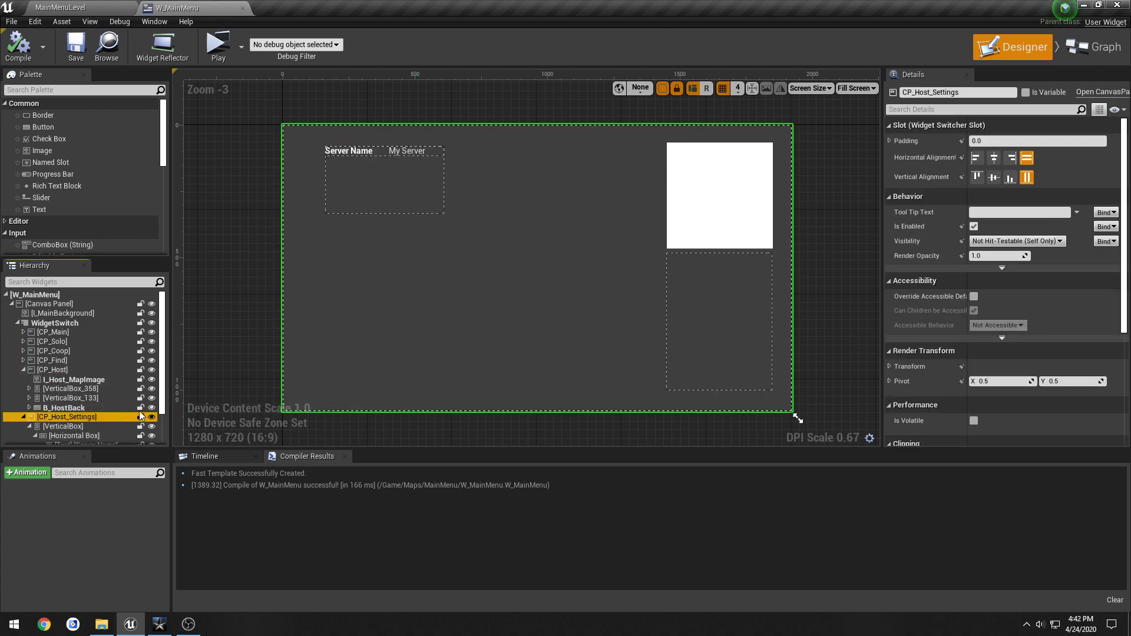
click(79, 440)
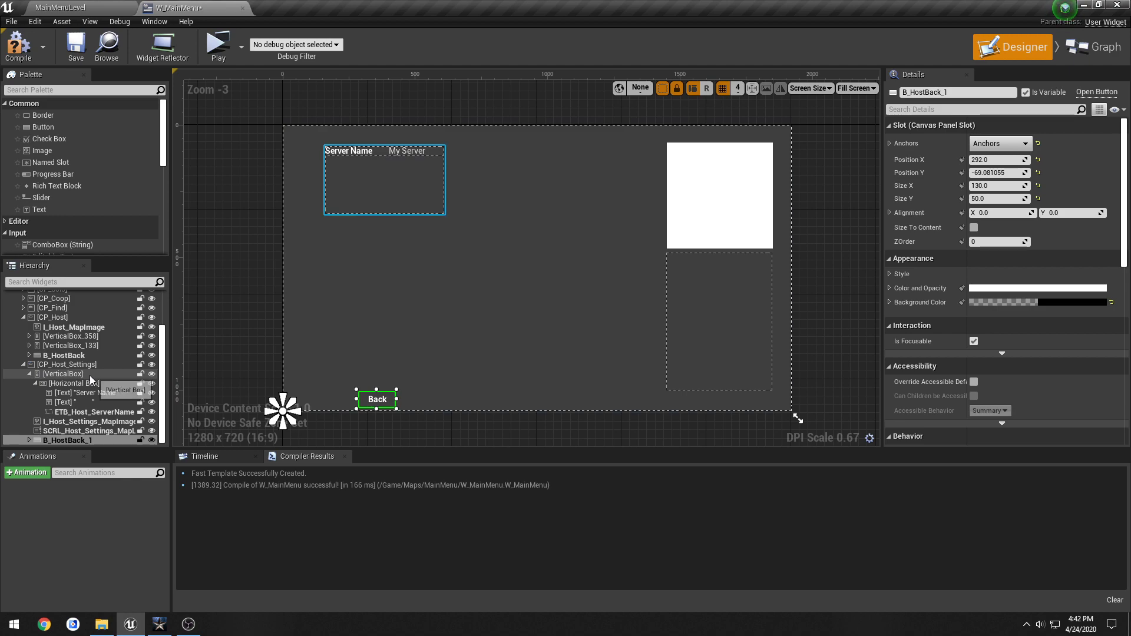
click(65, 355)
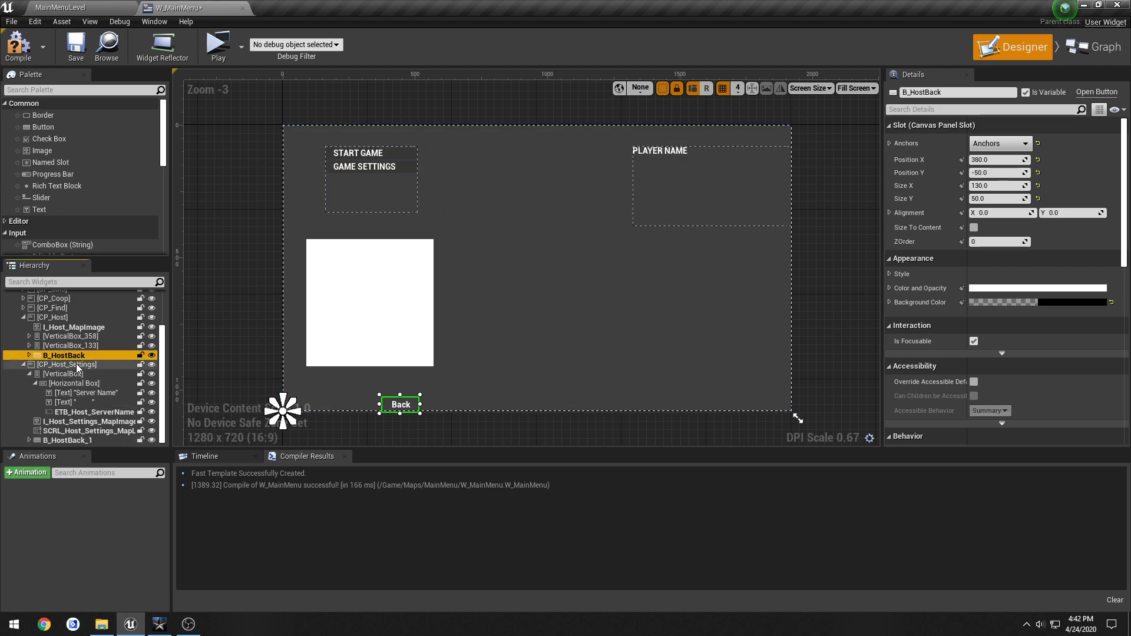
mouse_move(69, 370)
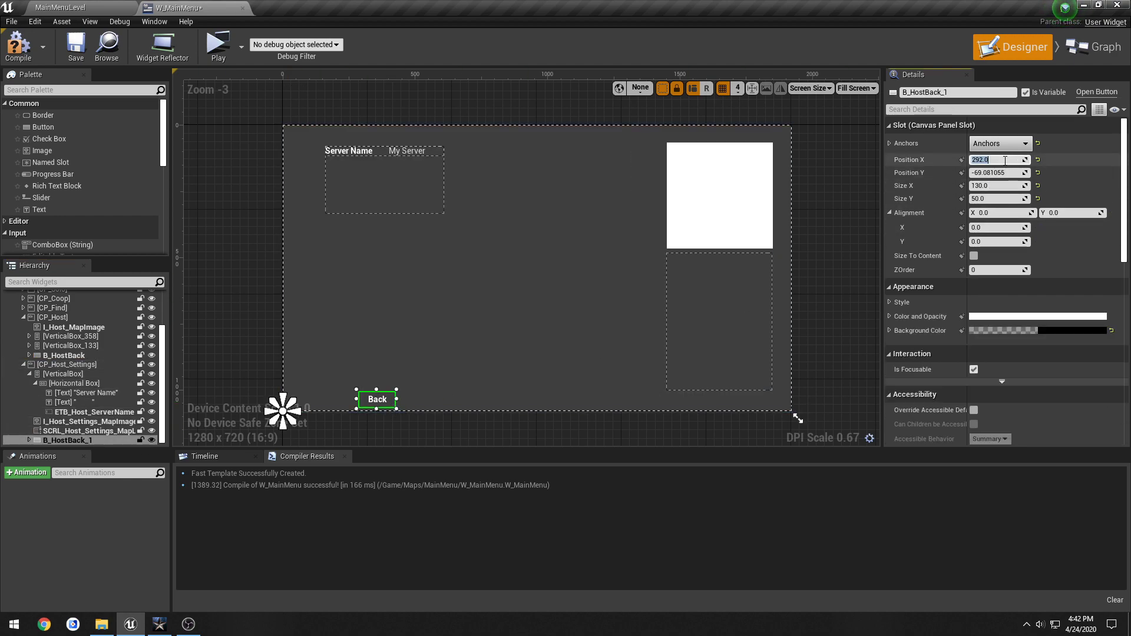
Position the copy at X 380, Y -50 and rename it B_Host_SettingsBack.
text(380.0)
click(999, 172)
text(-50)
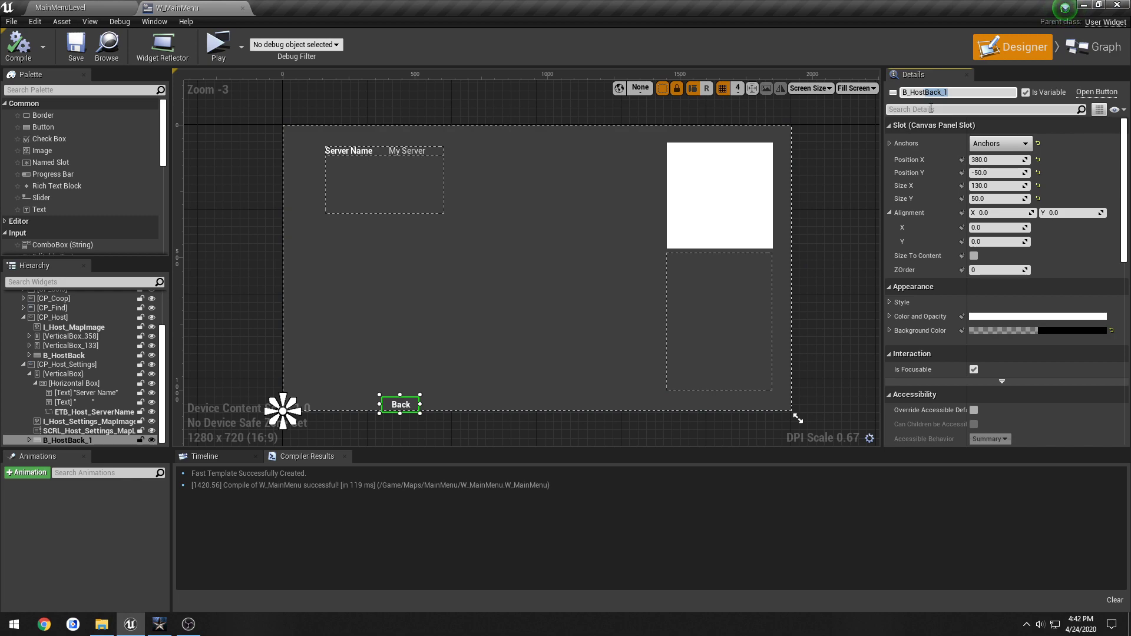
text(B_Host_Settings_)
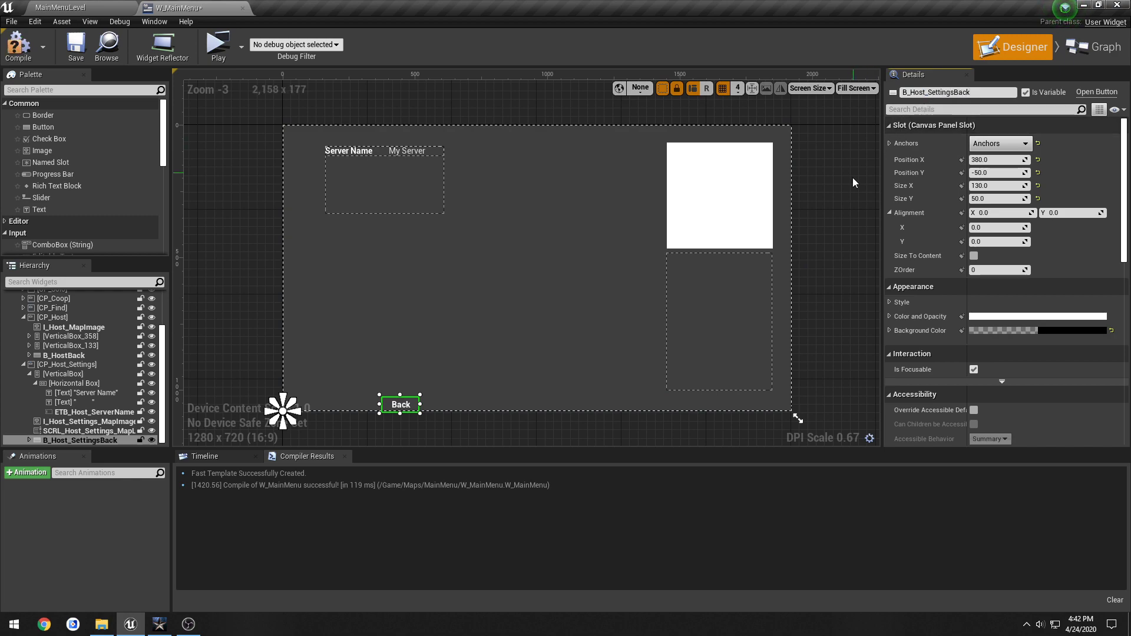
scroll(down, 3)
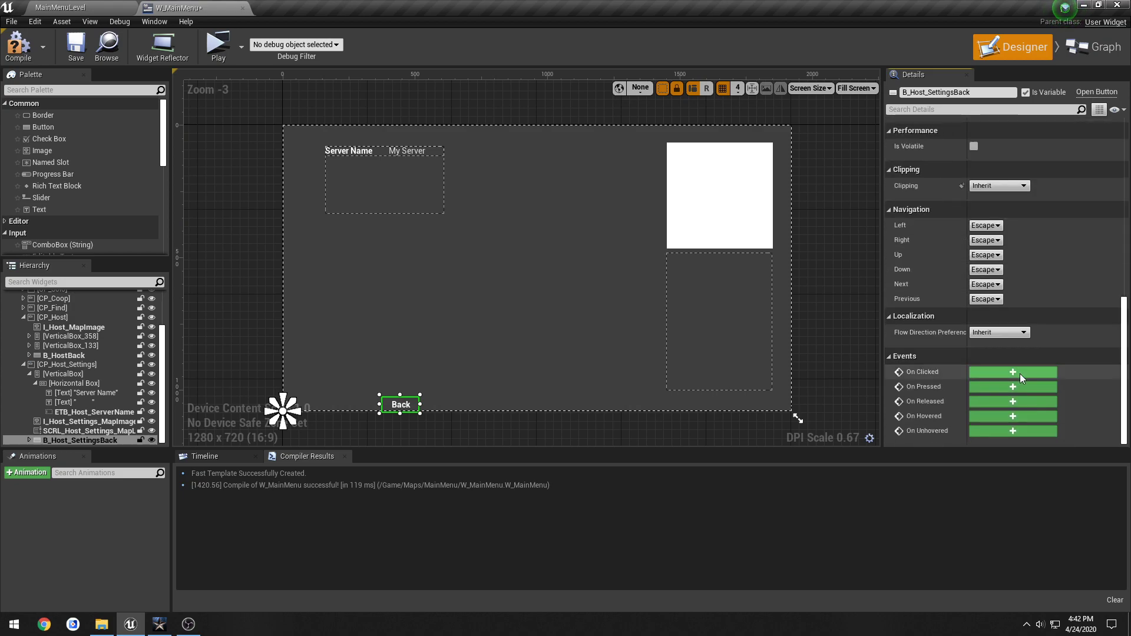
Add B_Host_SettingsBack's On Clicked event setting the widget switcher to index 4.
click(1012, 371)
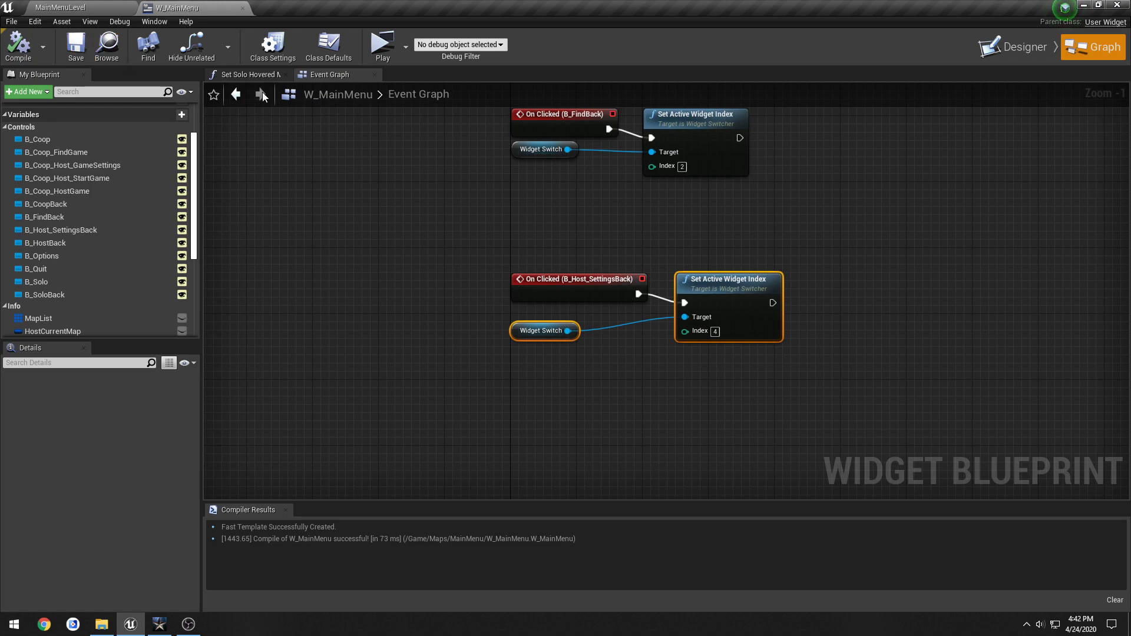
click(1021, 46)
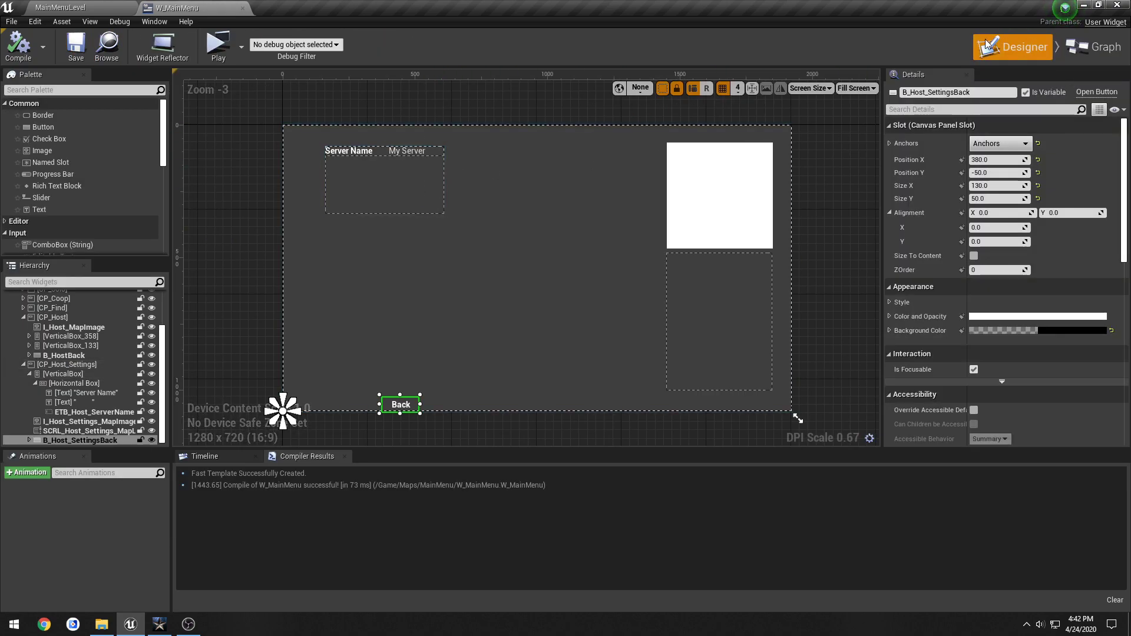
click(63, 355)
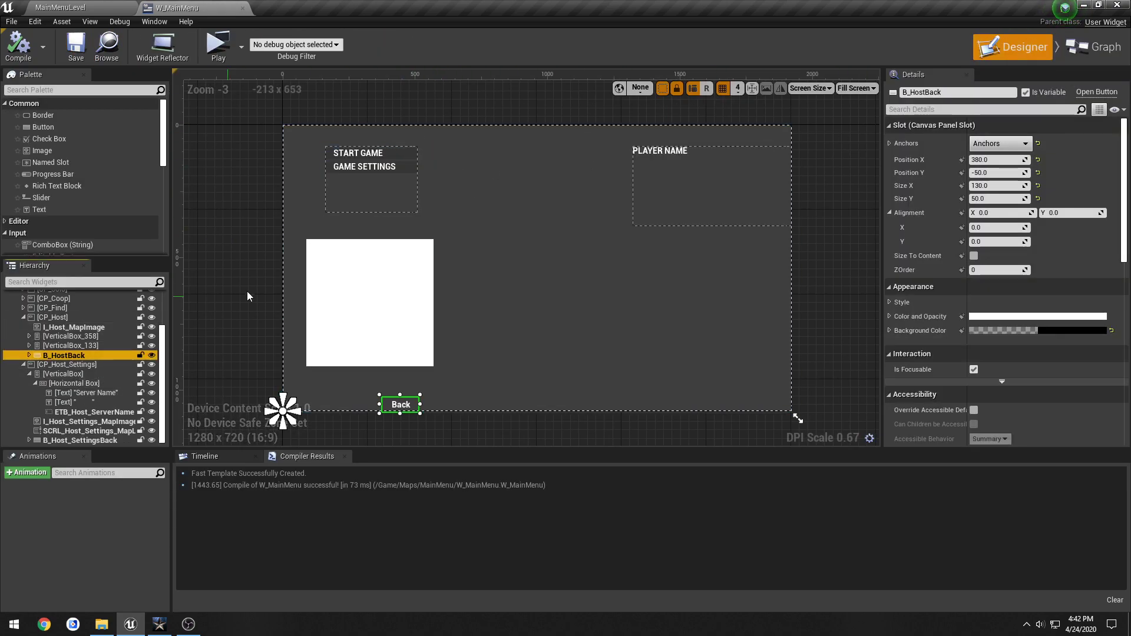
Add B_Coop_Host_GameSettings' On Clicked event setting index 5, then launch the preview.
click(364, 166)
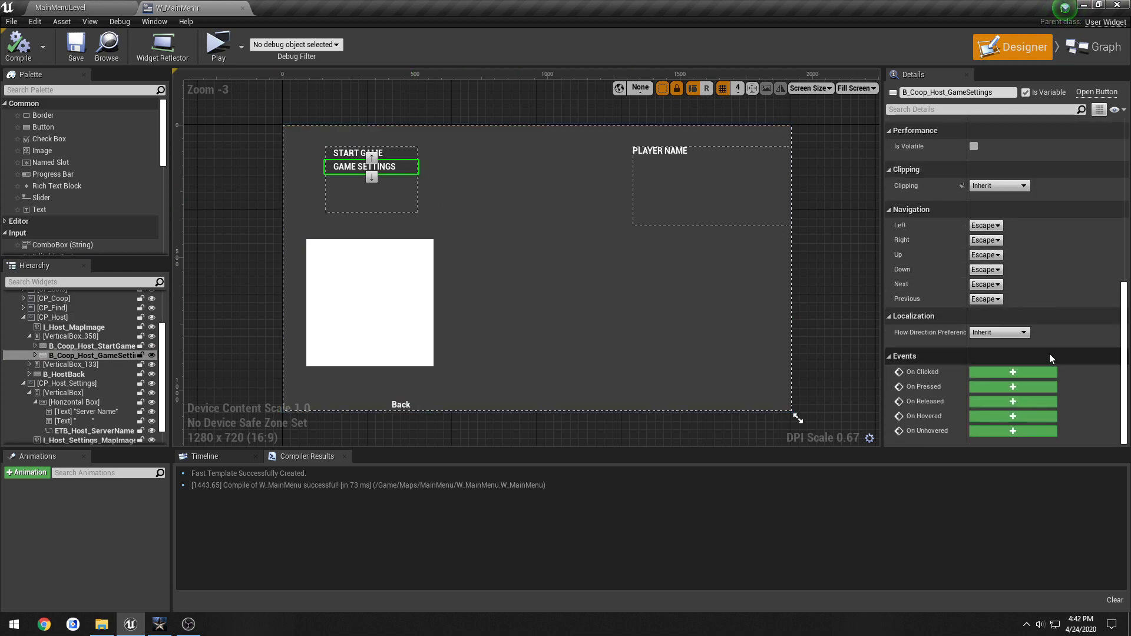
click(1094, 46)
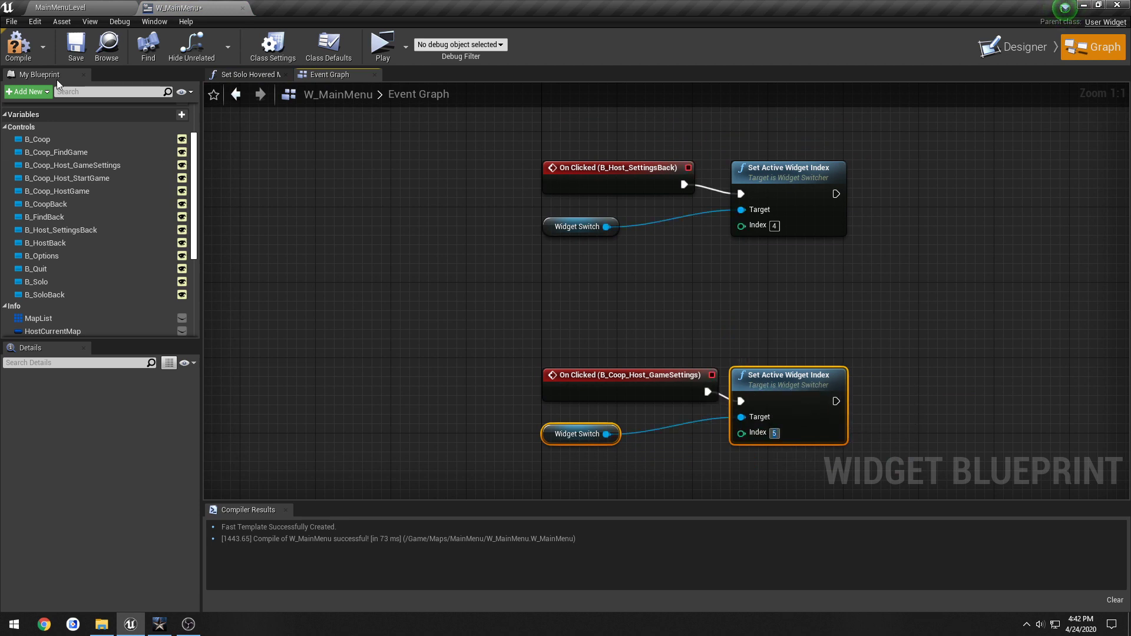
click(382, 43)
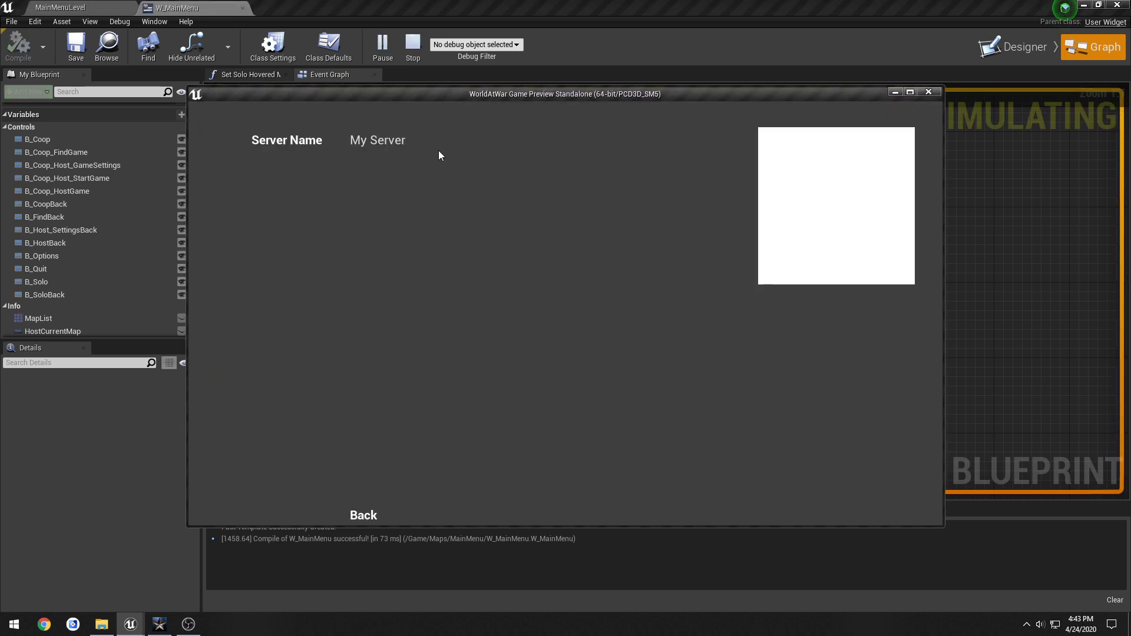
Enter 'fdfdfd' into the preview's Server Name box, then stop the preview.
text(fdfdfd)
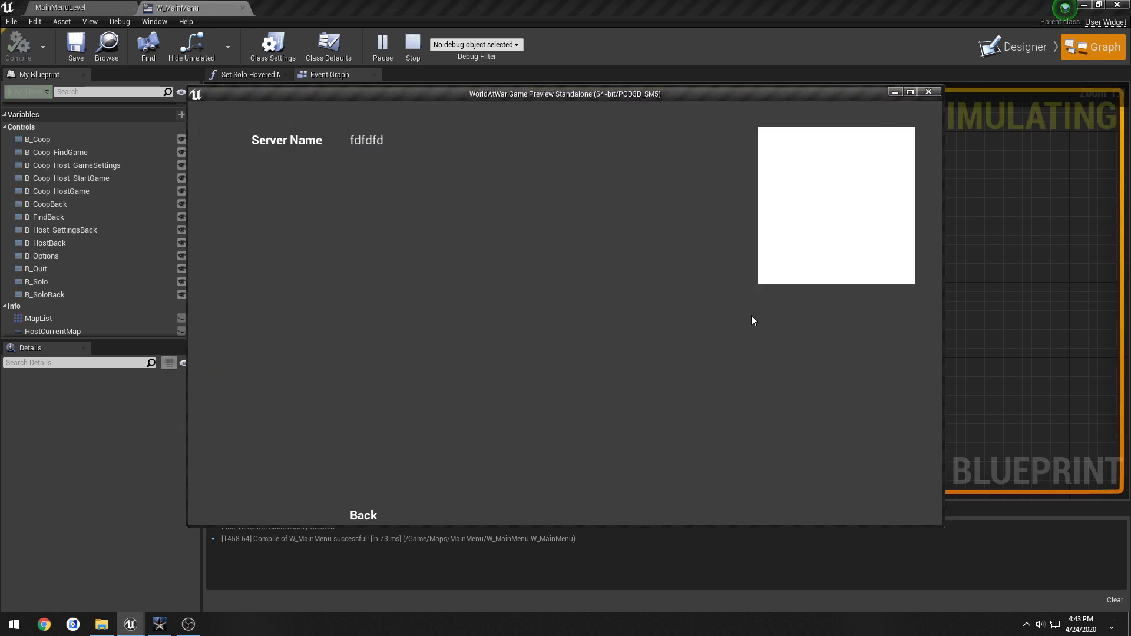
click(363, 515)
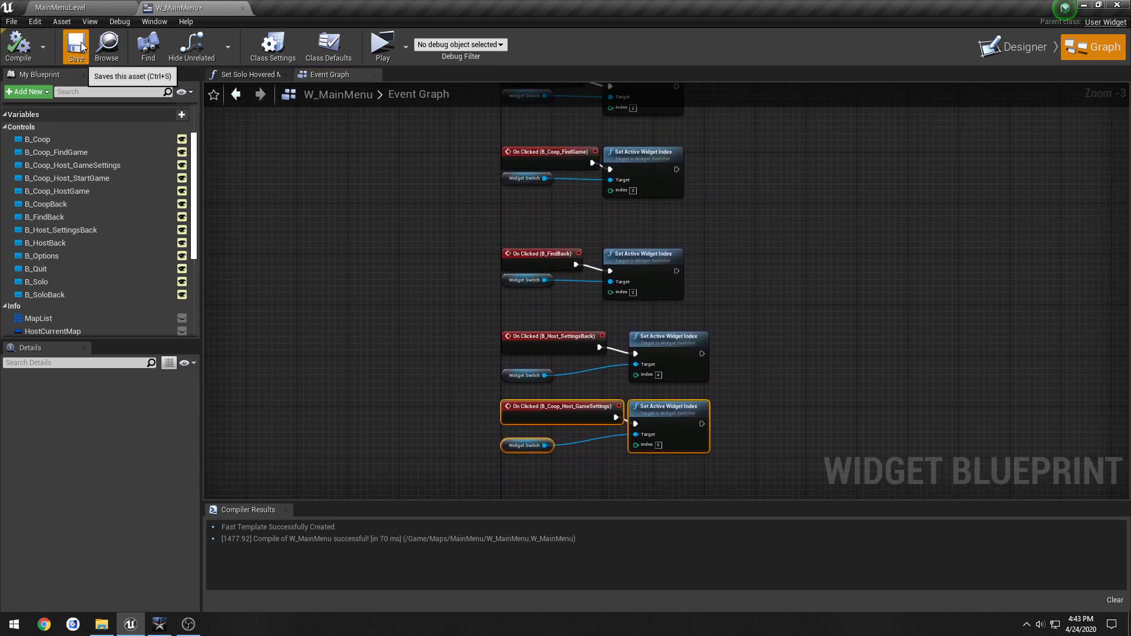
Save W_MainMenu and select the server name text box and Server Name label in the designer.
click(76, 45)
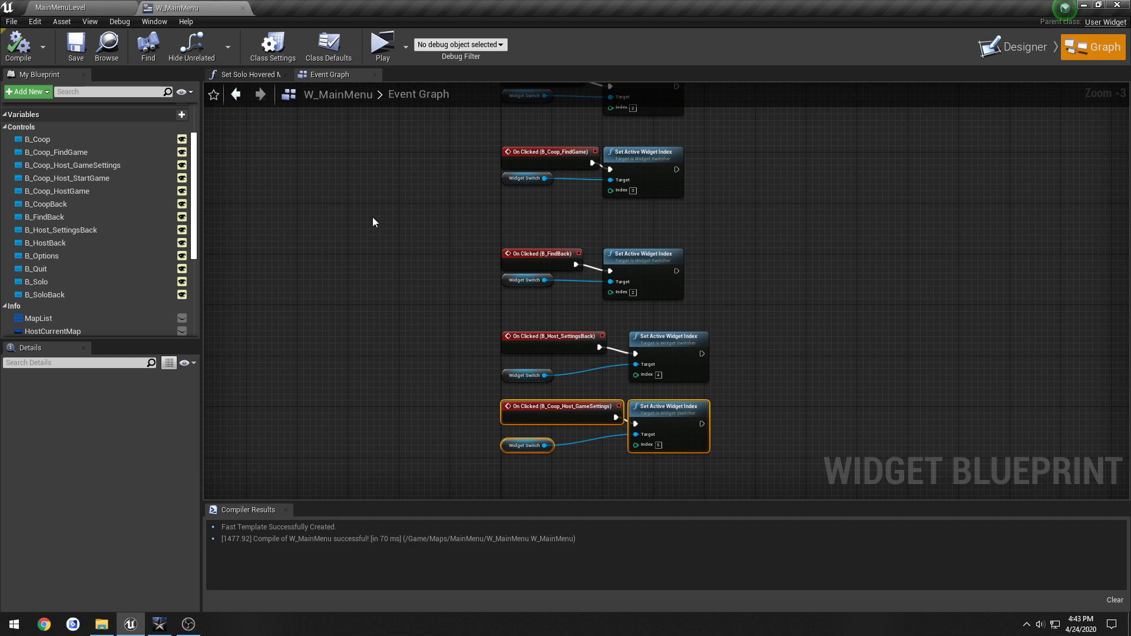
mouse_move(826, 206)
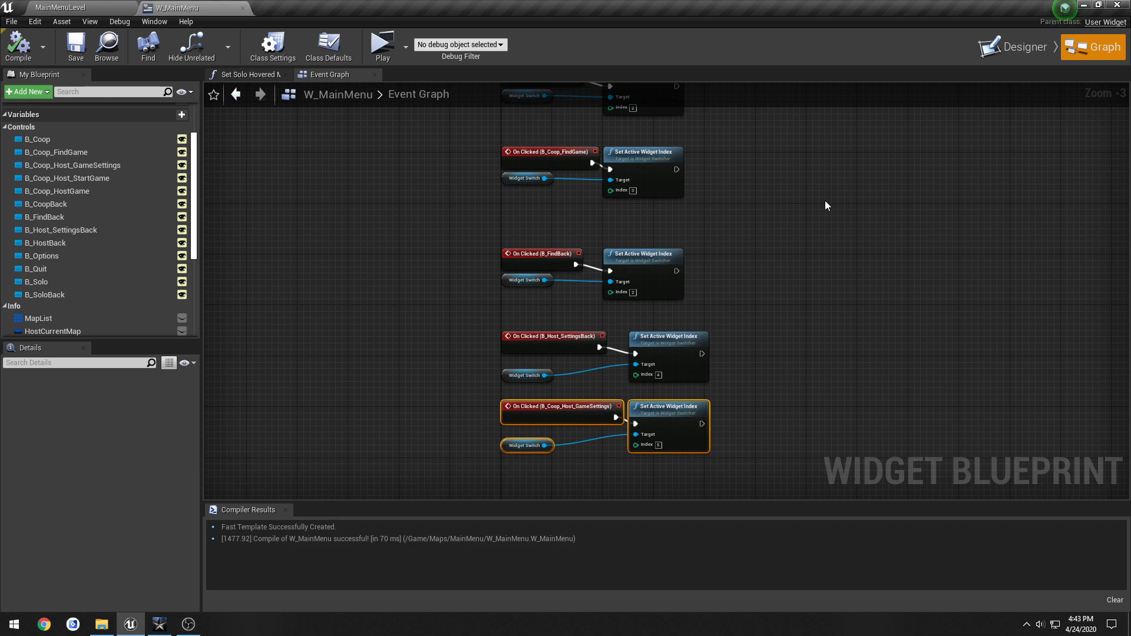
mouse_move(1018, 46)
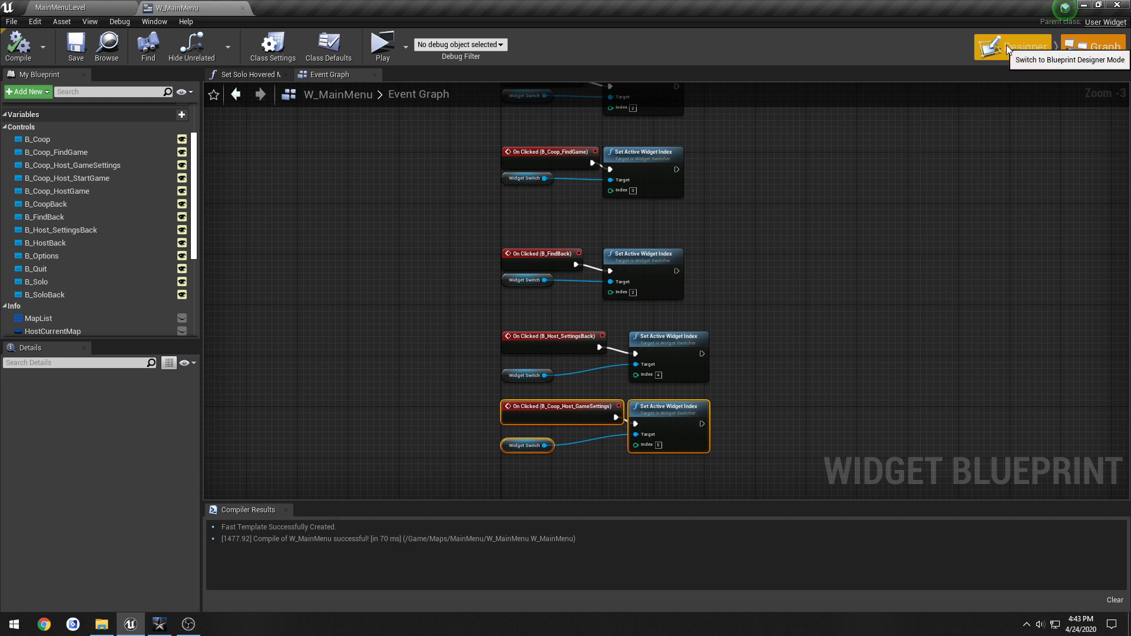
click(1018, 46)
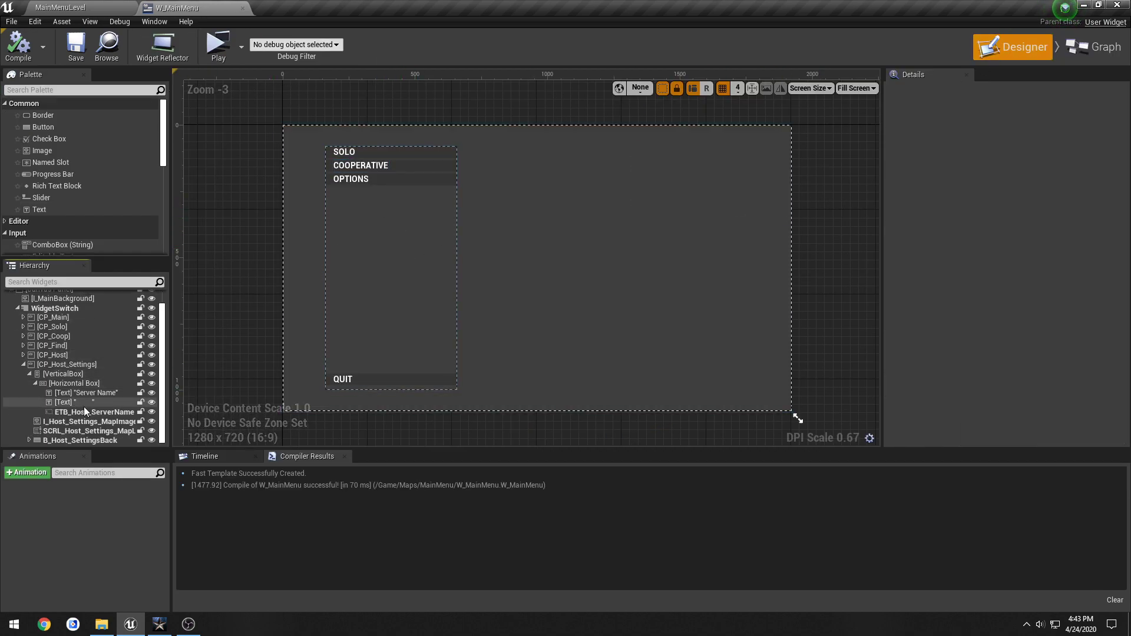
click(91, 422)
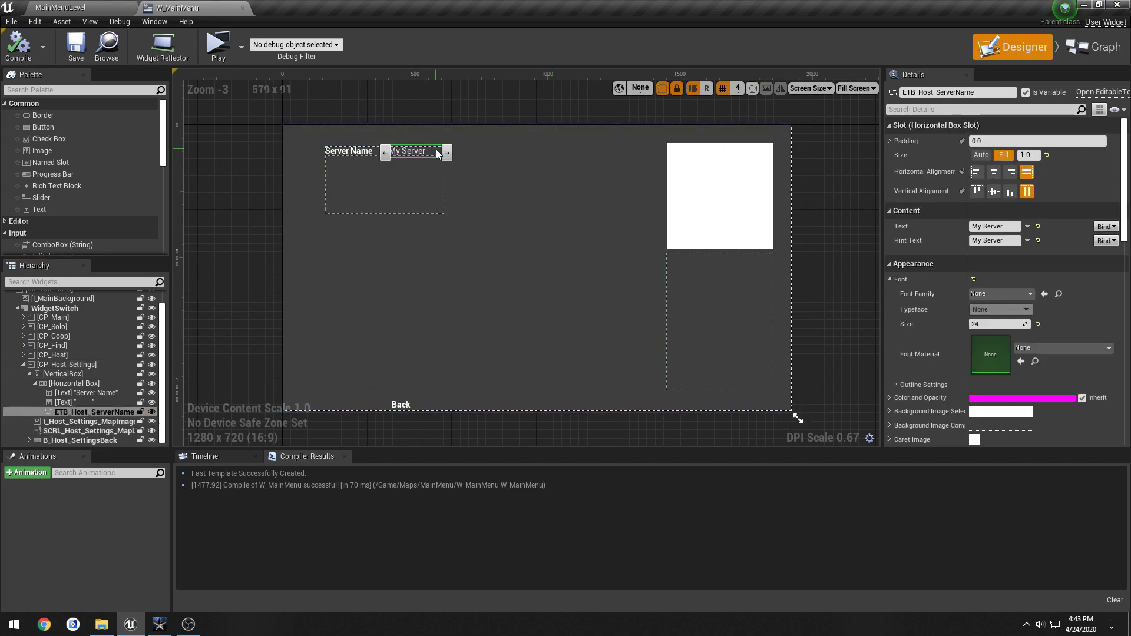
click(349, 150)
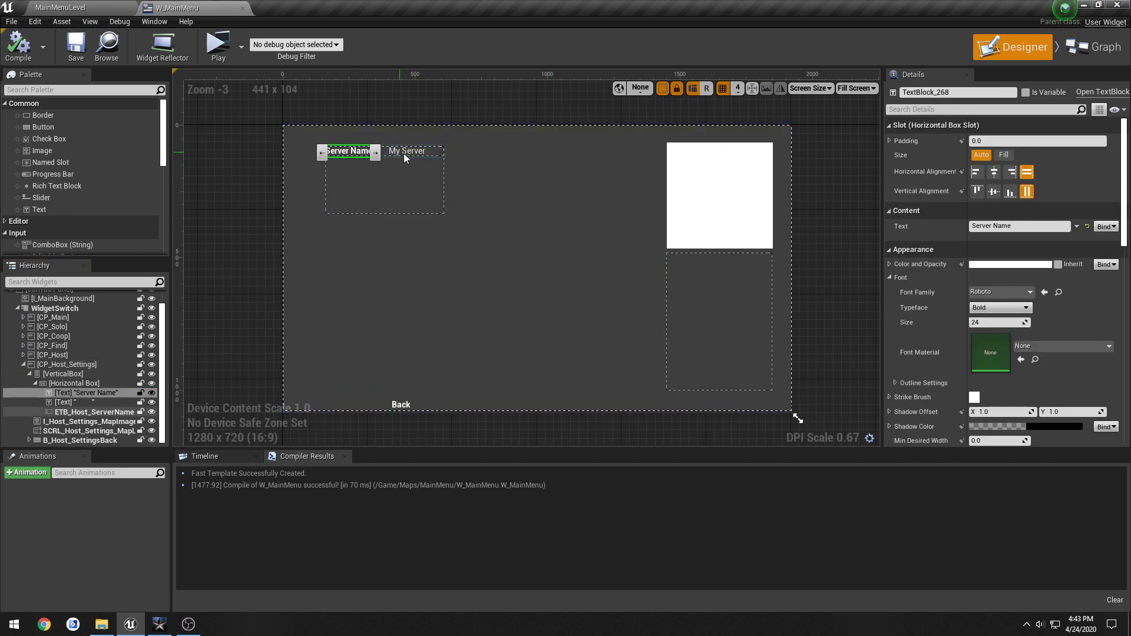
Select ETB_Host_ServerName and I_Host_Settings_MapImage, then recompile the widget.
click(94, 402)
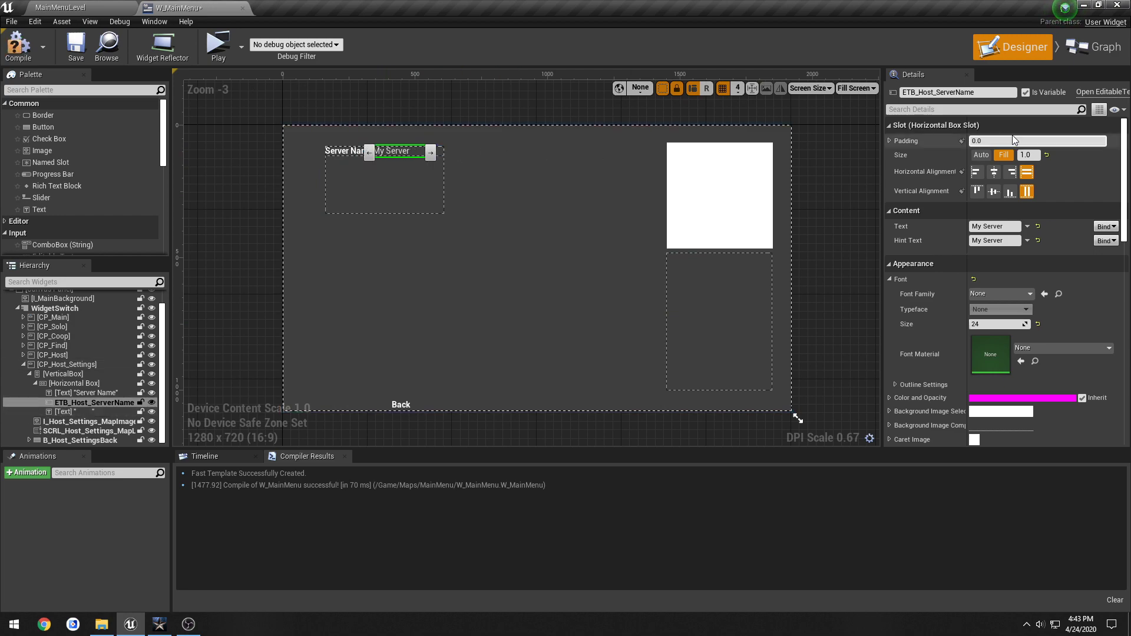
scroll(up, 3)
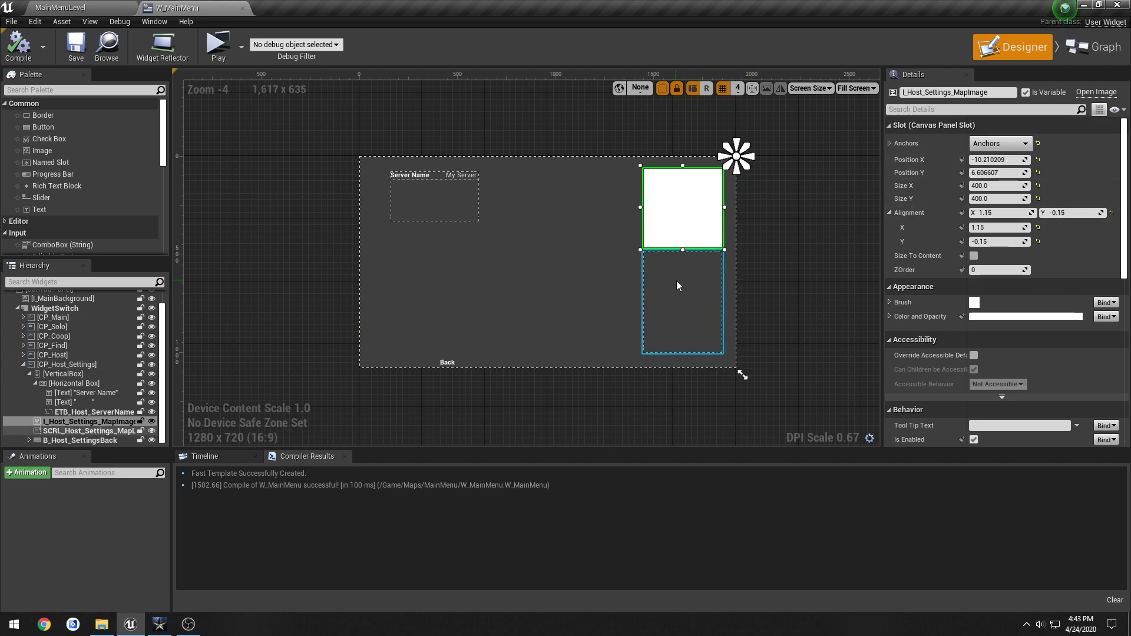
click(91, 431)
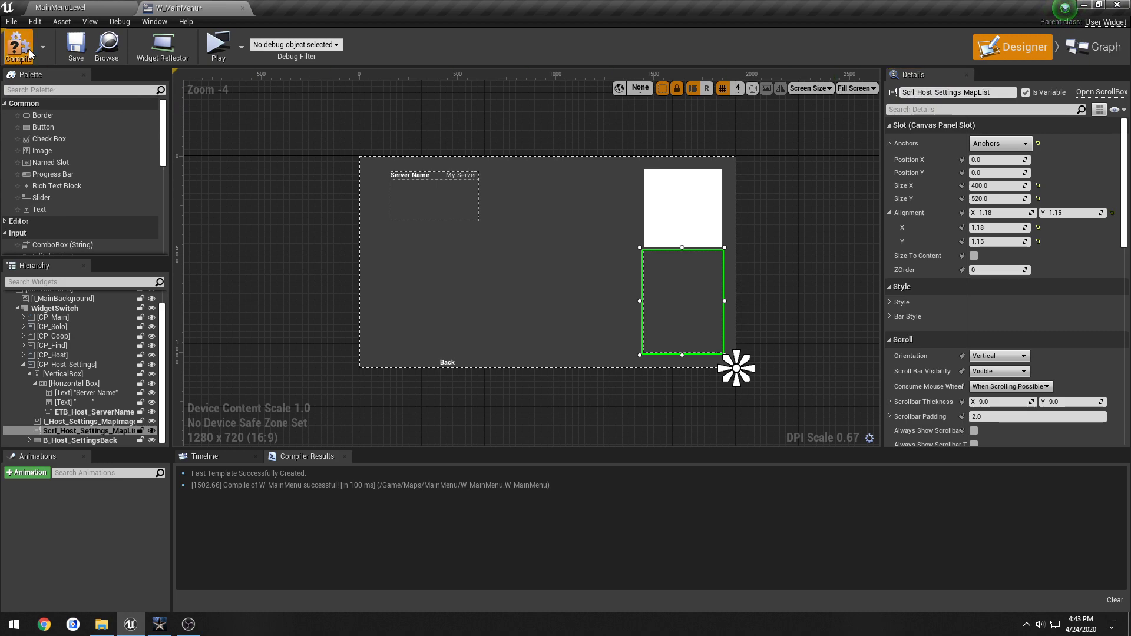
click(18, 46)
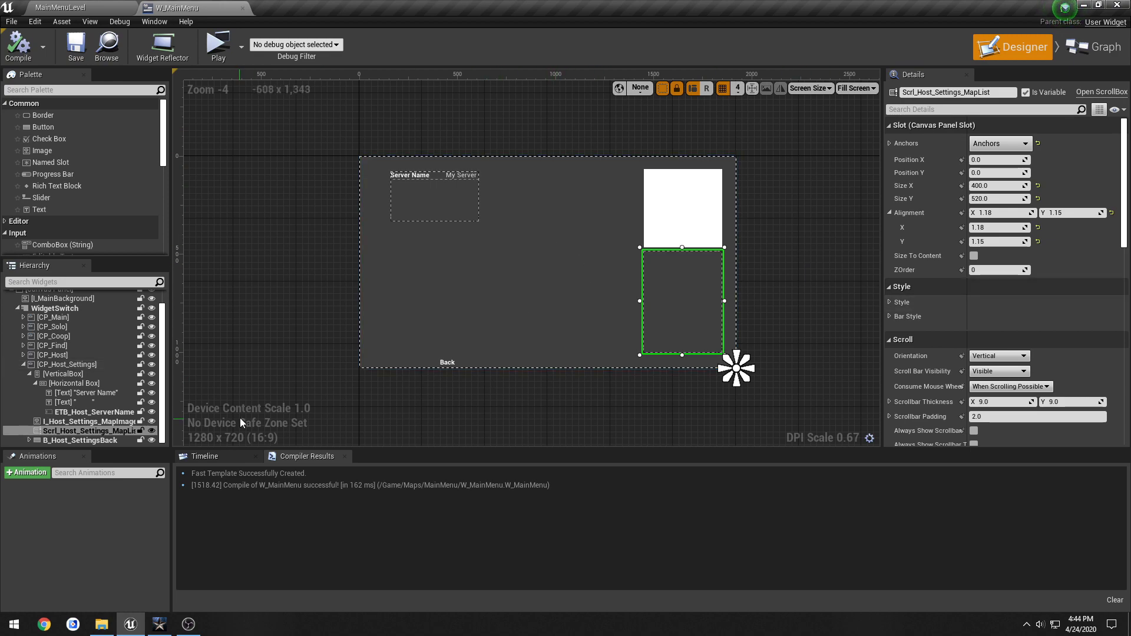
mouse_move(213, 555)
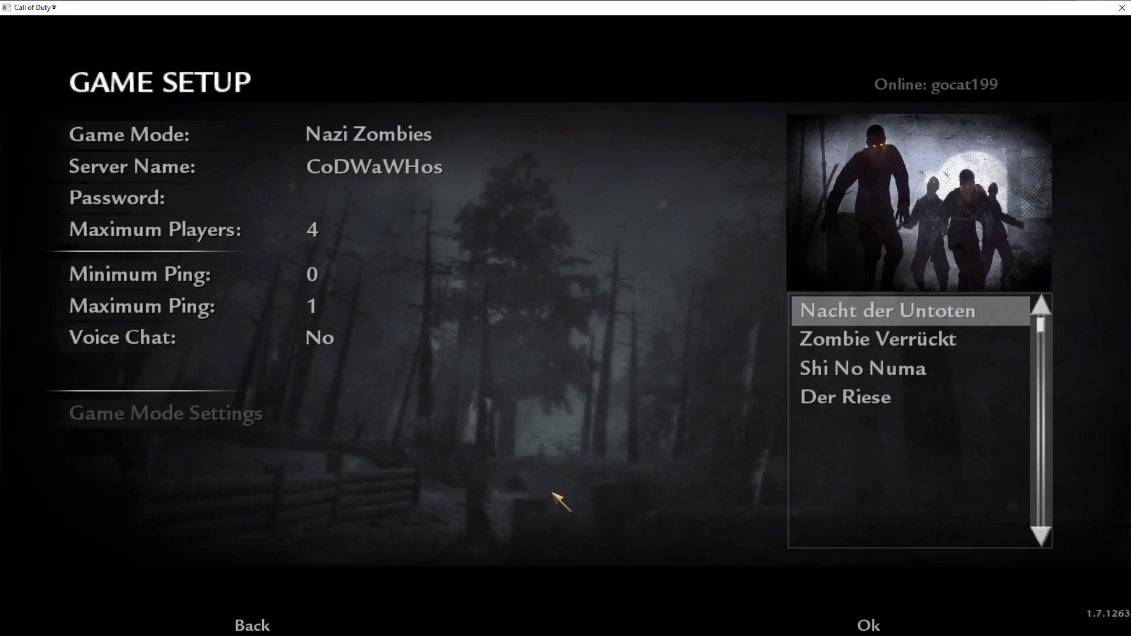
mouse_move(665, 453)
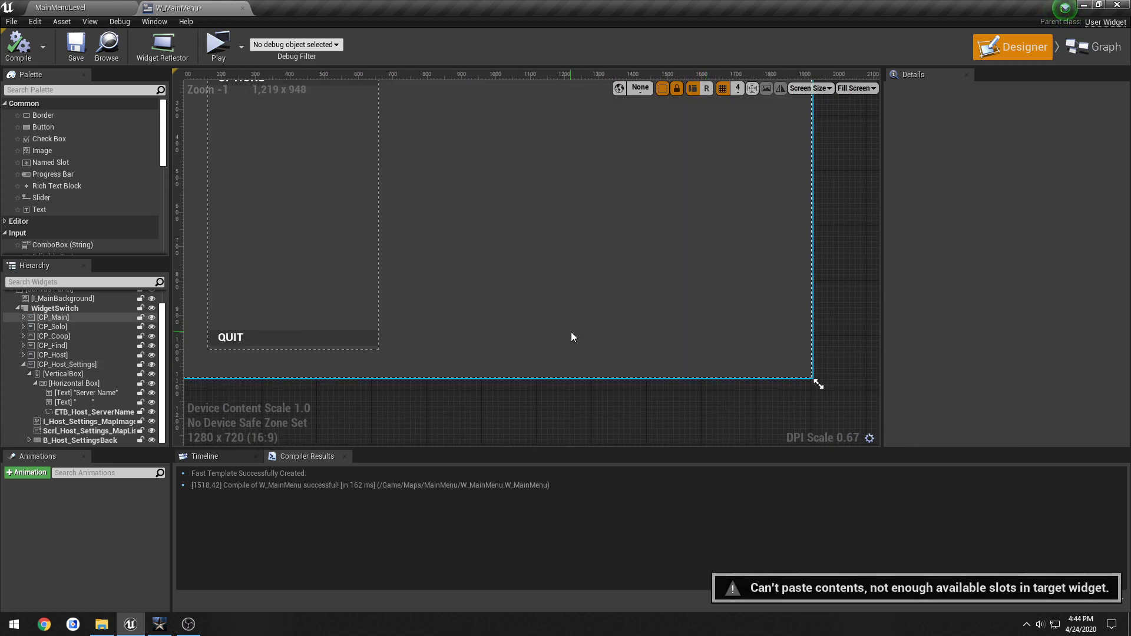
Duplicate B_Host_SettingsBack to the bottom right as an Ok button with centered text, alignment 3.0, 1.0.
click(88, 440)
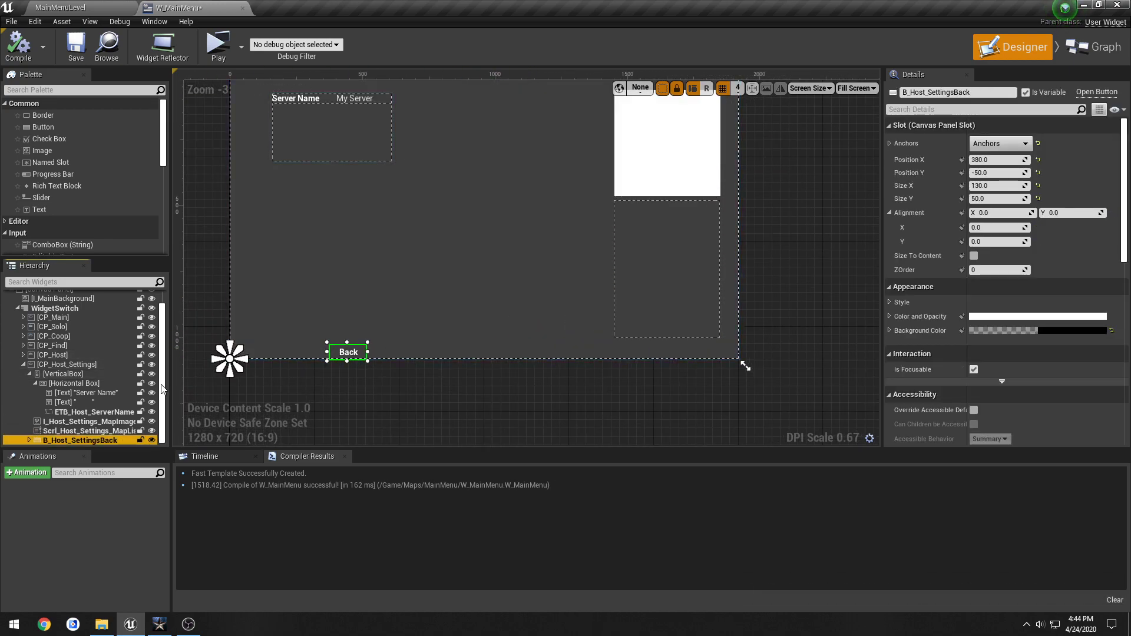
click(66, 364)
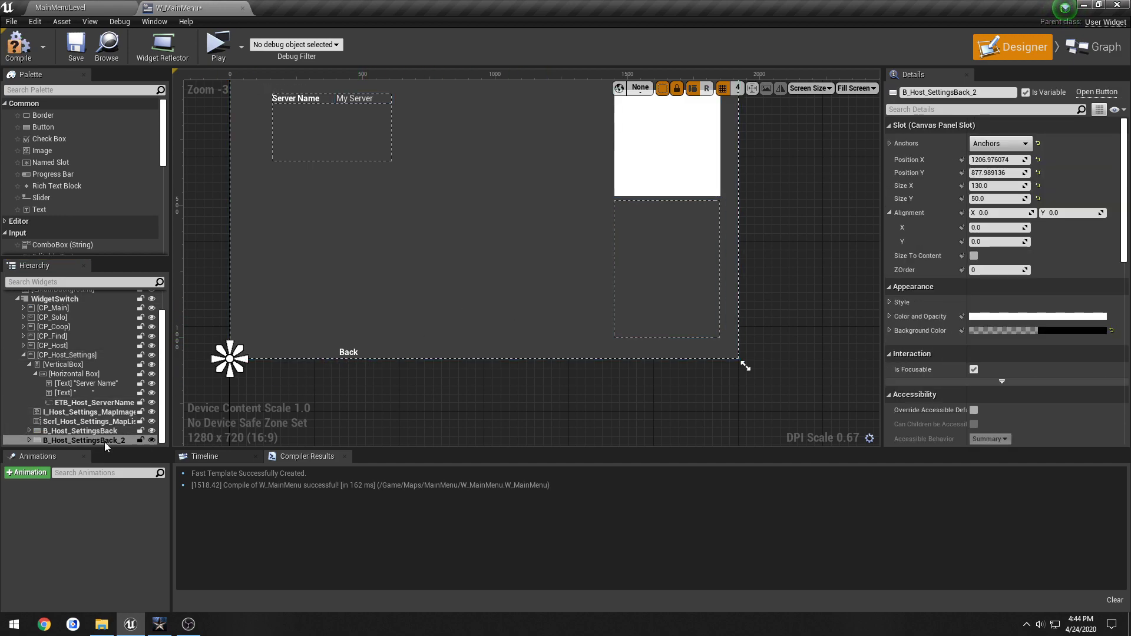
scroll(down, 3)
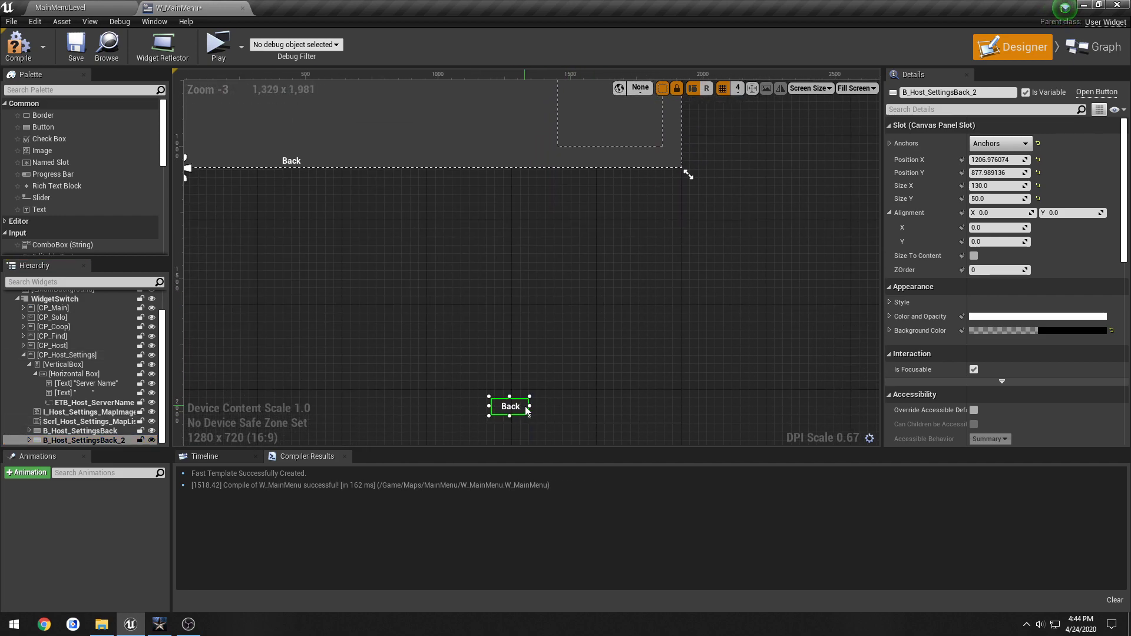
scroll(up, 3)
text(Ok)
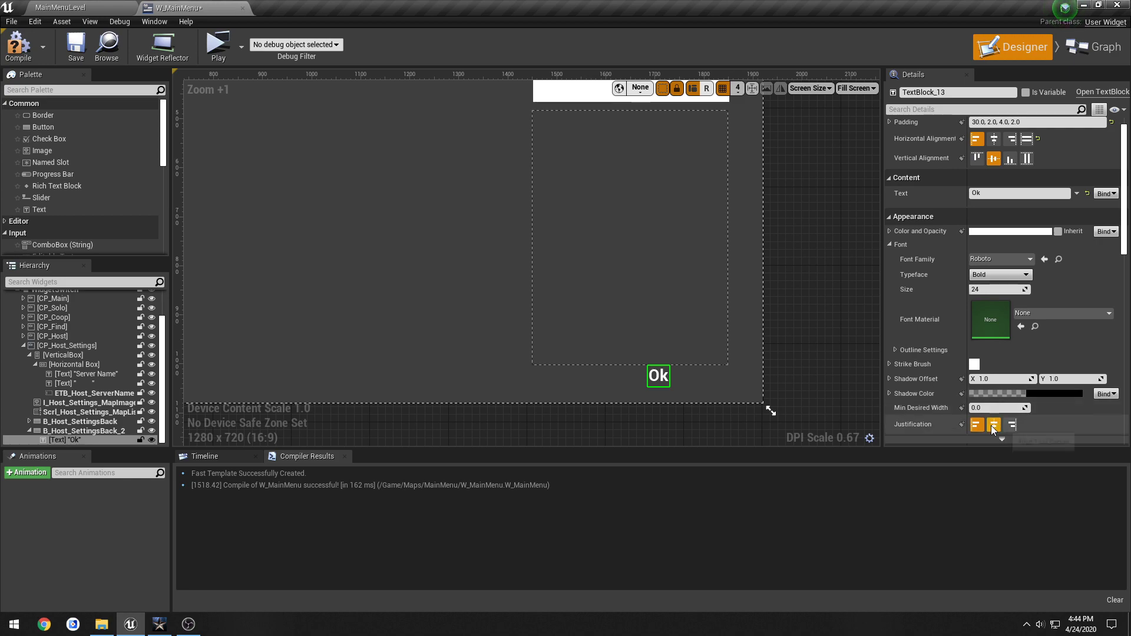
click(656, 376)
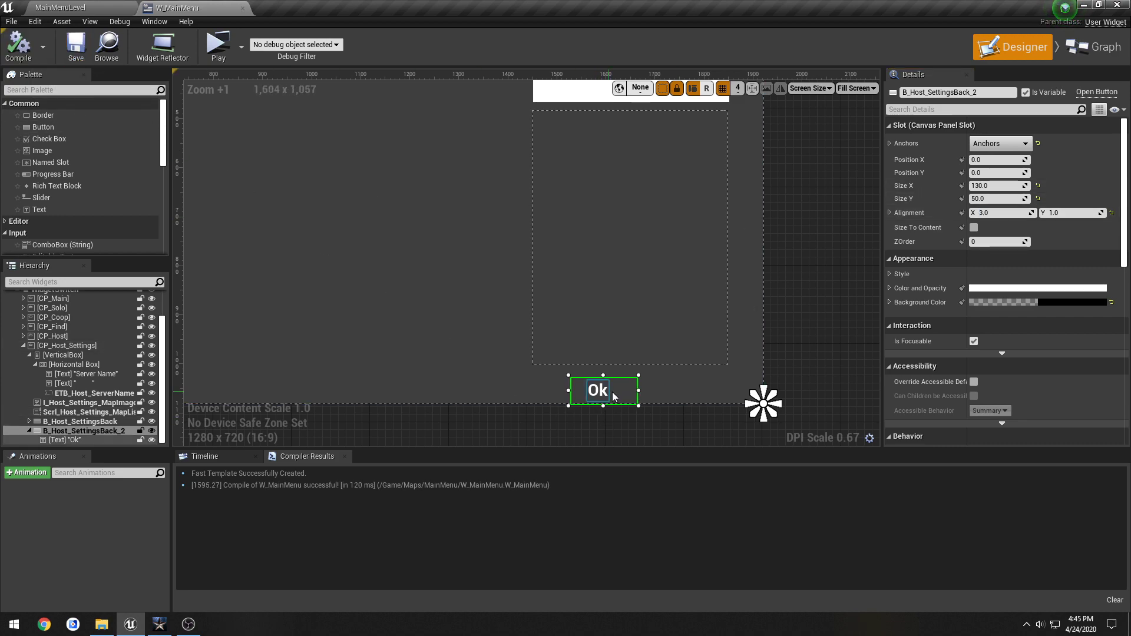
scroll(down, 3)
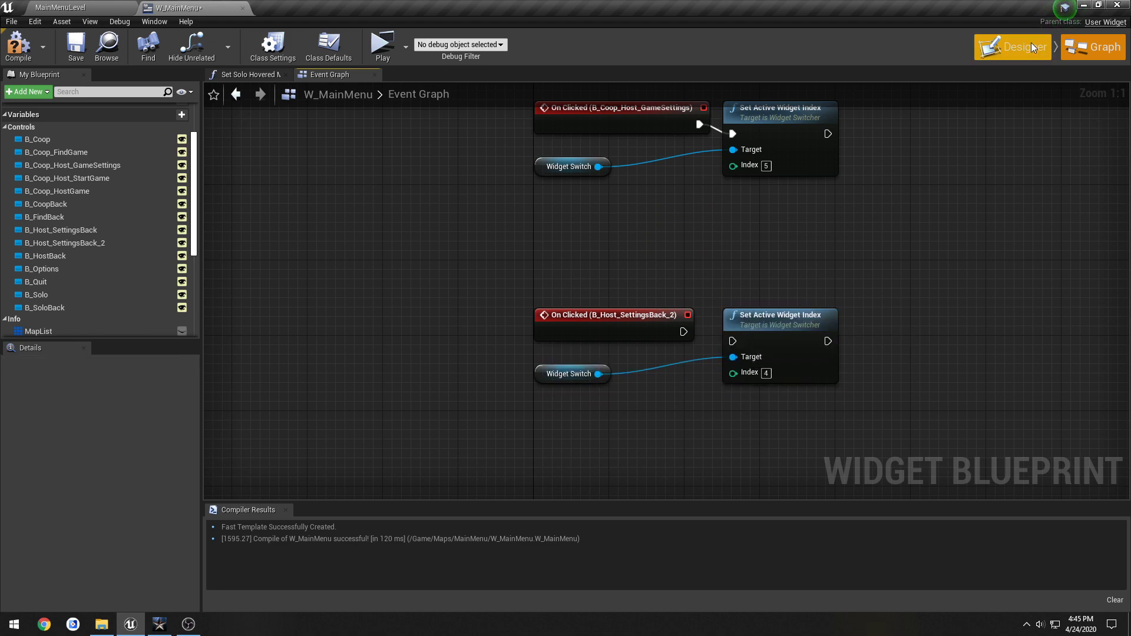
Rename the button B_Host_SettingsOk with On Clicked setting index 4, save, and start the preview.
click(1011, 46)
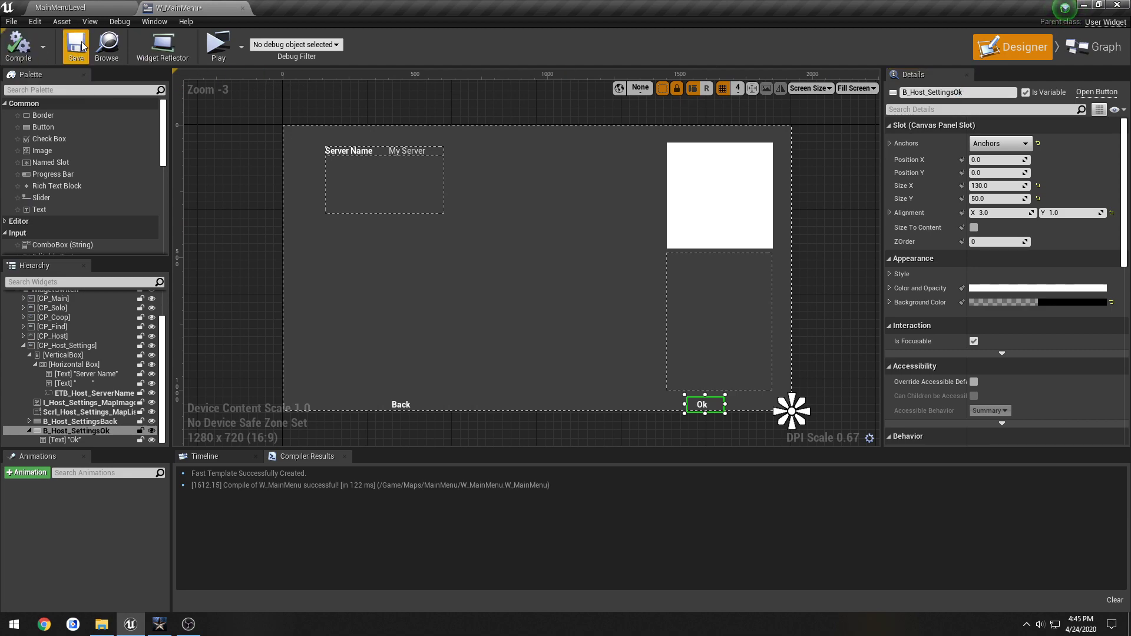
click(1097, 47)
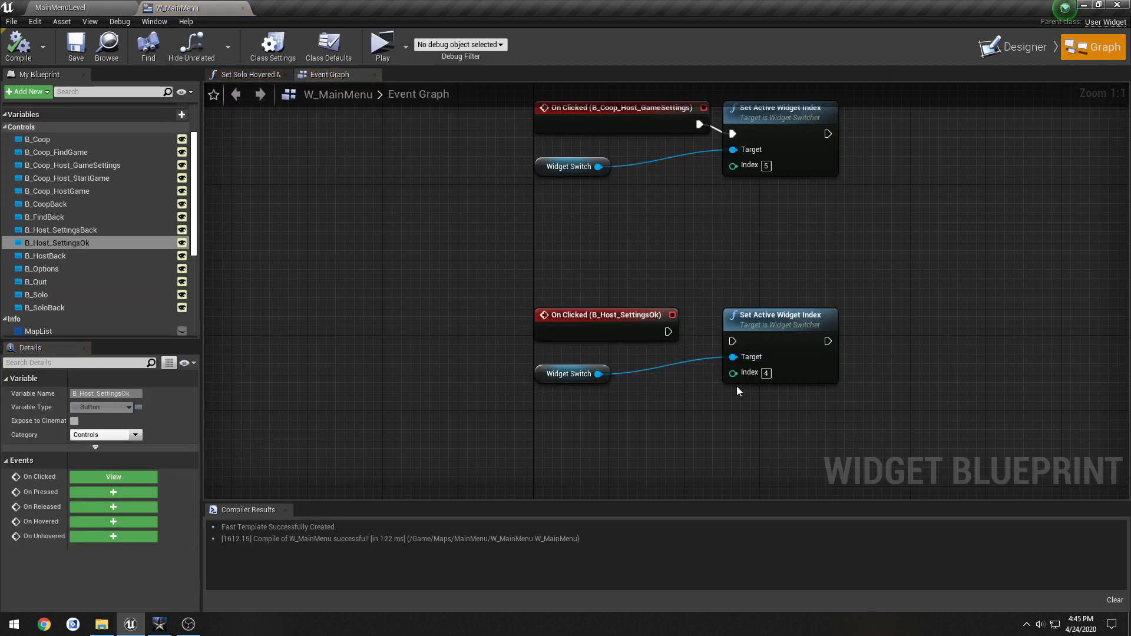
mouse_move(778, 315)
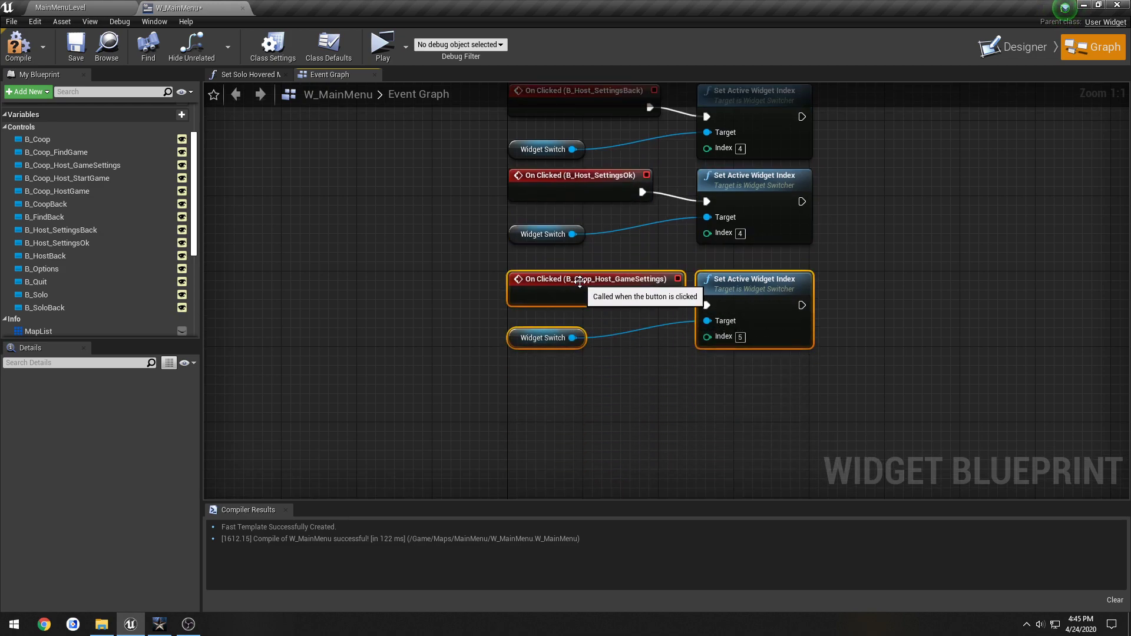
click(382, 43)
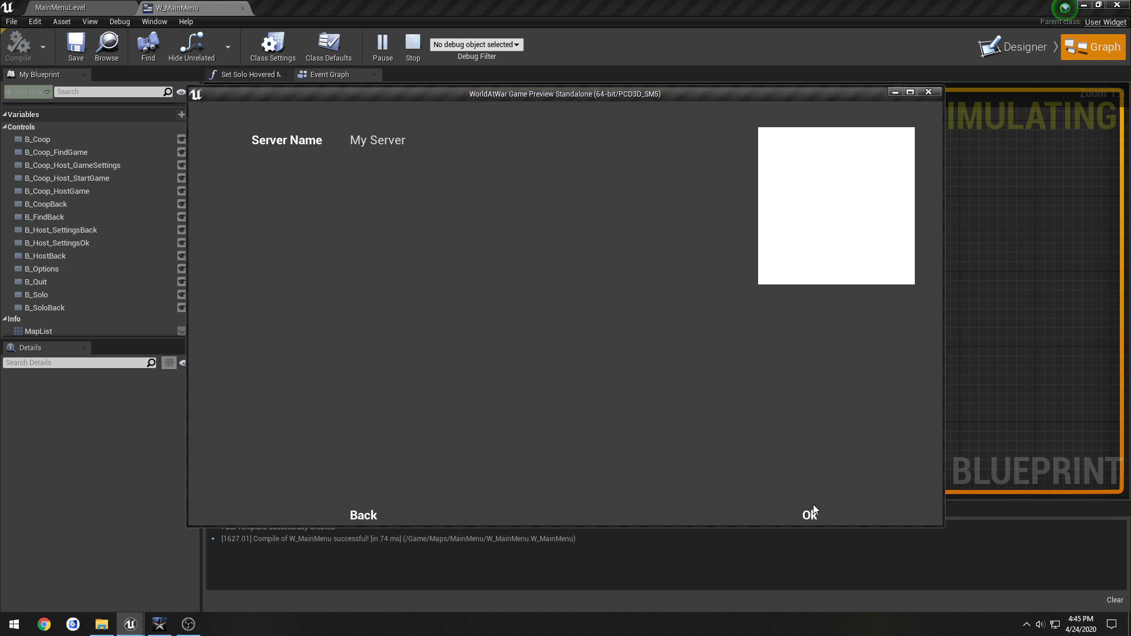
Verify Ok returns to the host menu in the preview, then close the preview.
click(810, 515)
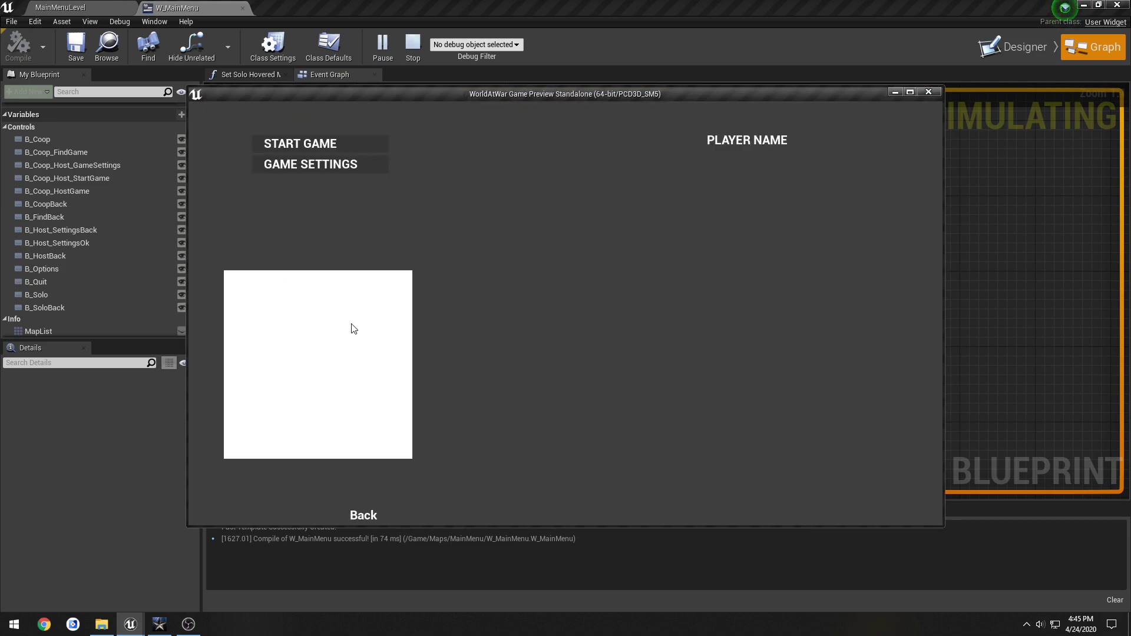
mouse_move(315, 338)
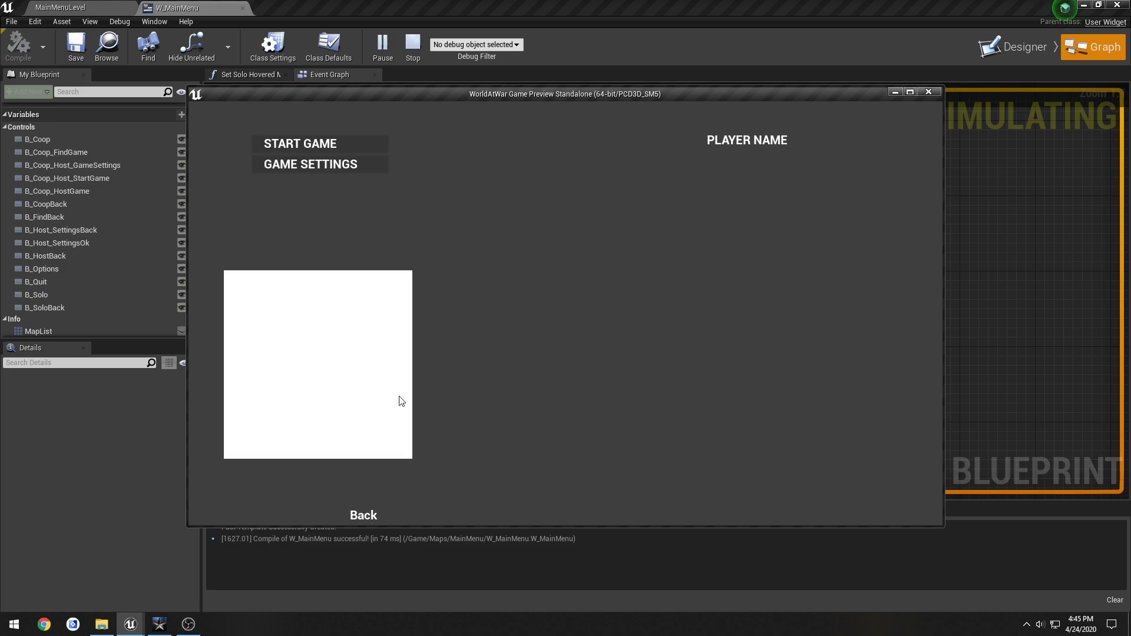
mouse_move(465, 305)
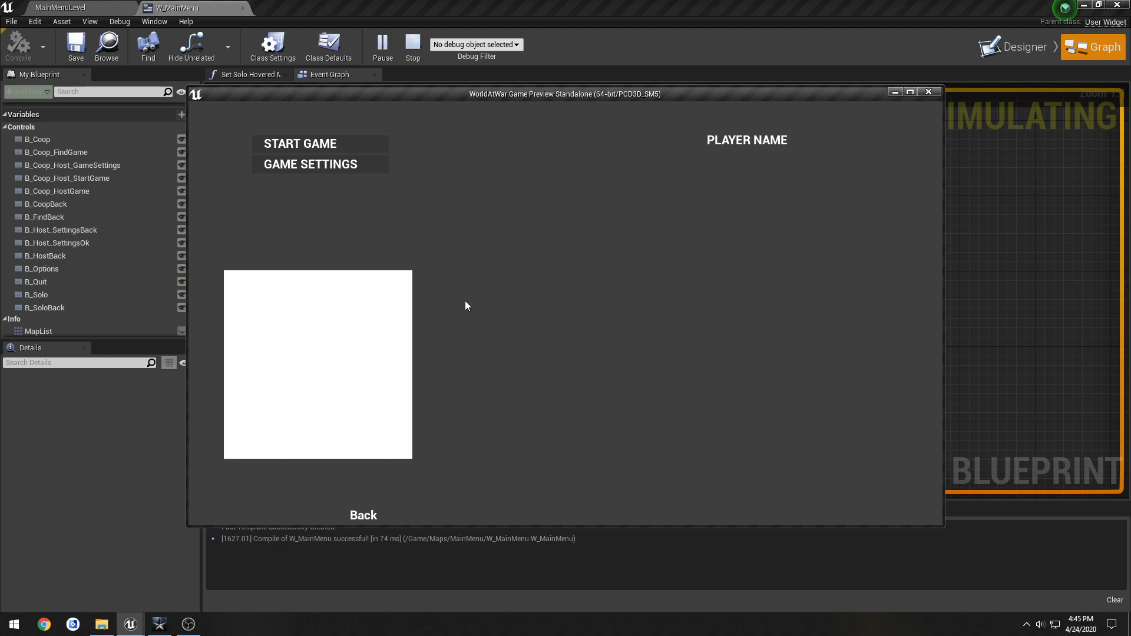
mouse_move(374, 497)
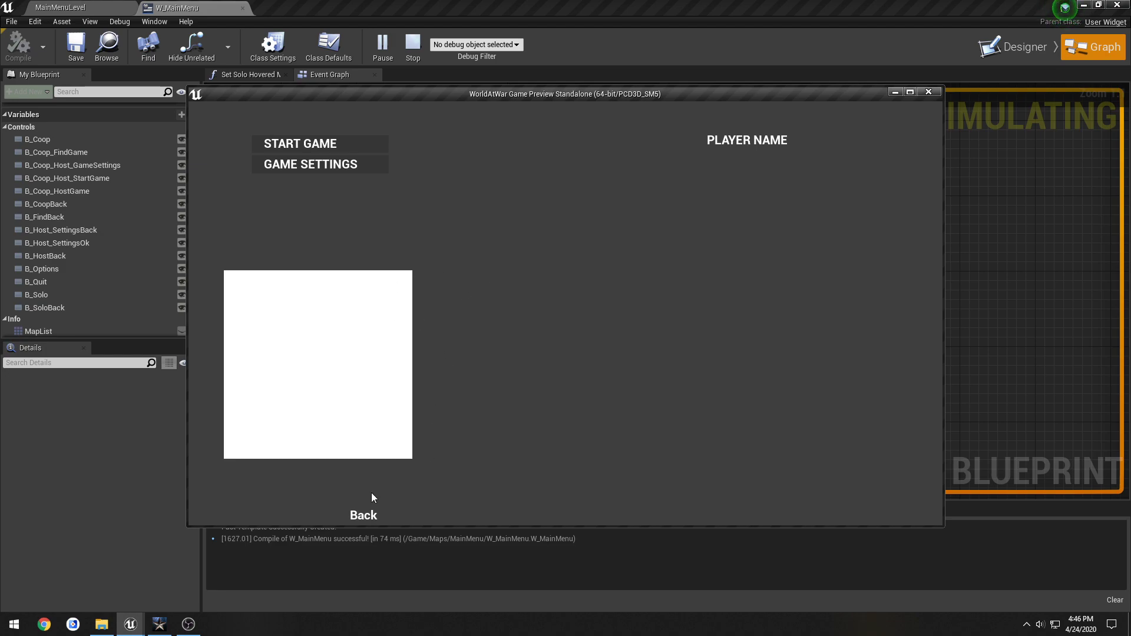
click(363, 515)
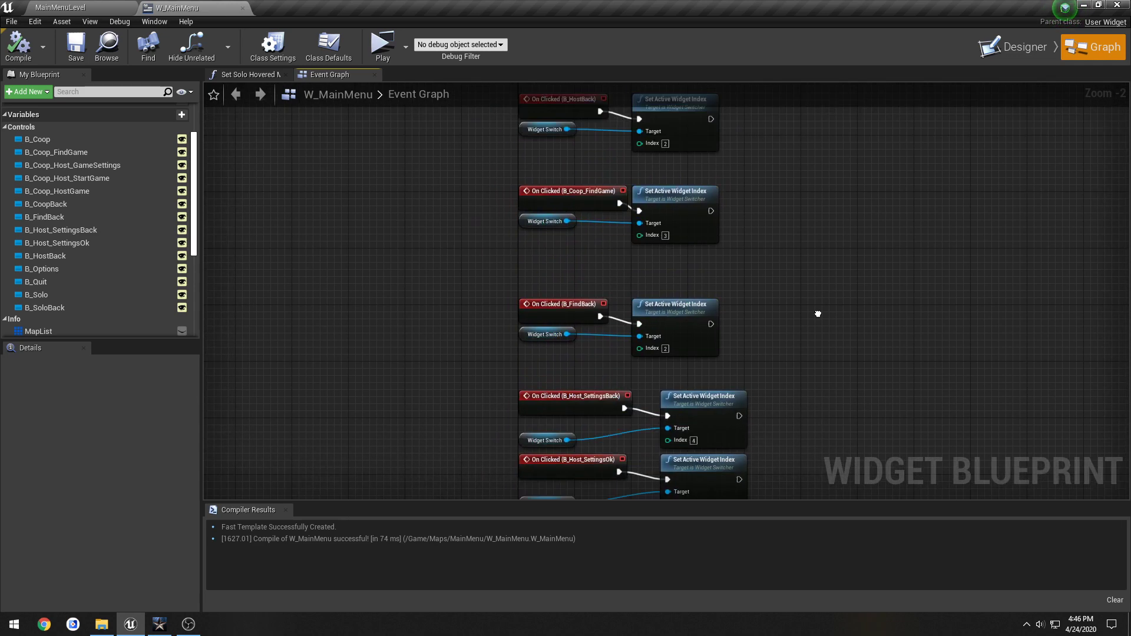
Return to the designer and select B_Host_SettingsOk in the host settings panel.
click(1021, 46)
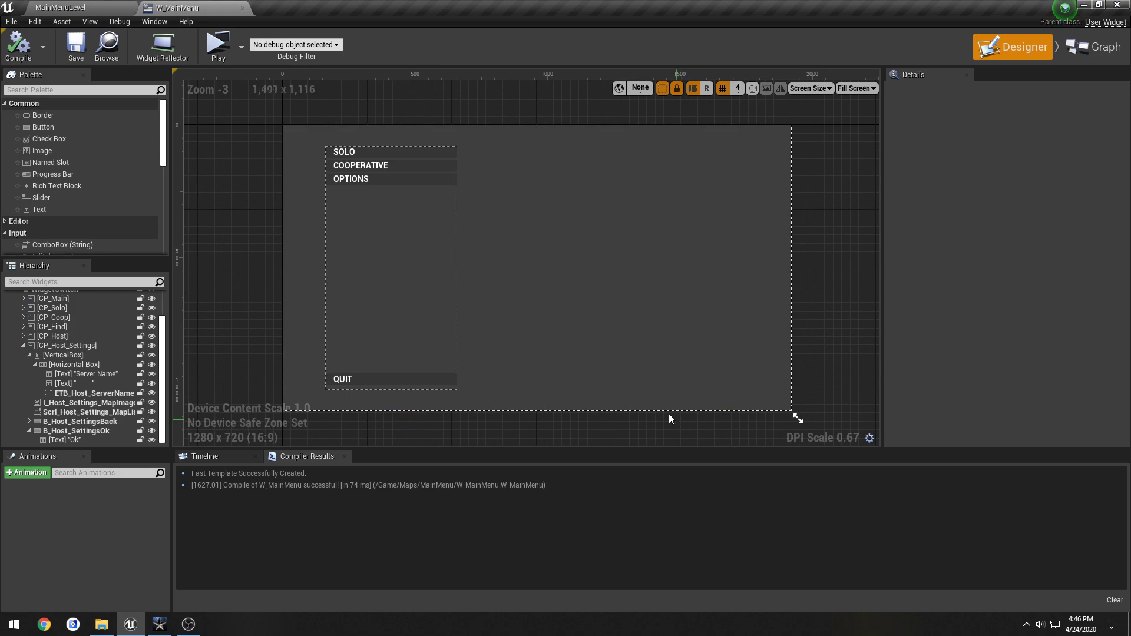
click(75, 432)
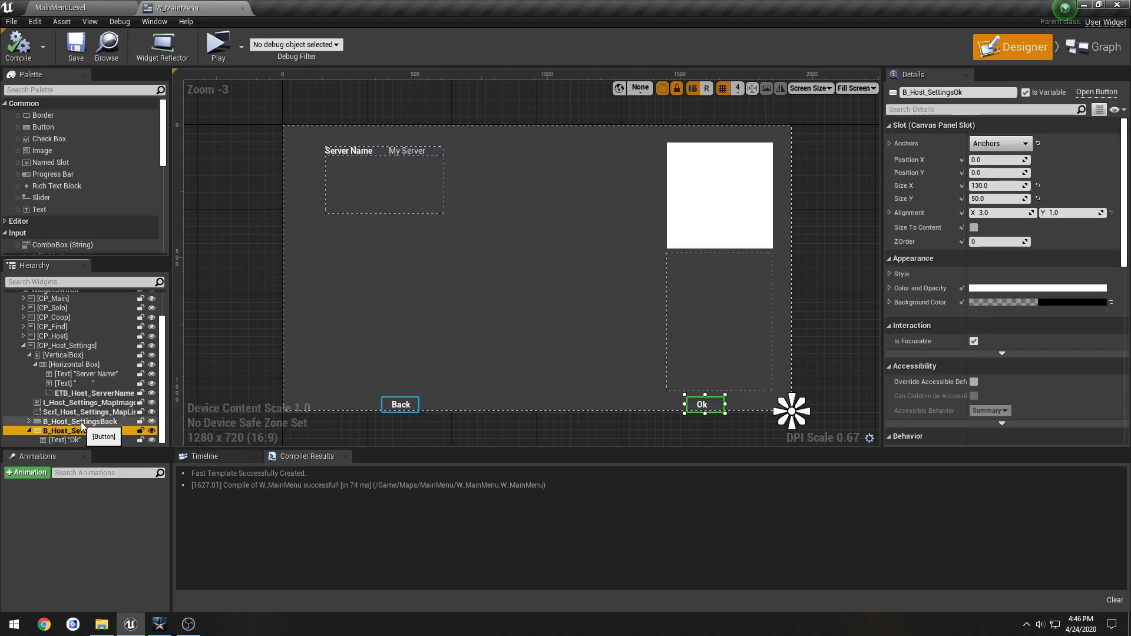